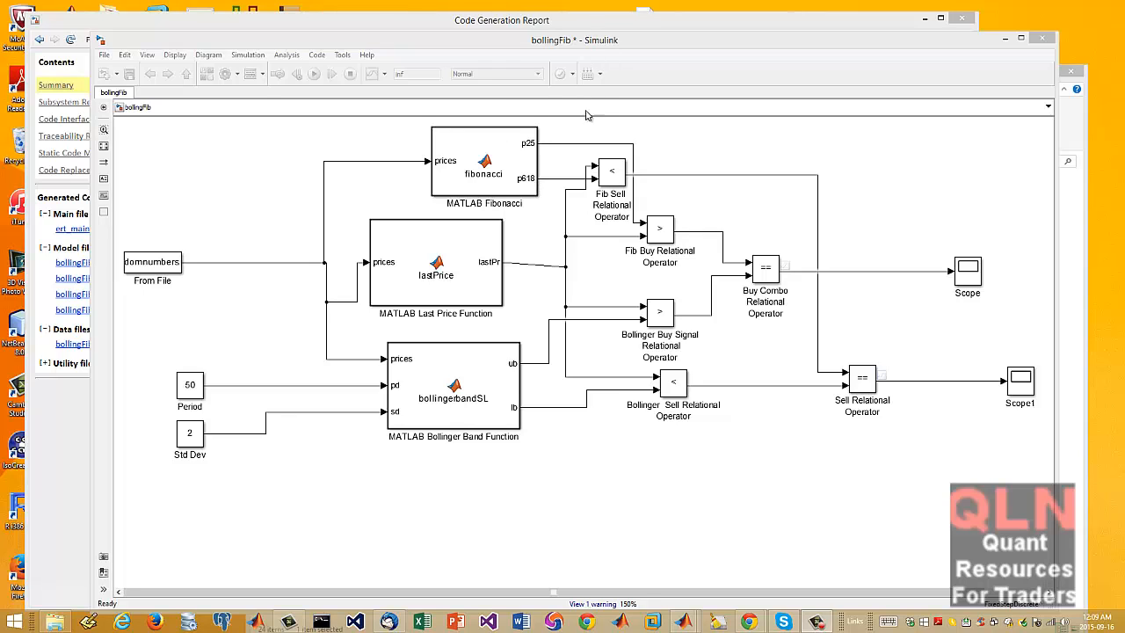
pyautogui.moveTo(296, 51)
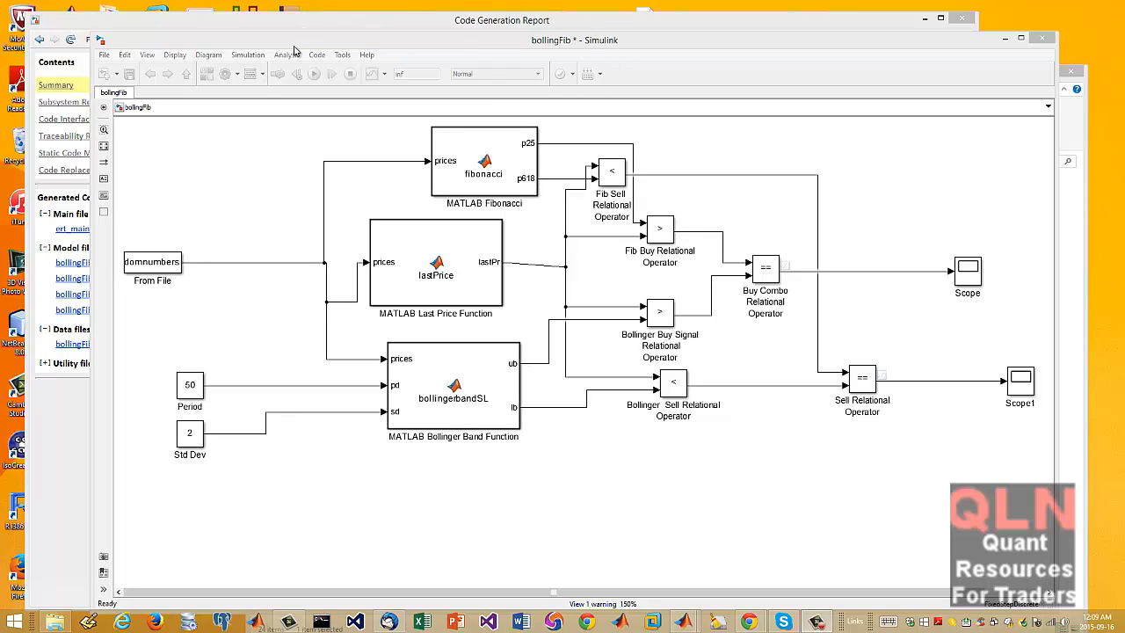
pyautogui.moveTo(950, 279)
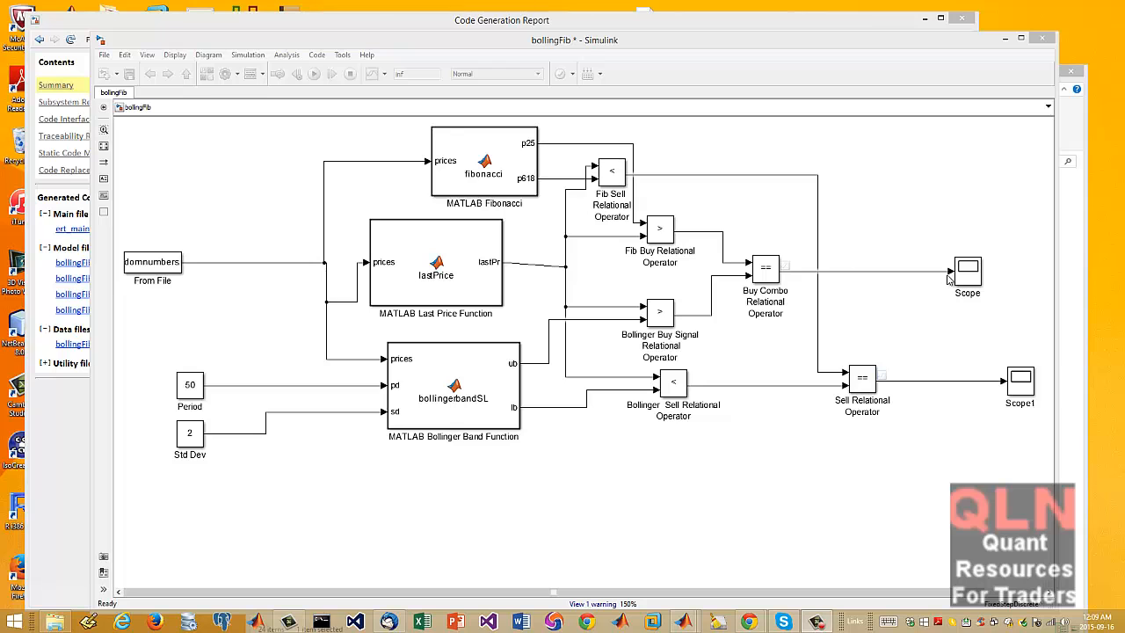
pyautogui.moveTo(567, 63)
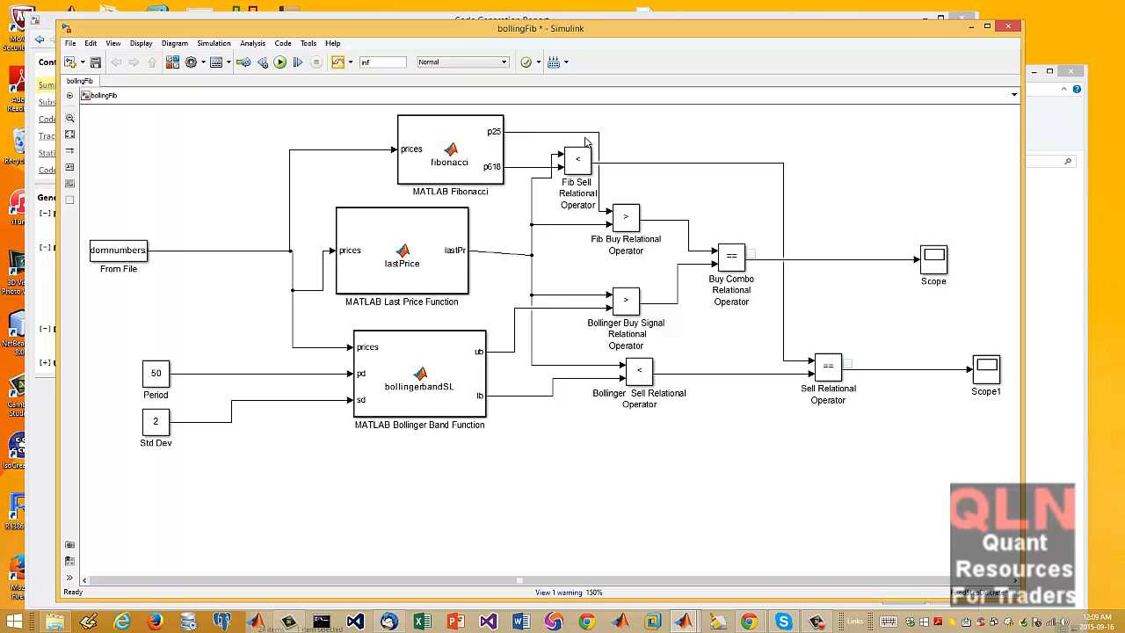
pyautogui.moveTo(394, 350)
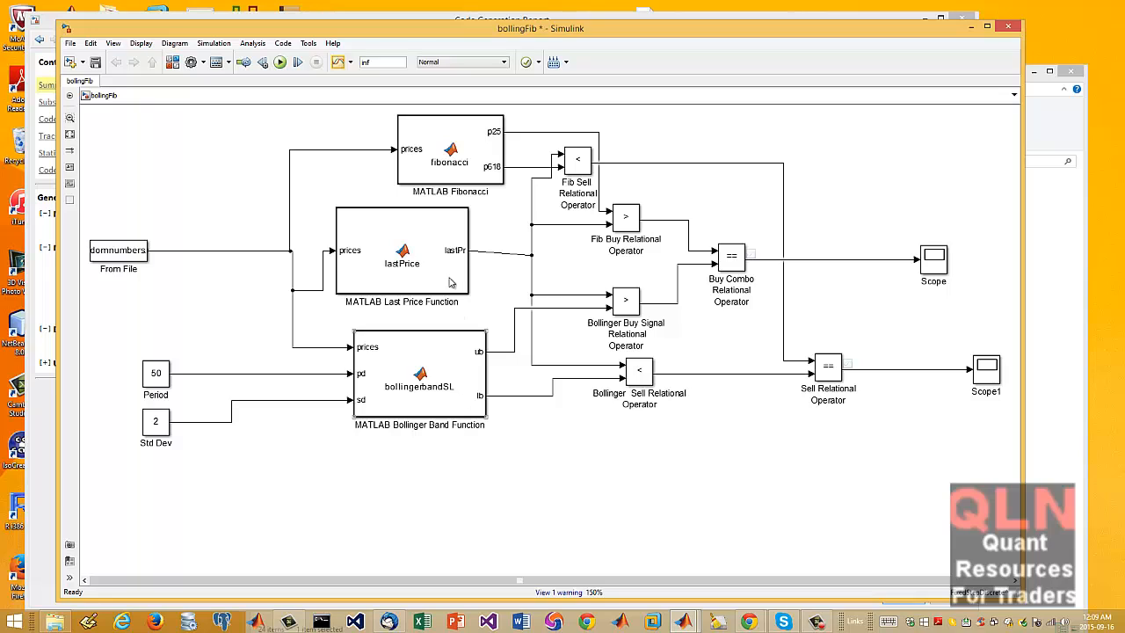
# - Select the Fibonacci block and check the Period constant's parameters without changing them
pyautogui.click(451, 149)
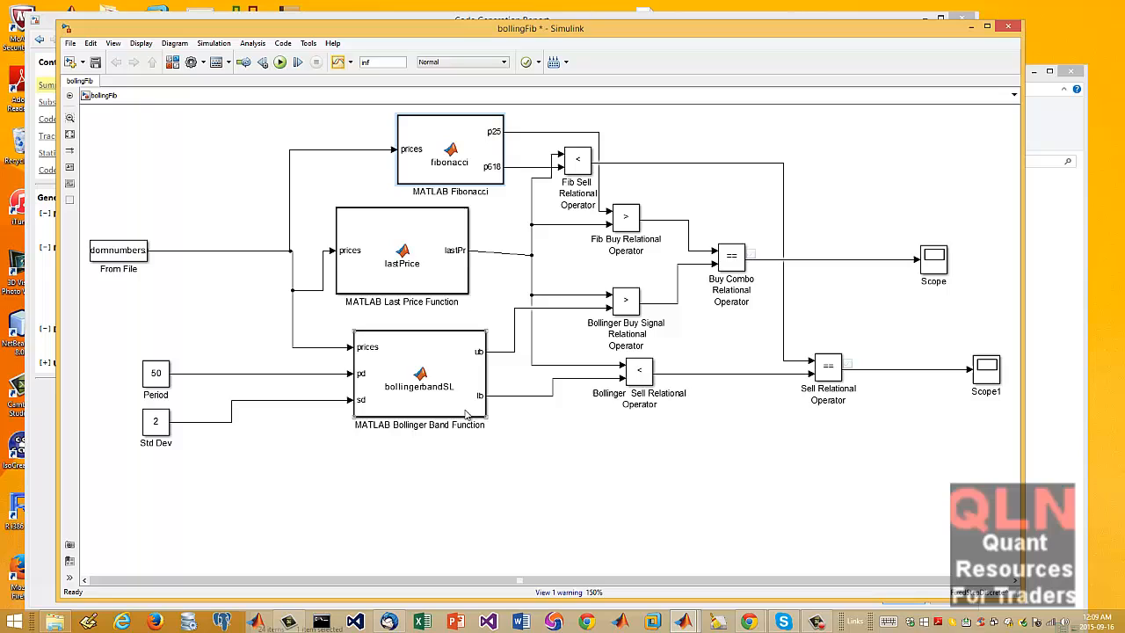
pyautogui.moveTo(728, 413)
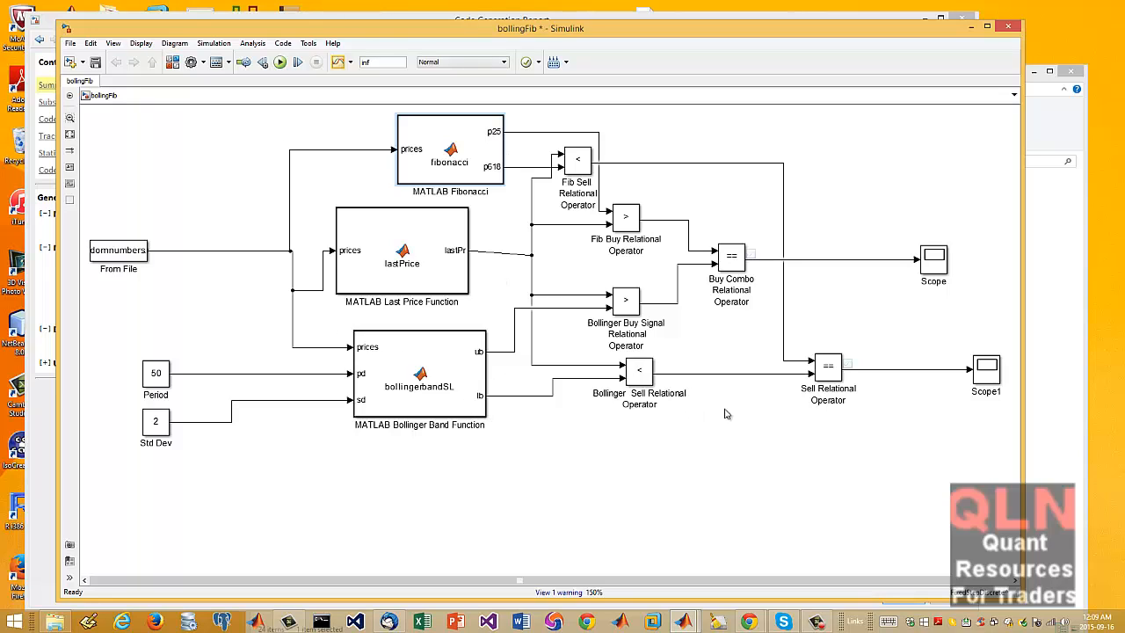
pyautogui.moveTo(1006, 197)
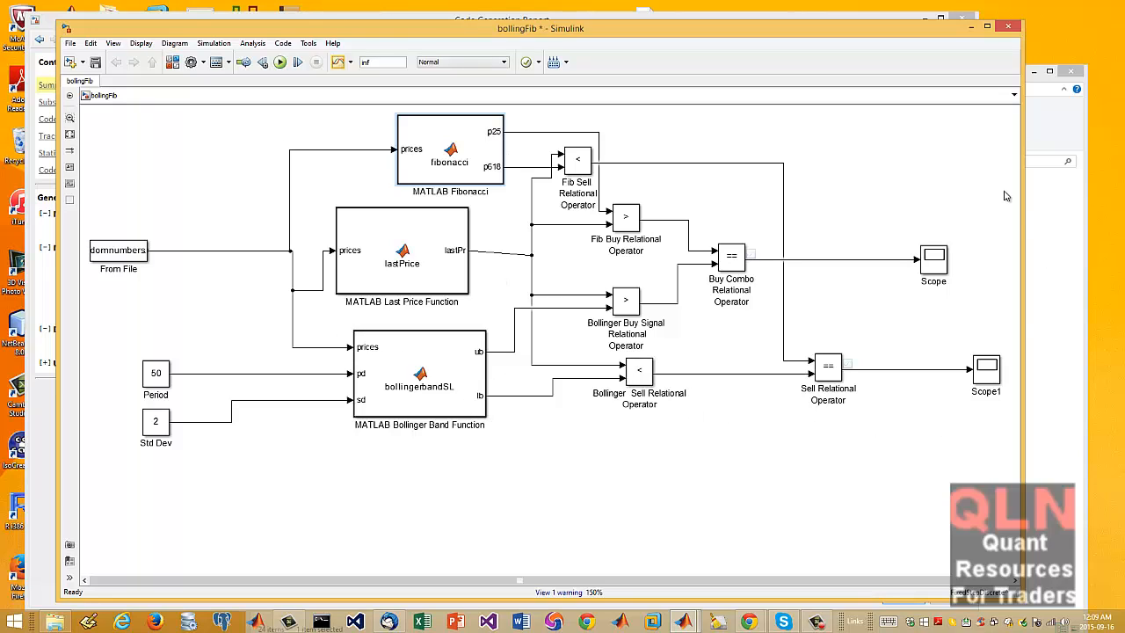
pyautogui.moveTo(281, 165)
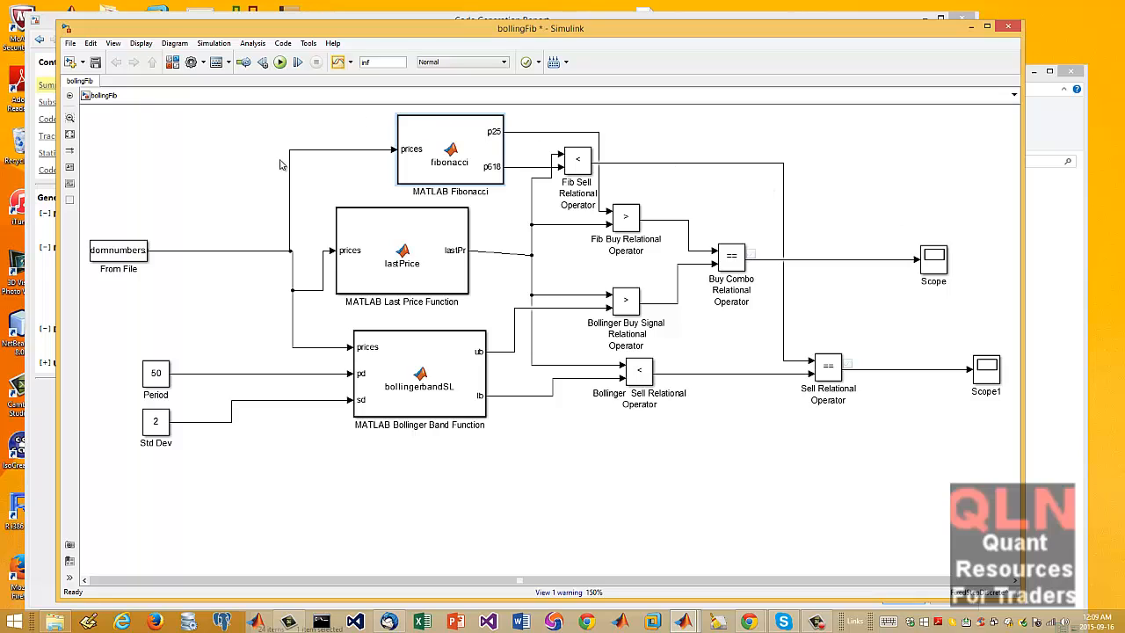
pyautogui.moveTo(499, 186)
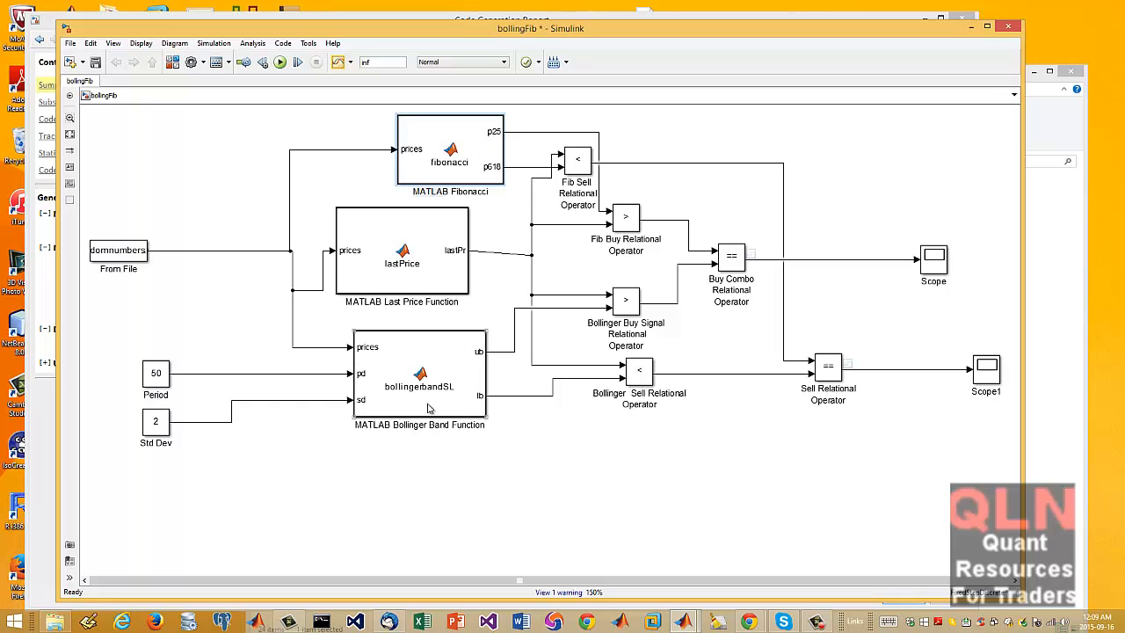
pyautogui.moveTo(433, 397)
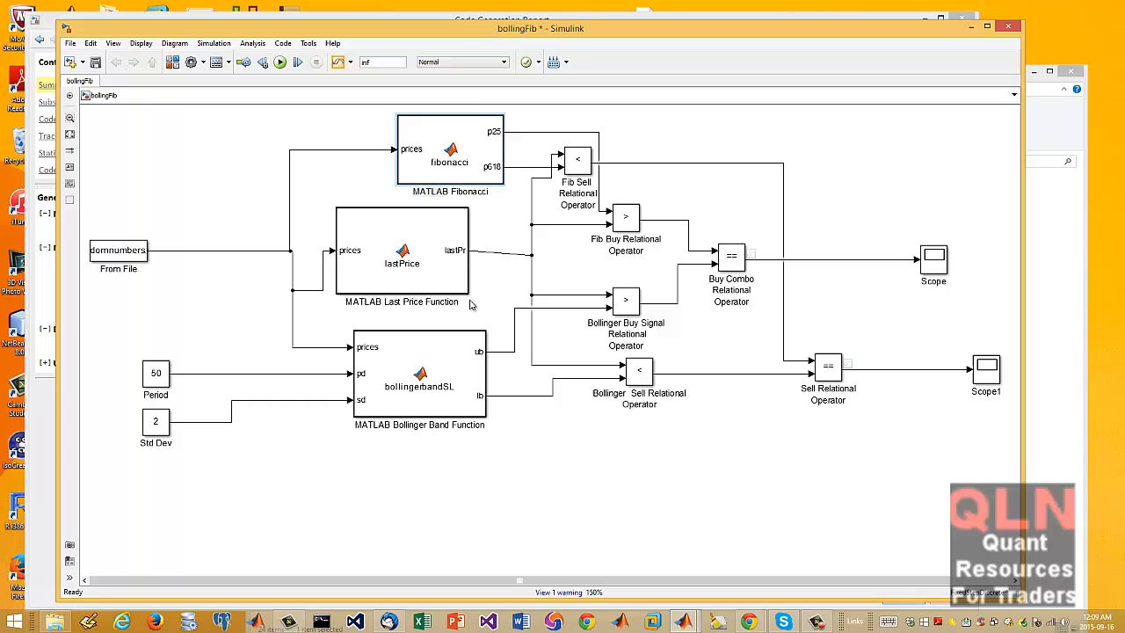
pyautogui.moveTo(310, 376)
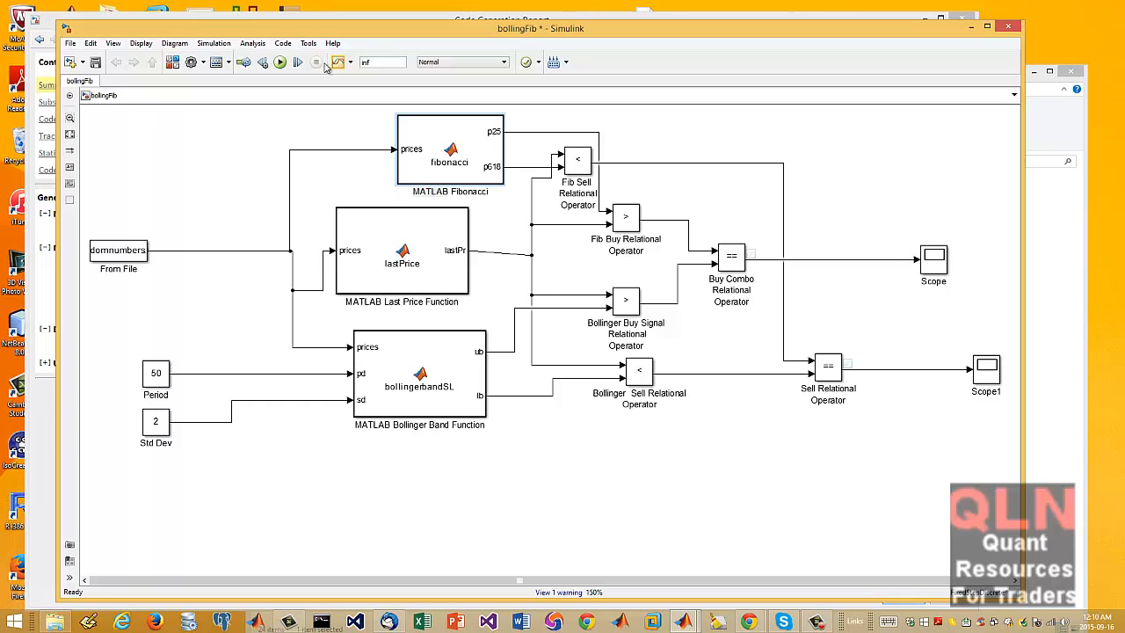
pyautogui.moveTo(614, 378)
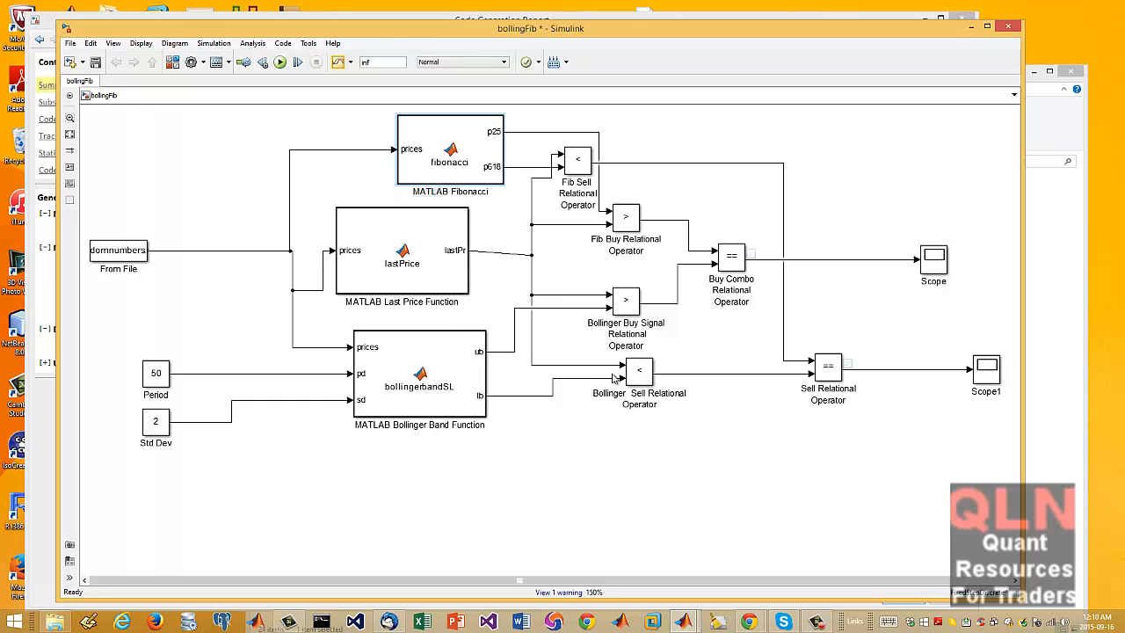
pyautogui.moveTo(719, 380)
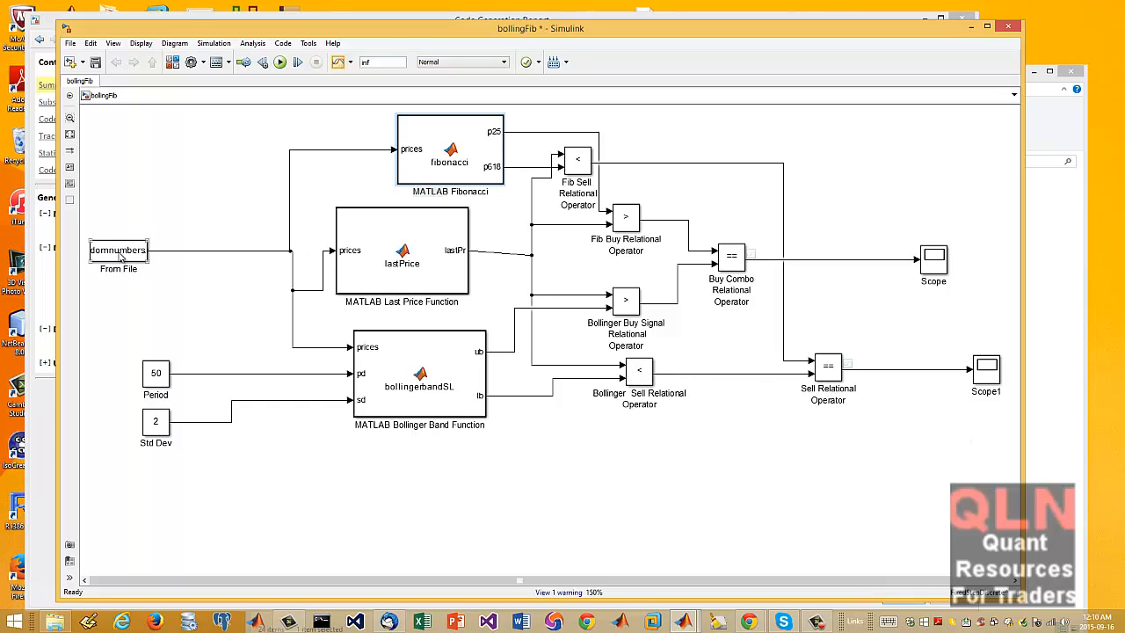
pyautogui.moveTo(95, 257)
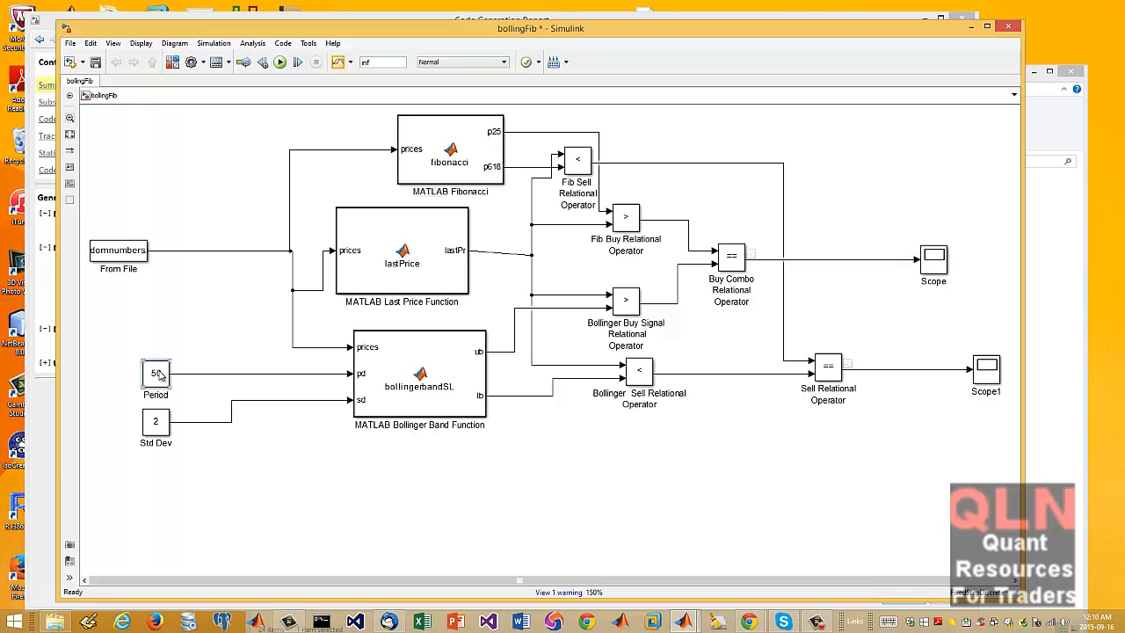
pyautogui.doubleClick(155, 373)
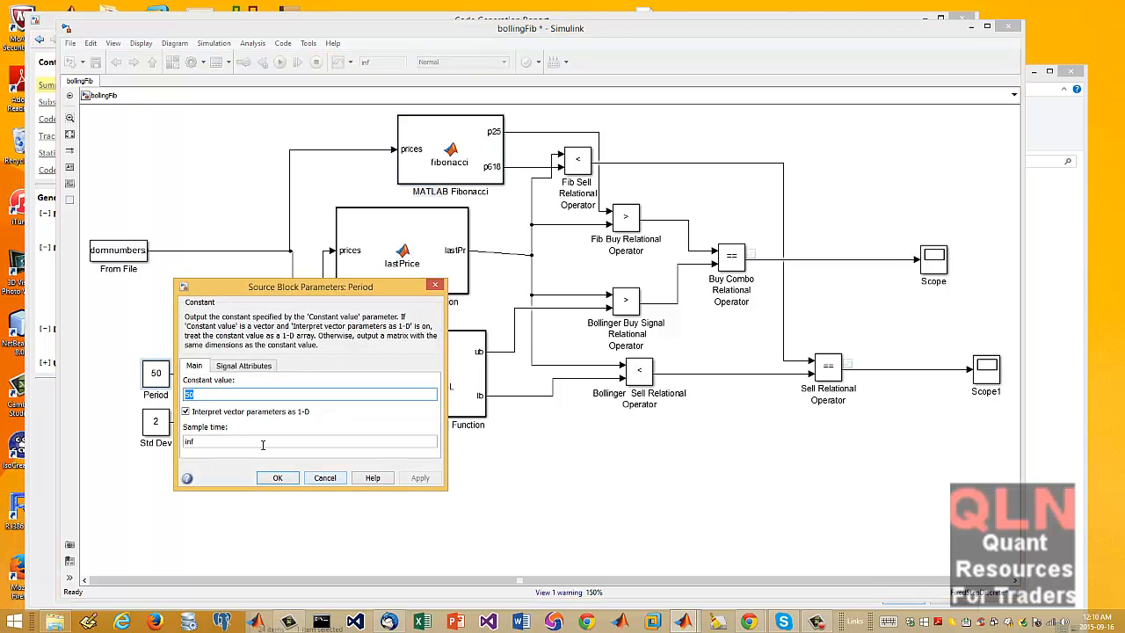
pyautogui.moveTo(326, 503)
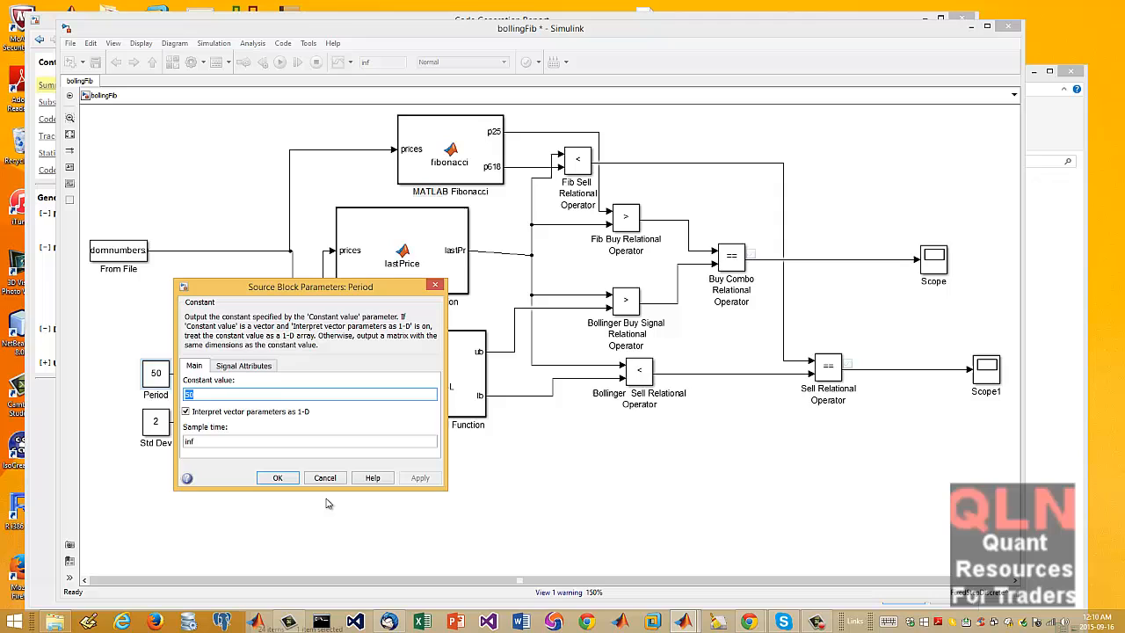
pyautogui.click(277, 478)
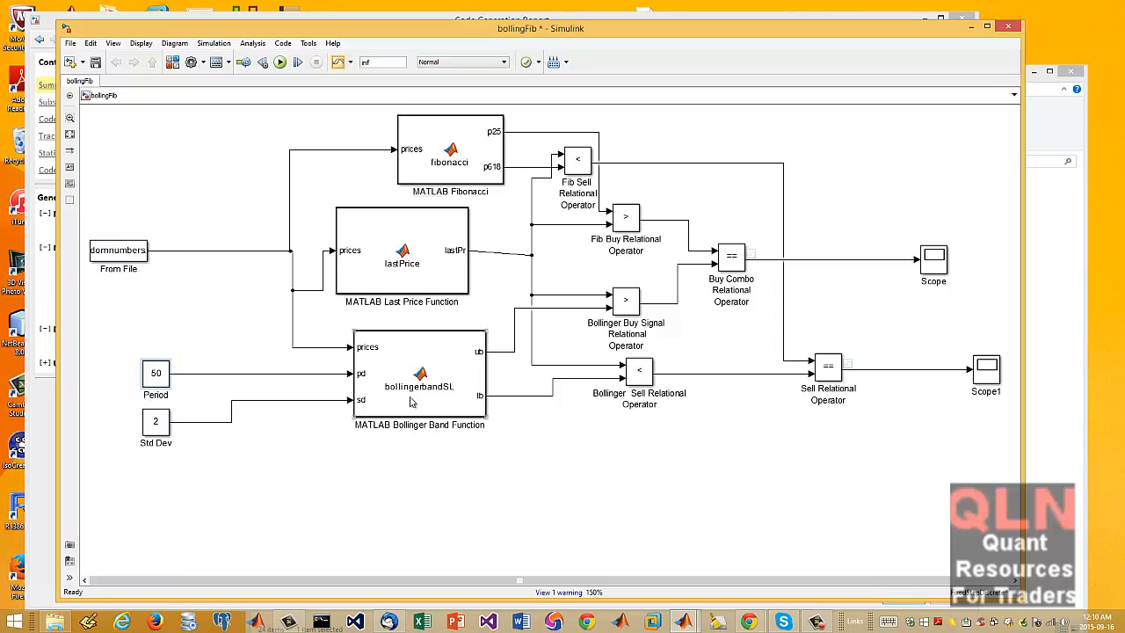
# - View the Bollinger Band, Last Price and Fibonacci function source code in turn
pyautogui.doubleClick(418, 376)
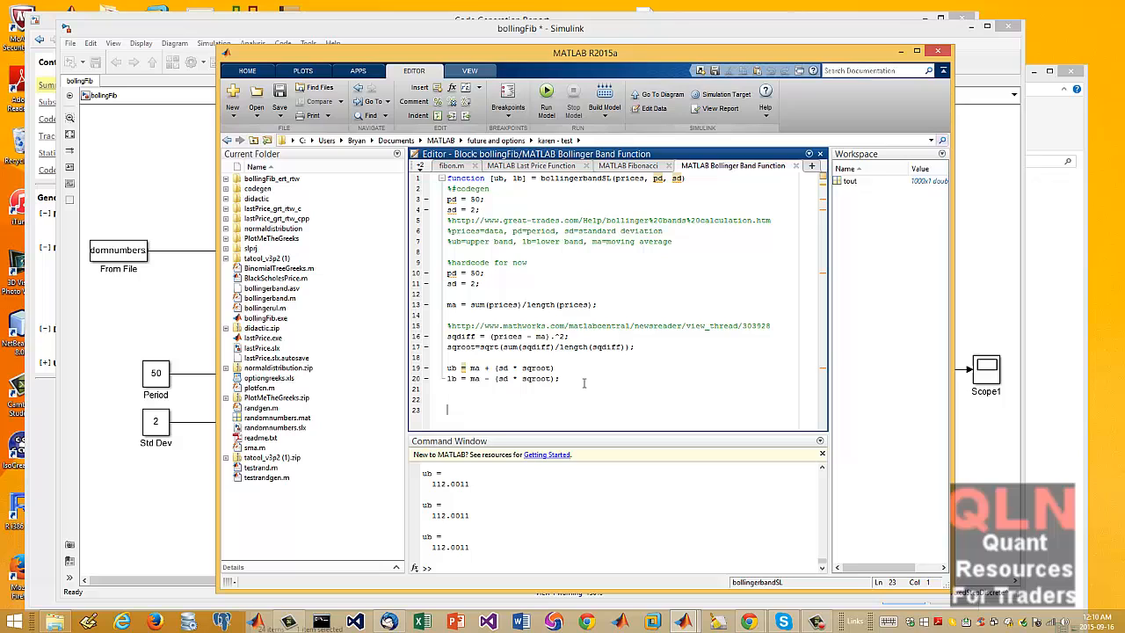
pyautogui.press('ctrl+a')
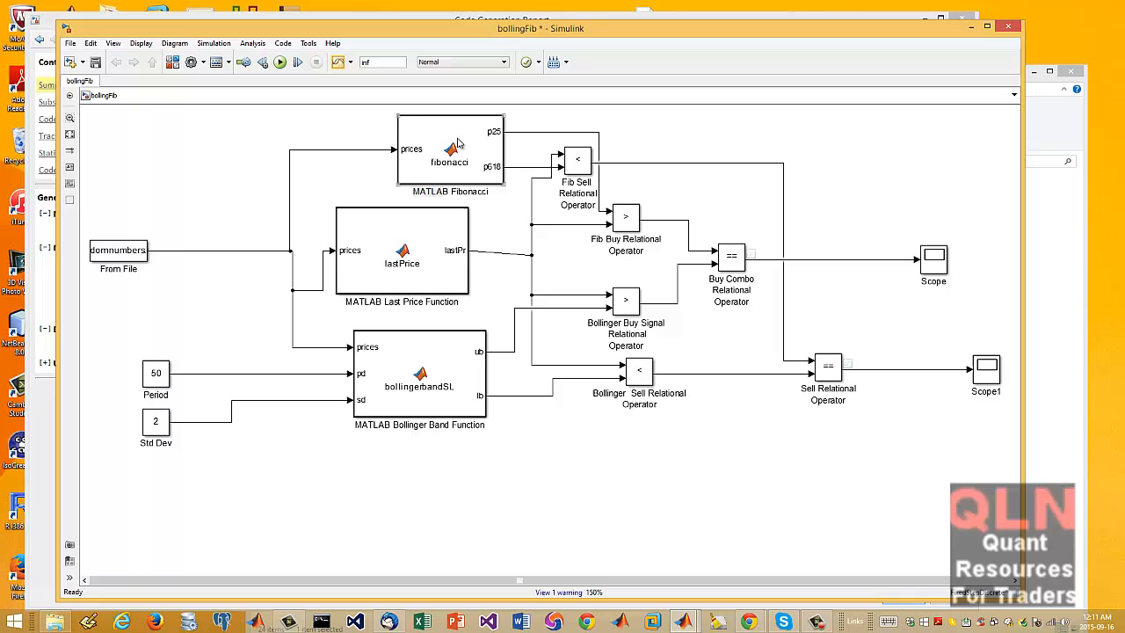
pyautogui.moveTo(432, 329)
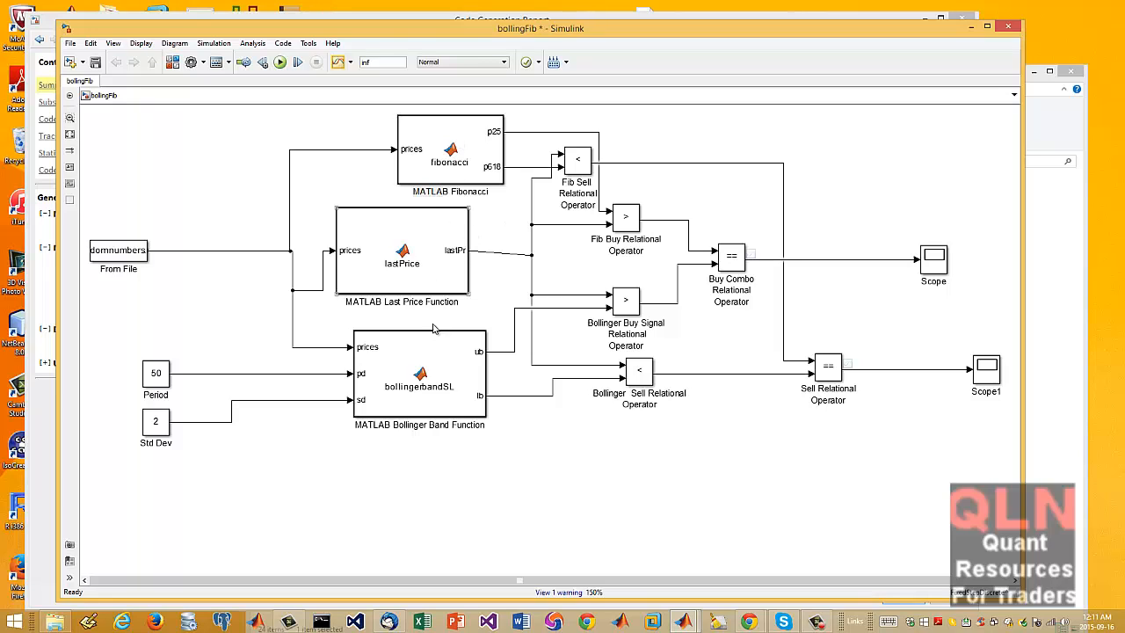
pyautogui.moveTo(418, 277)
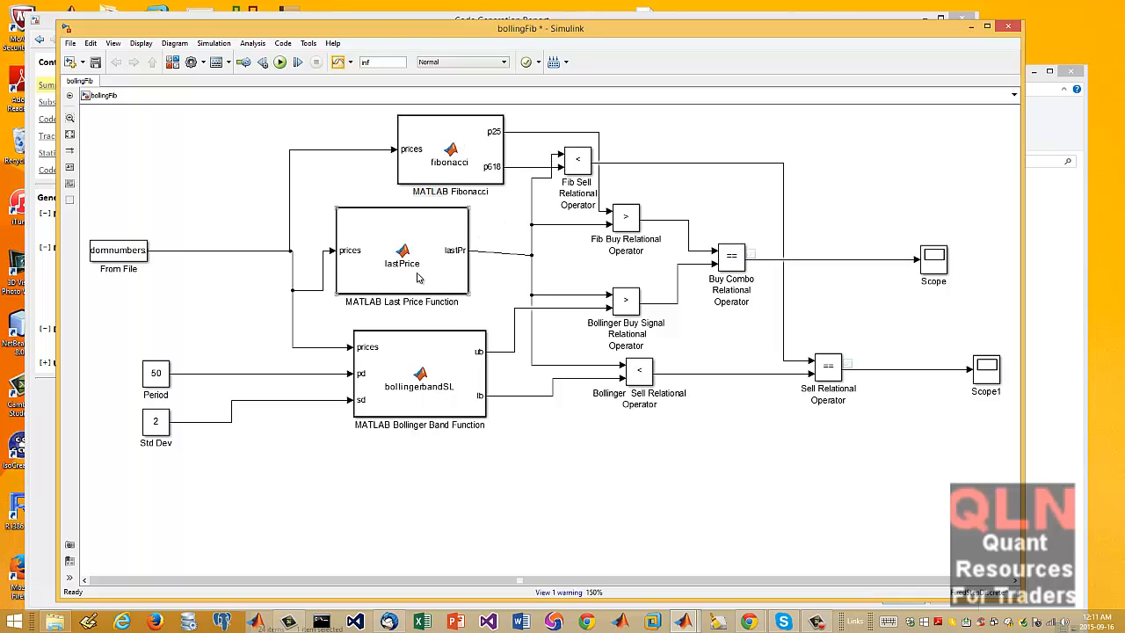
pyautogui.doubleClick(401, 253)
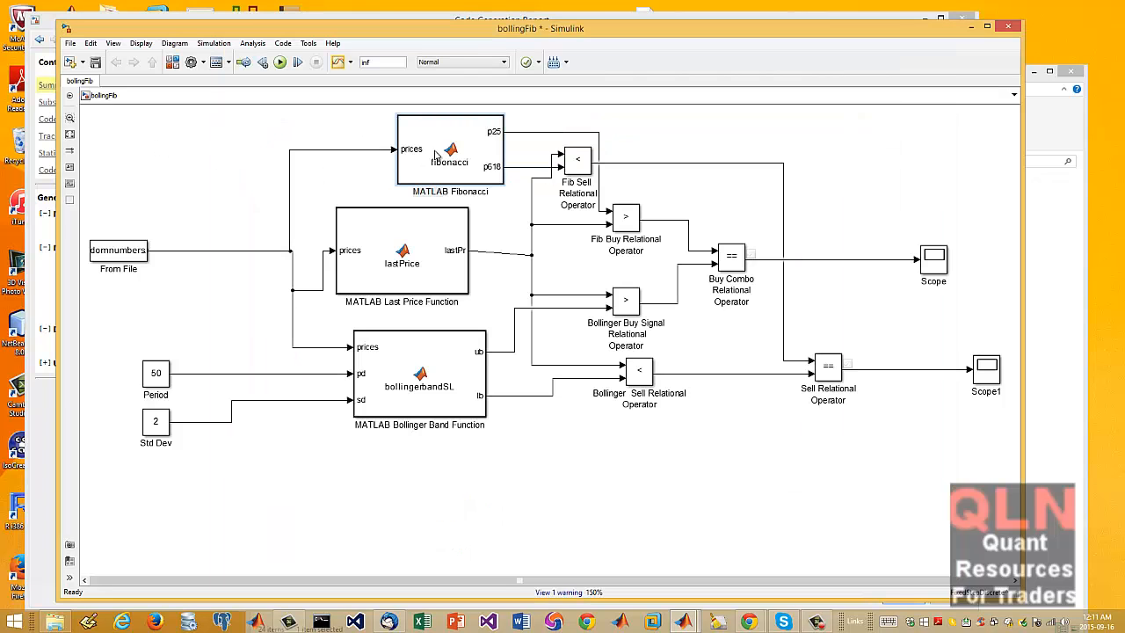
pyautogui.doubleClick(450, 149)
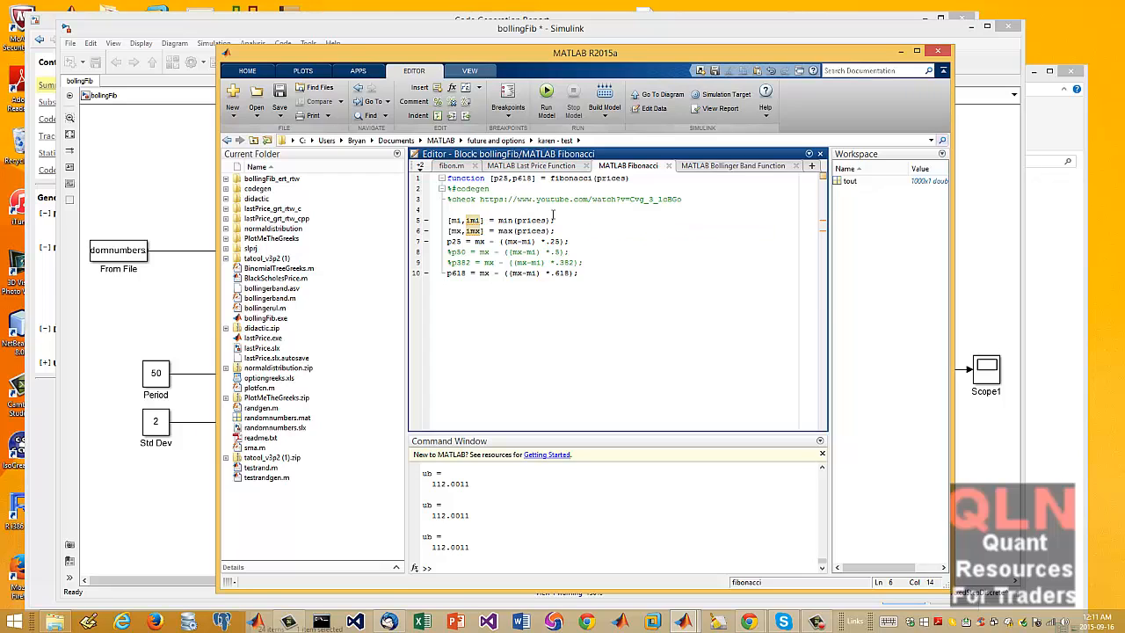
# - Examine the p23 calculation line and its variable usages in the Fibonacci function code
pyautogui.moveTo(526, 199); pyautogui.dragTo(682, 199)
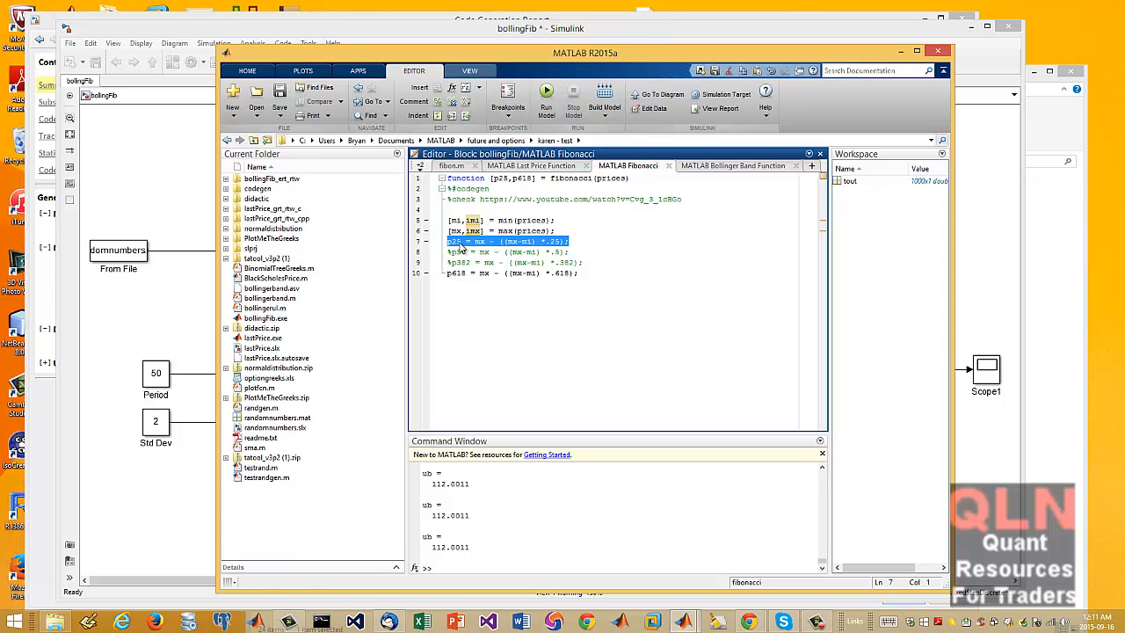
pyautogui.doubleClick(453, 241)
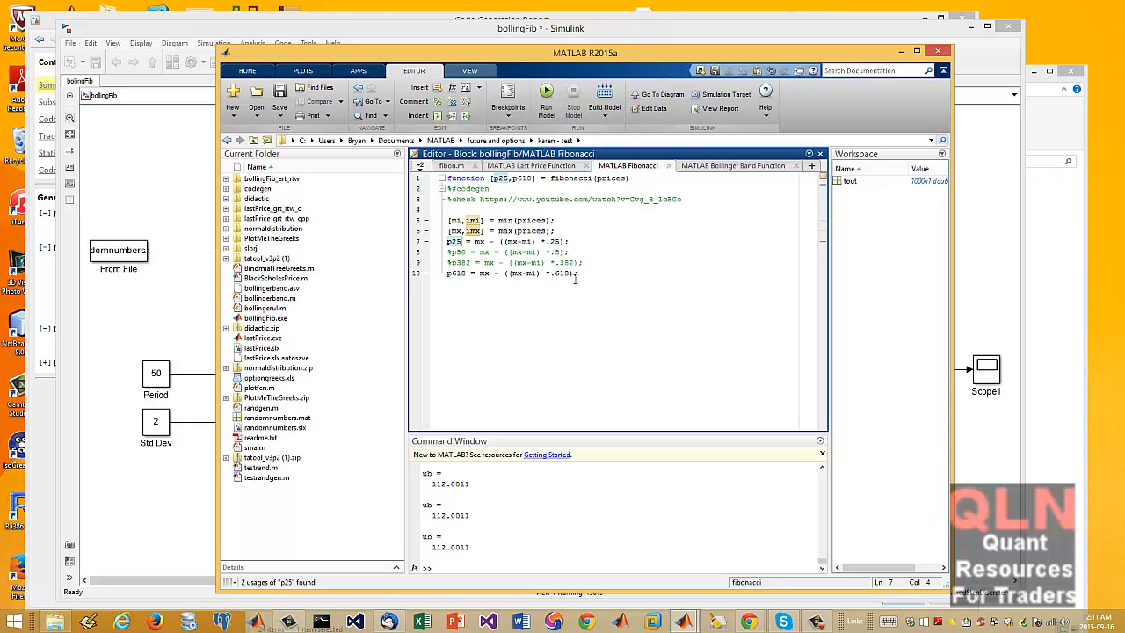
pyautogui.tripleClick(513, 272)
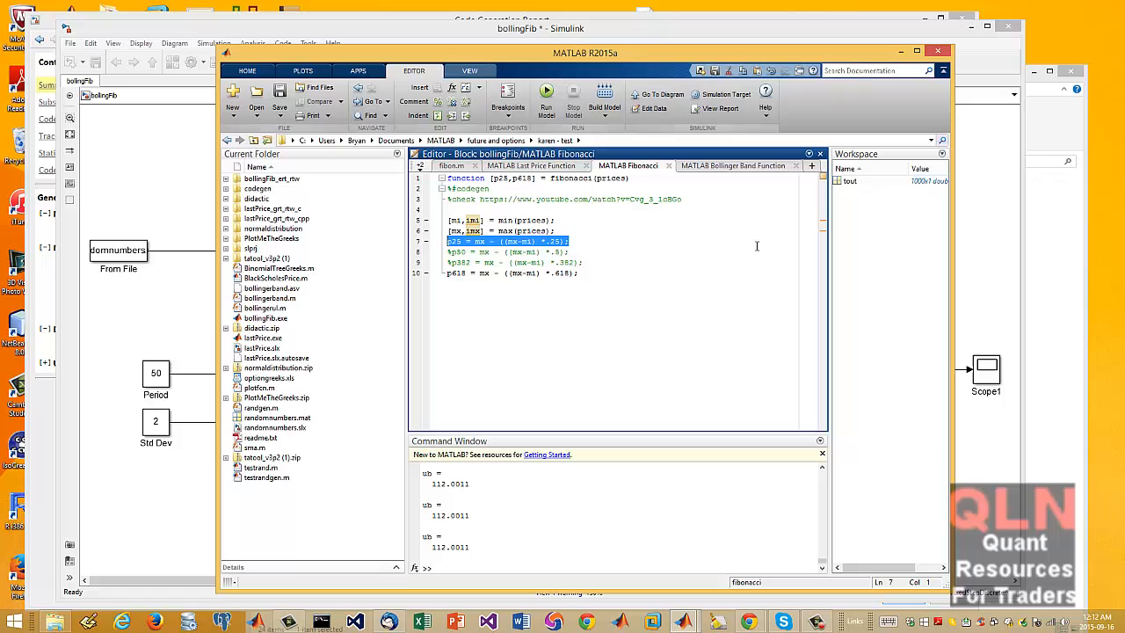
pyautogui.click(577, 241)
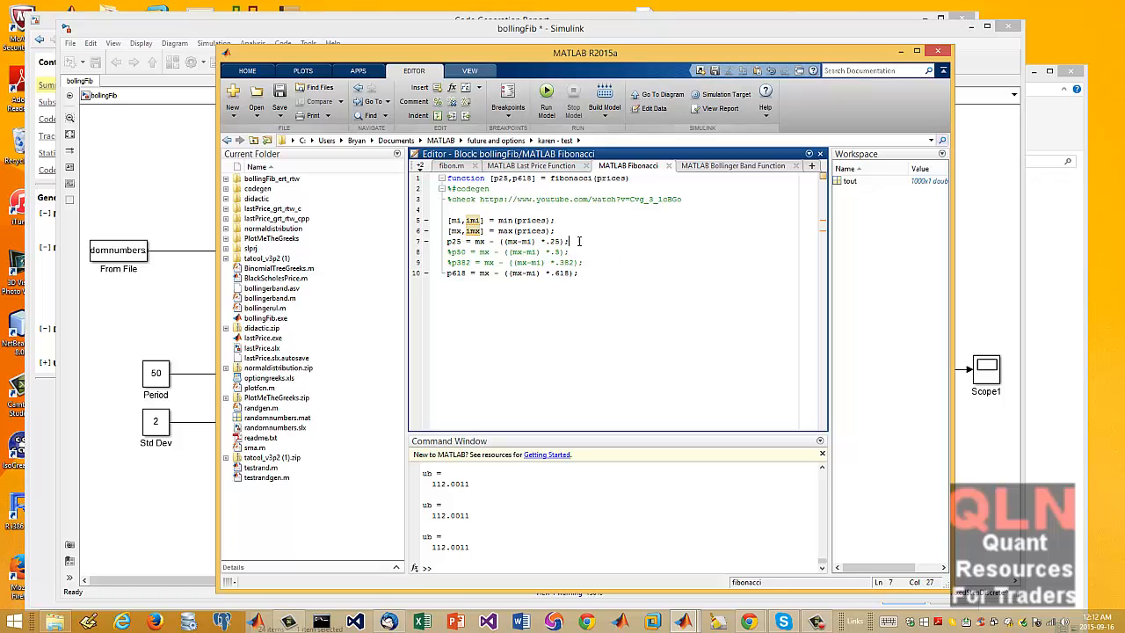
pyautogui.click(580, 272)
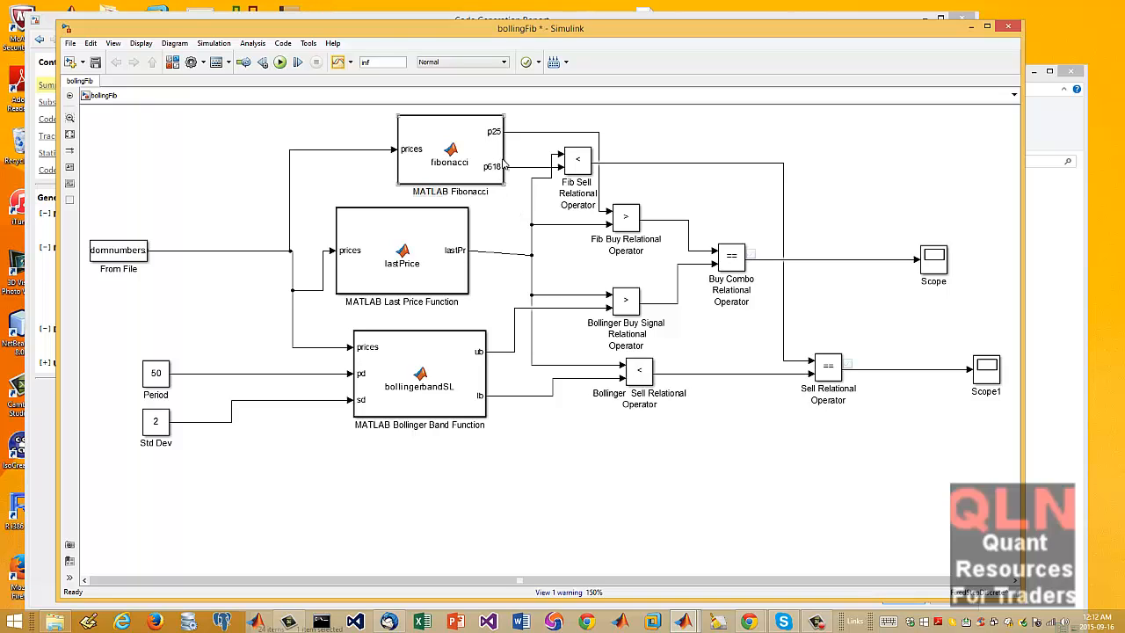
pyautogui.doubleClick(450, 149)
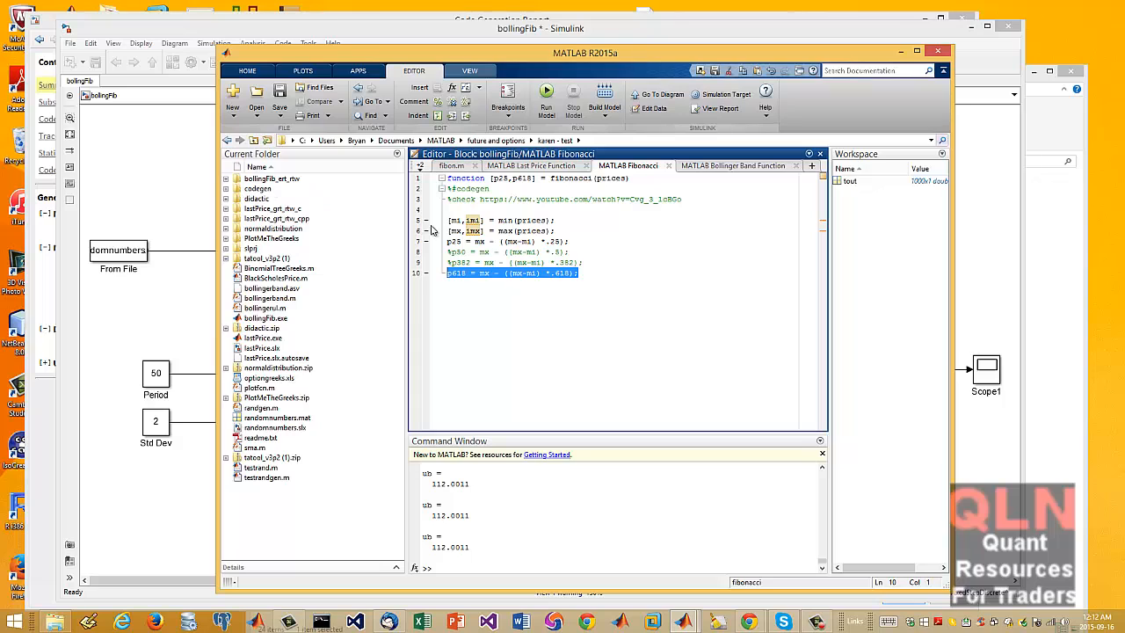
pyautogui.moveTo(633, 259)
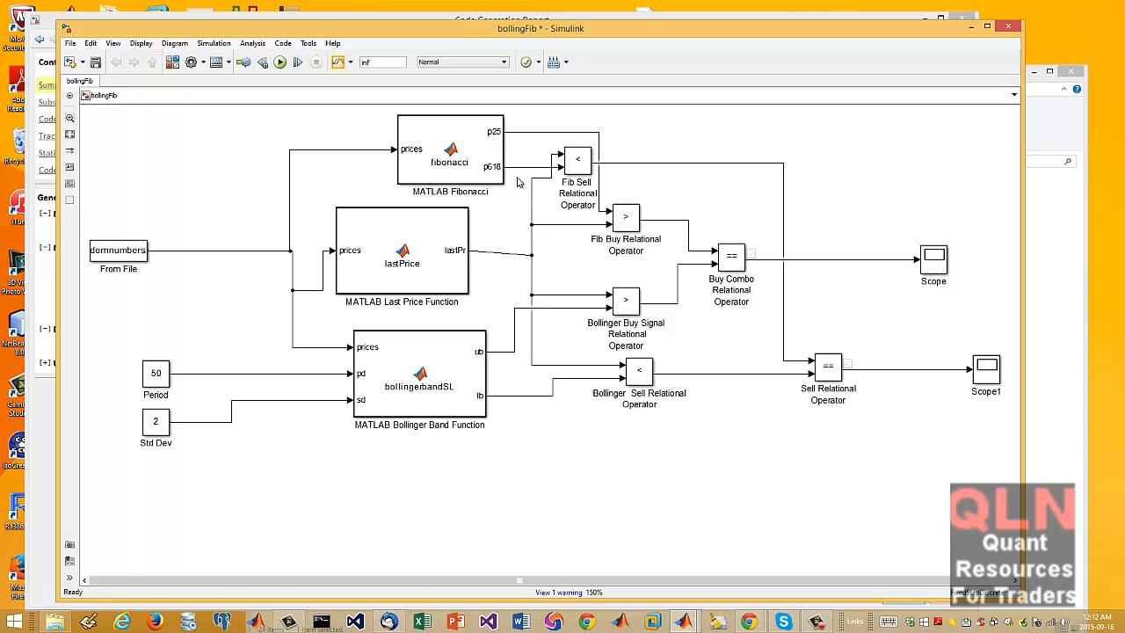
pyautogui.moveTo(795, 370)
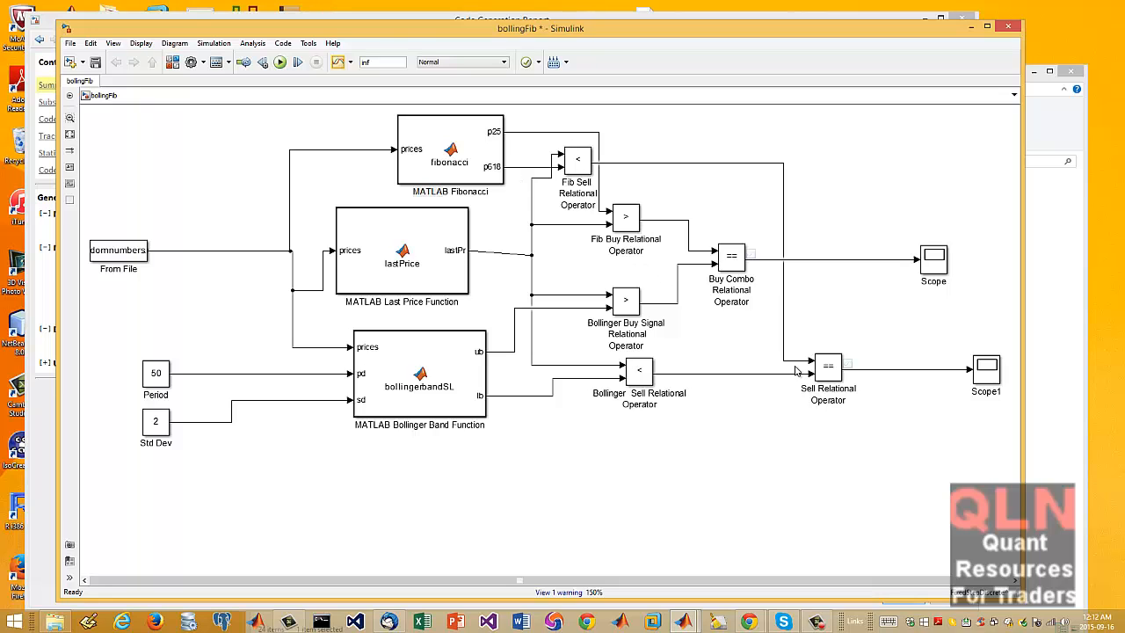
pyautogui.moveTo(589, 167)
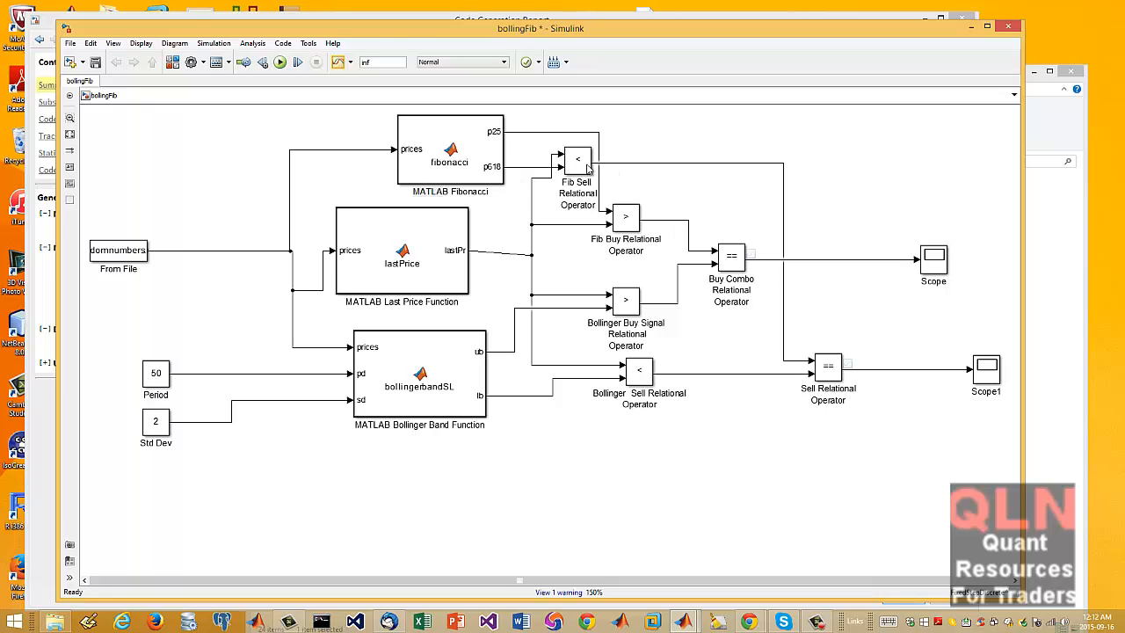
pyautogui.doubleClick(576, 159)
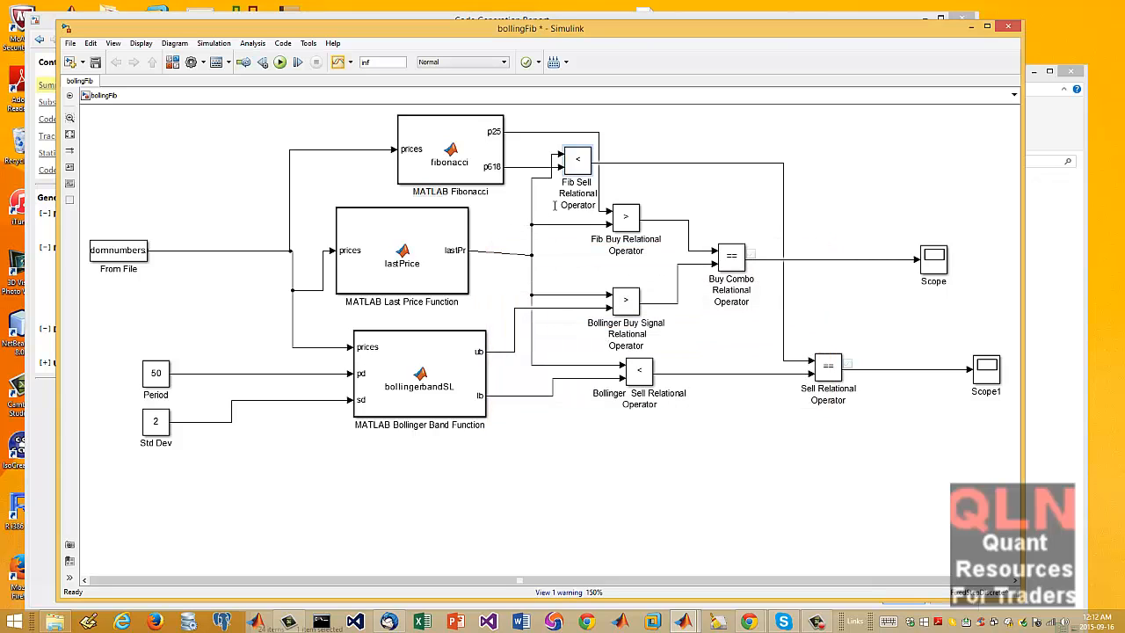
pyautogui.click(577, 159)
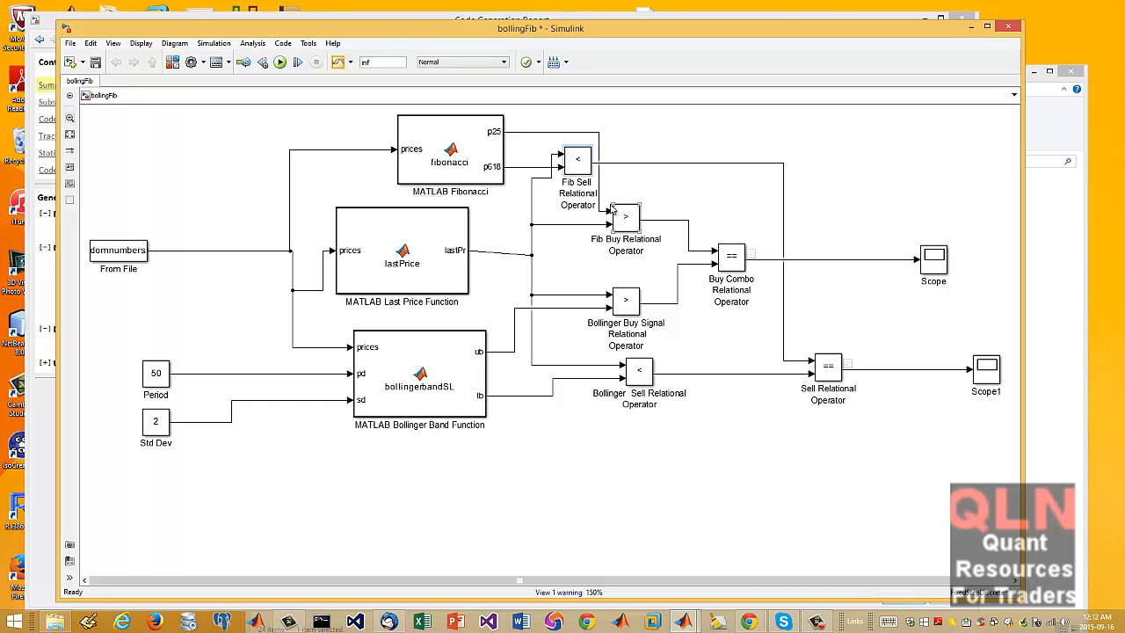
pyautogui.moveTo(661, 262)
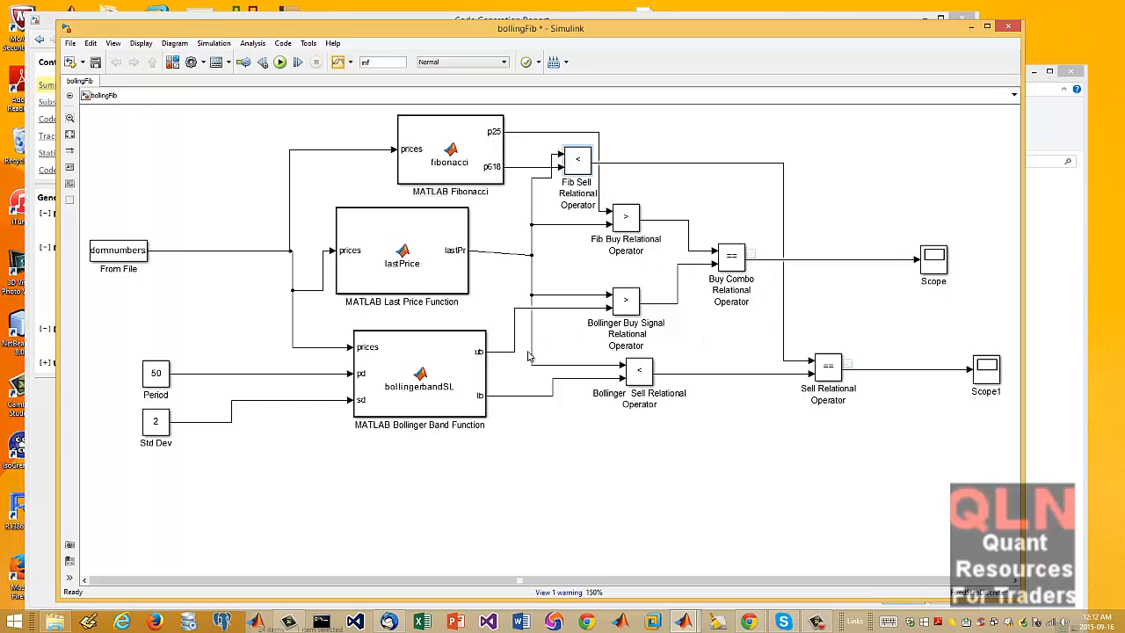
pyautogui.click(577, 158)
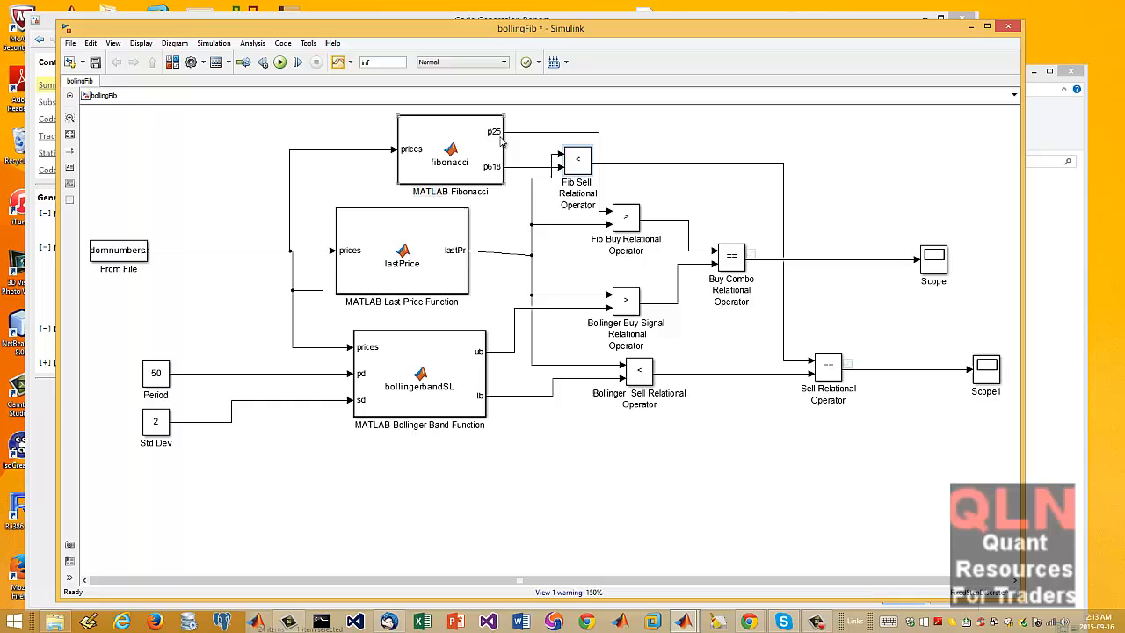
pyautogui.moveTo(496, 179)
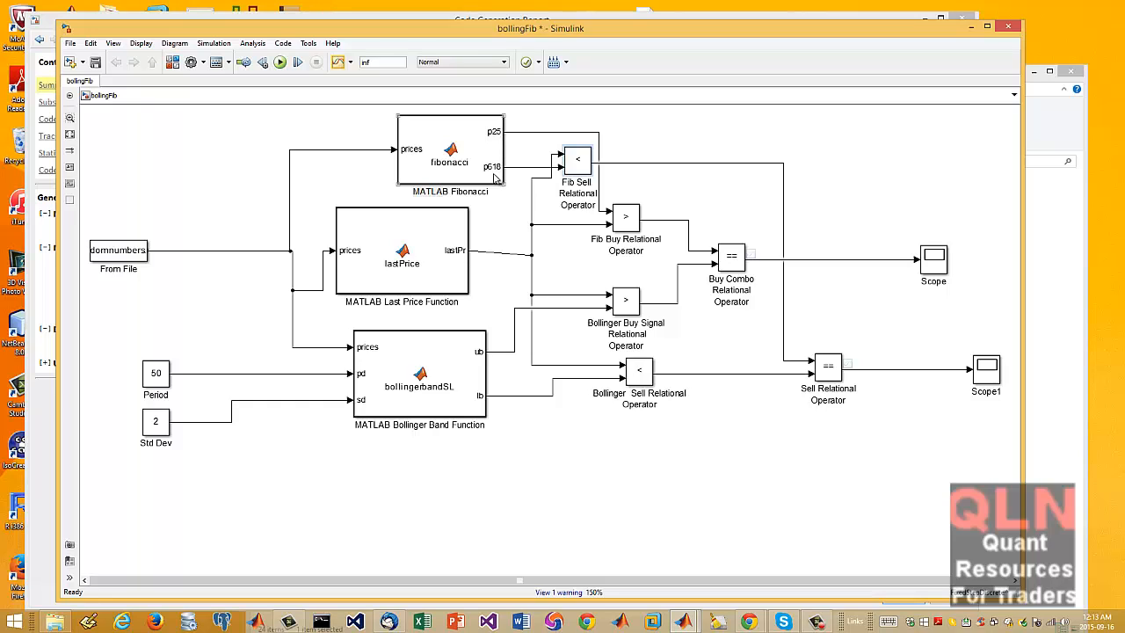
pyautogui.moveTo(496, 176)
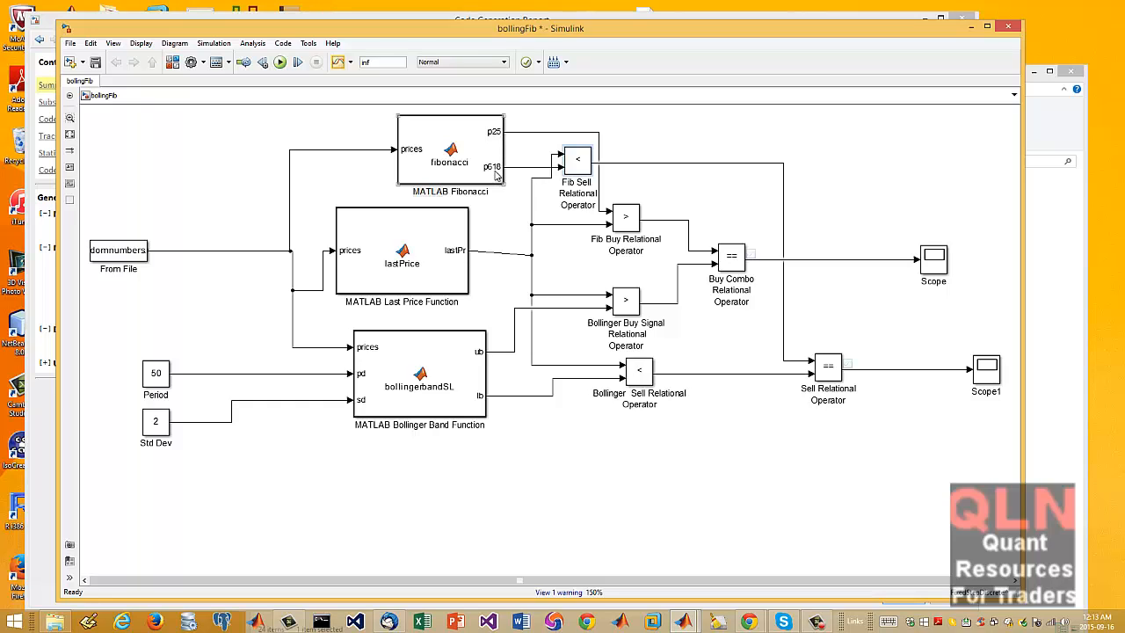
pyautogui.click(577, 158)
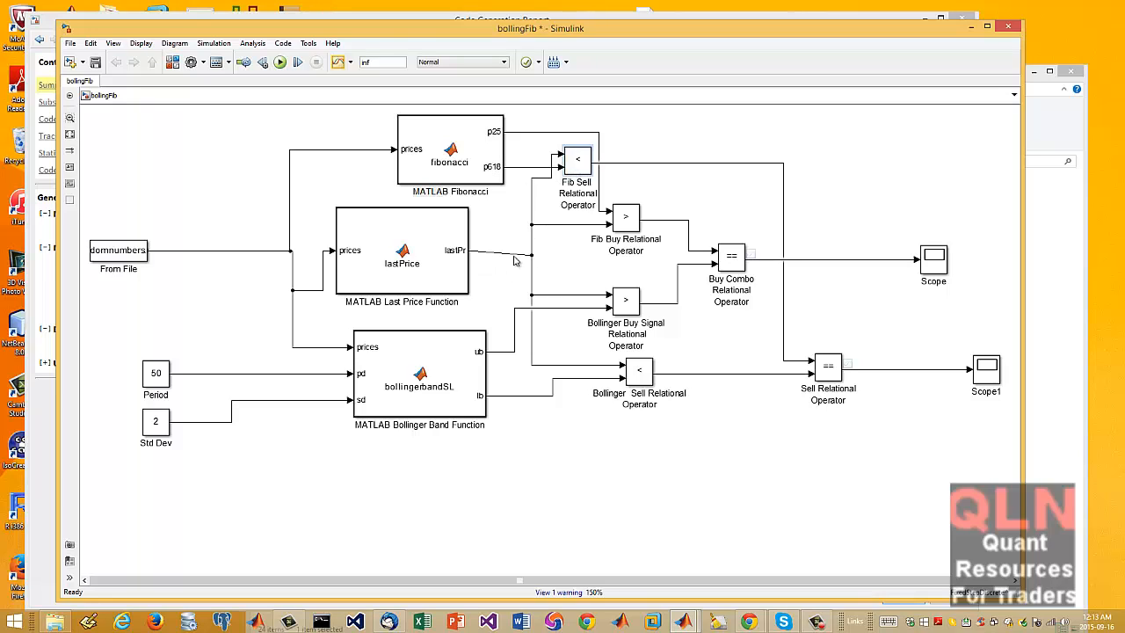
pyautogui.click(577, 158)
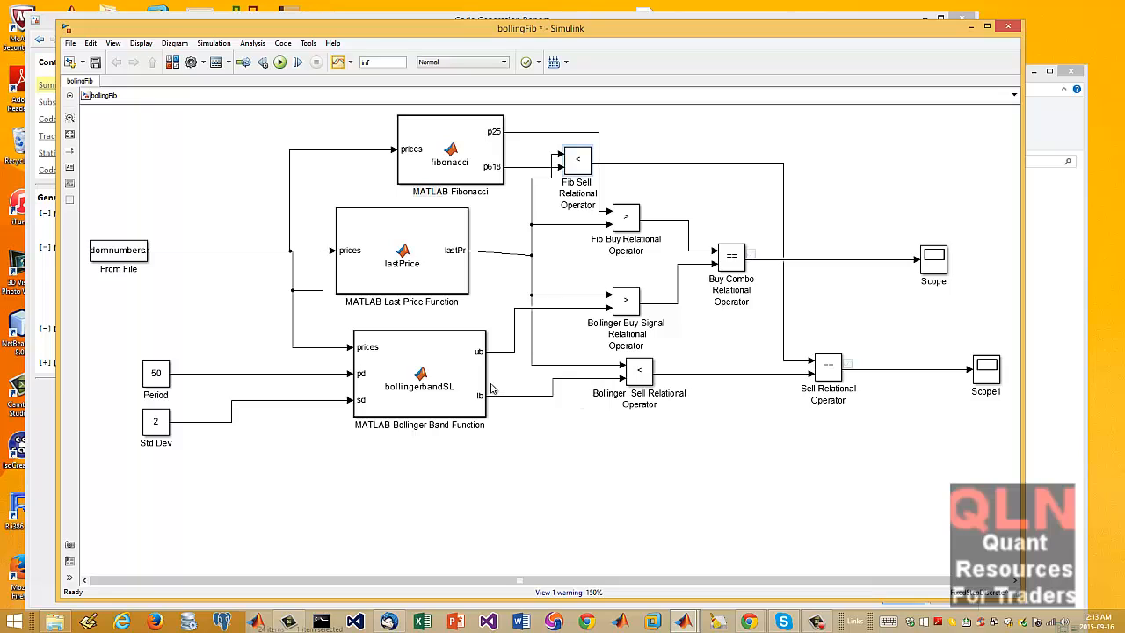
pyautogui.click(626, 218)
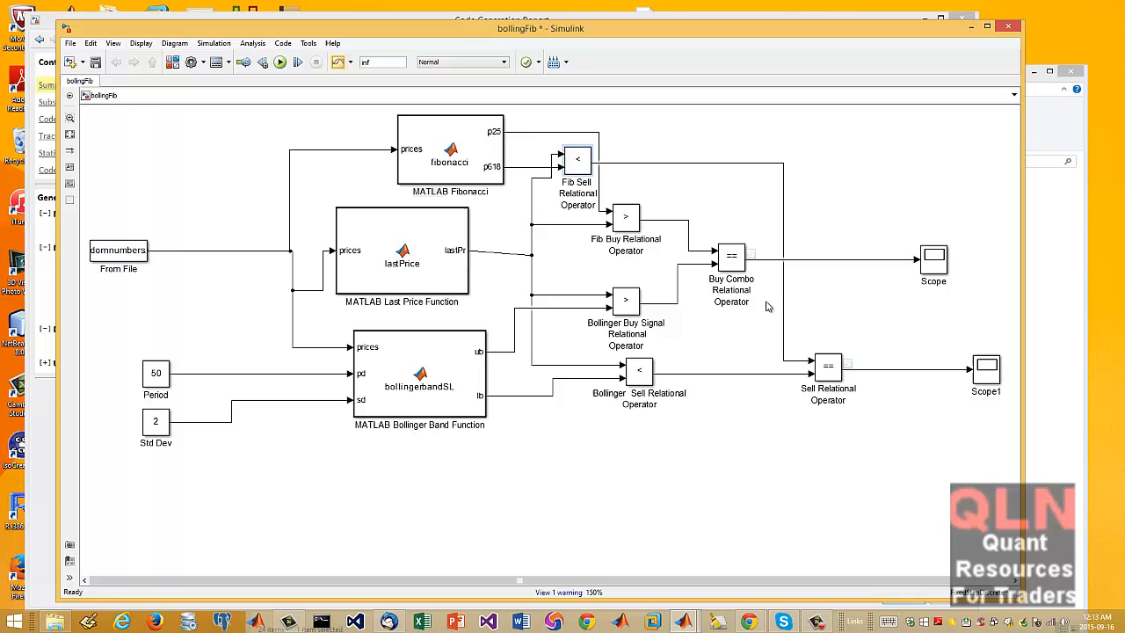
pyautogui.moveTo(513, 380)
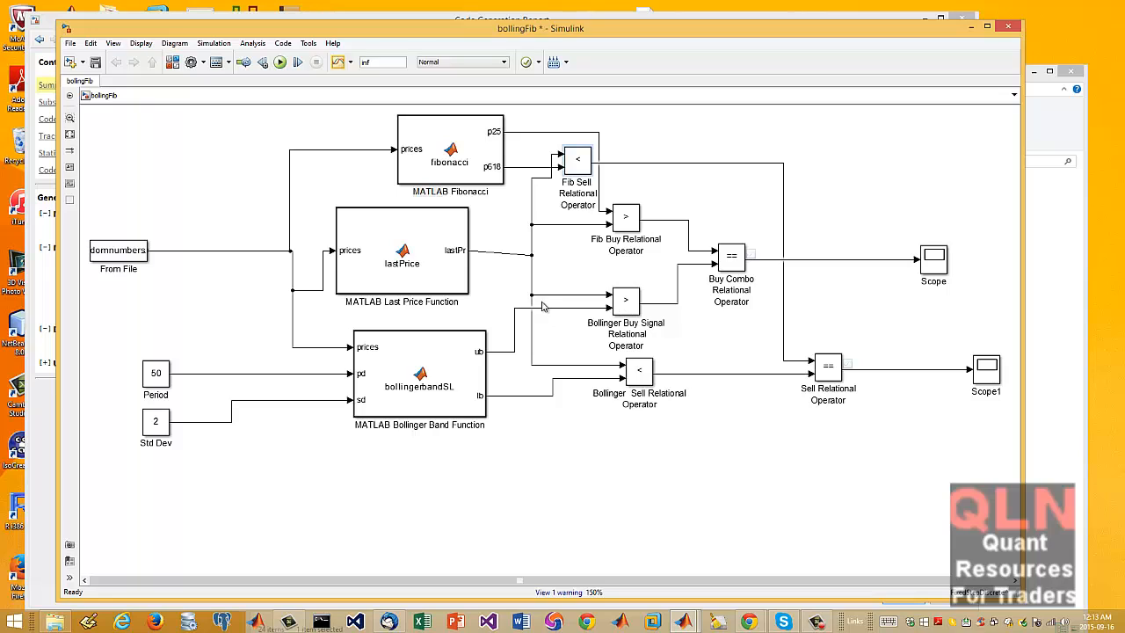
pyautogui.click(625, 301)
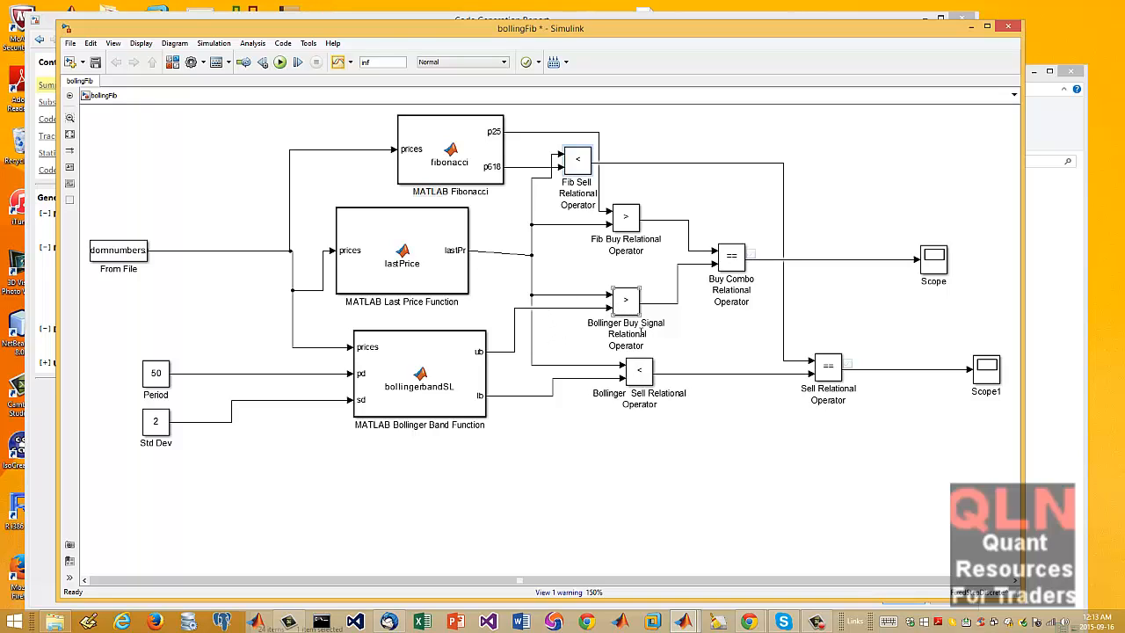
pyautogui.moveTo(626, 303)
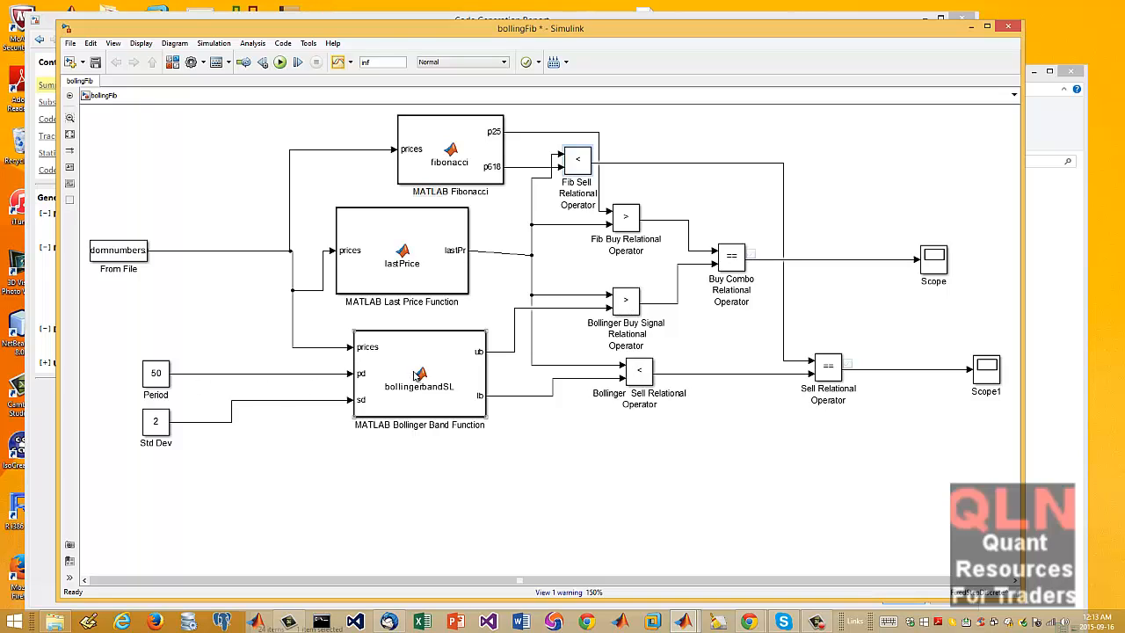
pyautogui.click(626, 301)
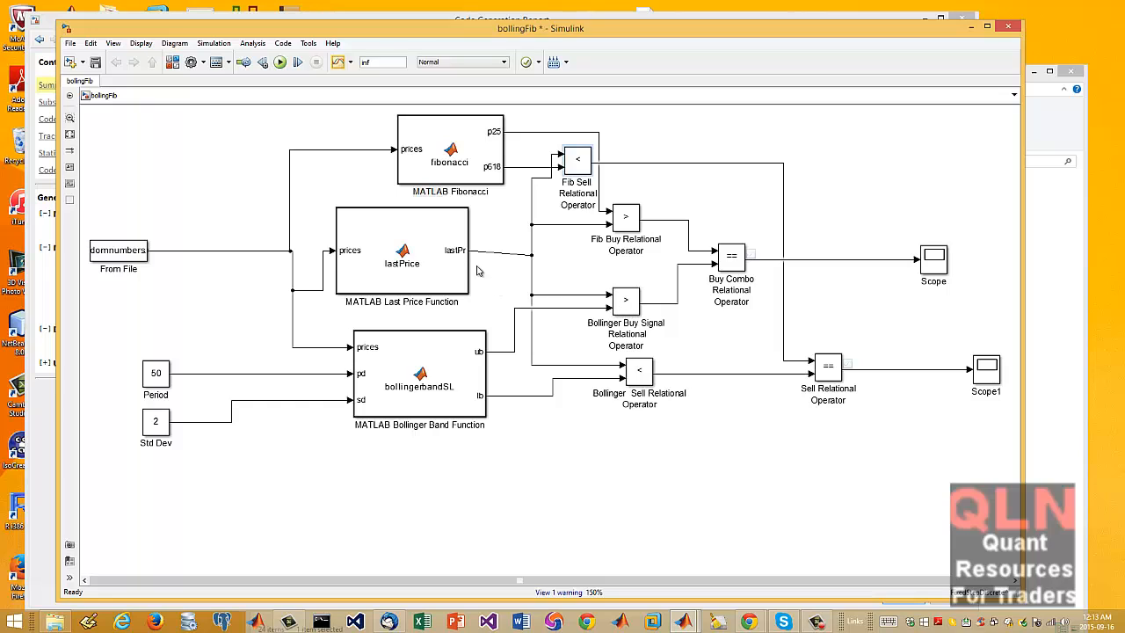
pyautogui.click(625, 315)
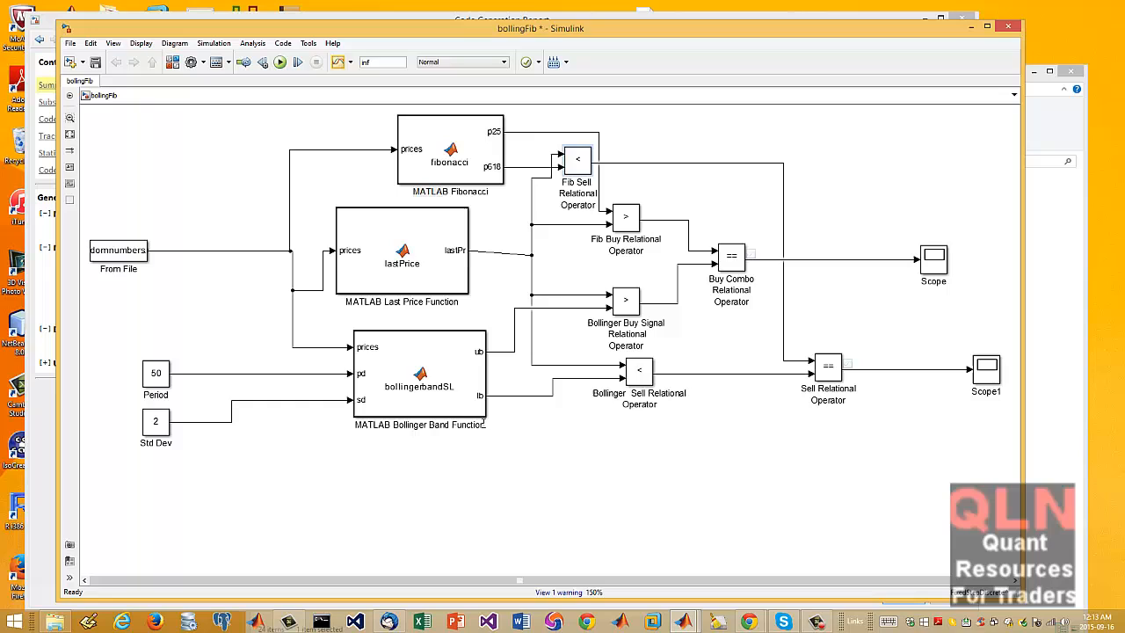
pyautogui.moveTo(402, 408)
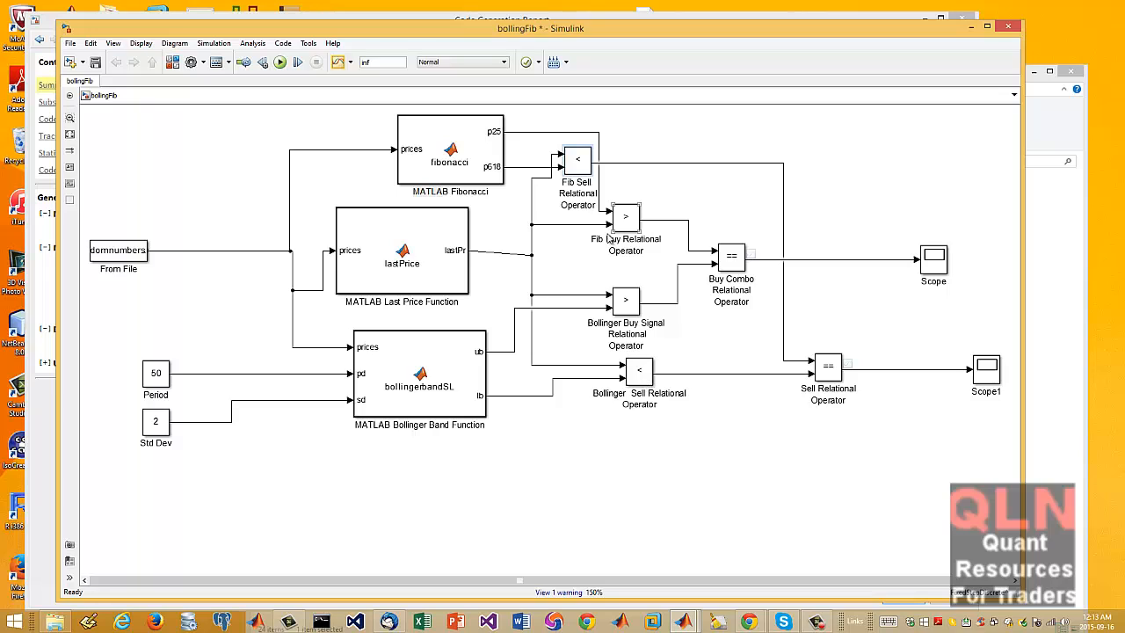
pyautogui.moveTo(647, 320)
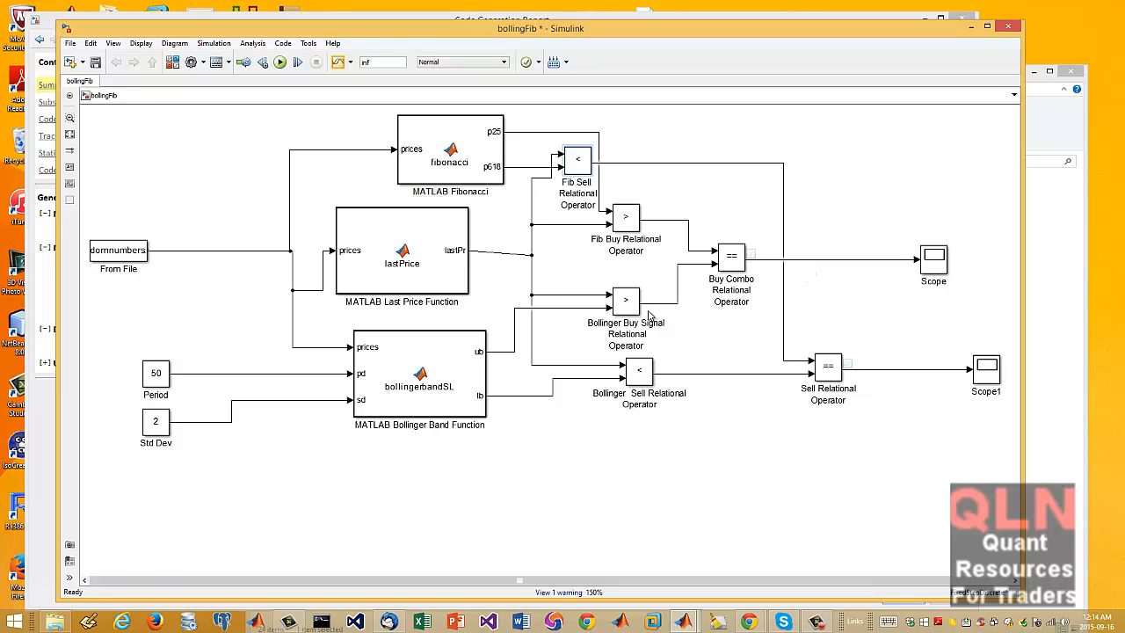
pyautogui.moveTo(471, 167)
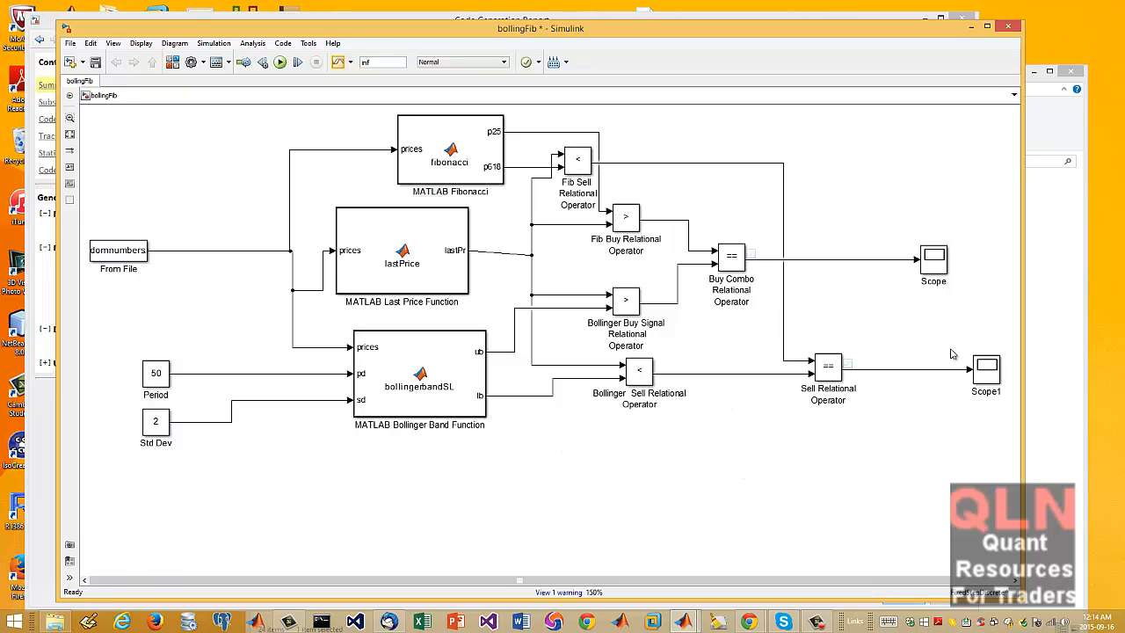
pyautogui.moveTo(700, 348)
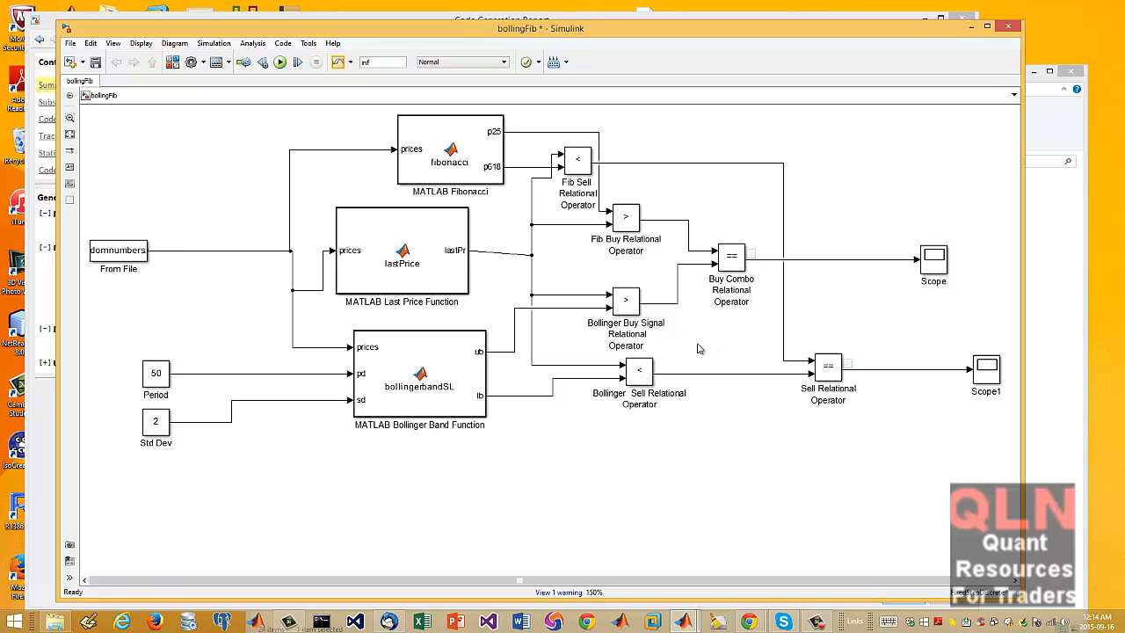
pyautogui.moveTo(977, 246)
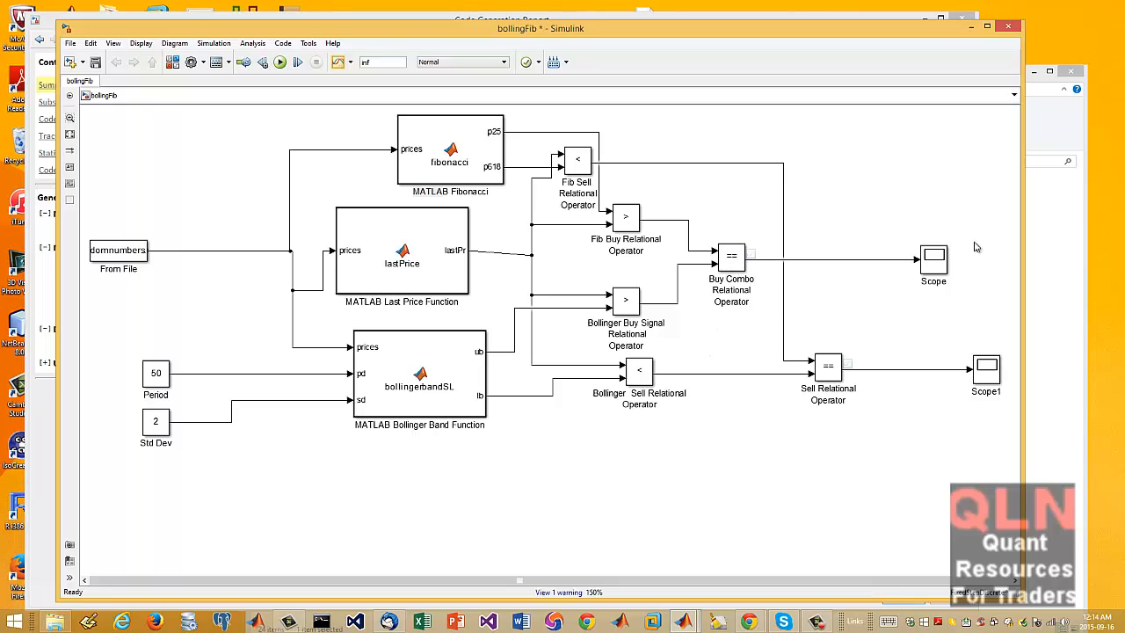
pyautogui.moveTo(974, 254)
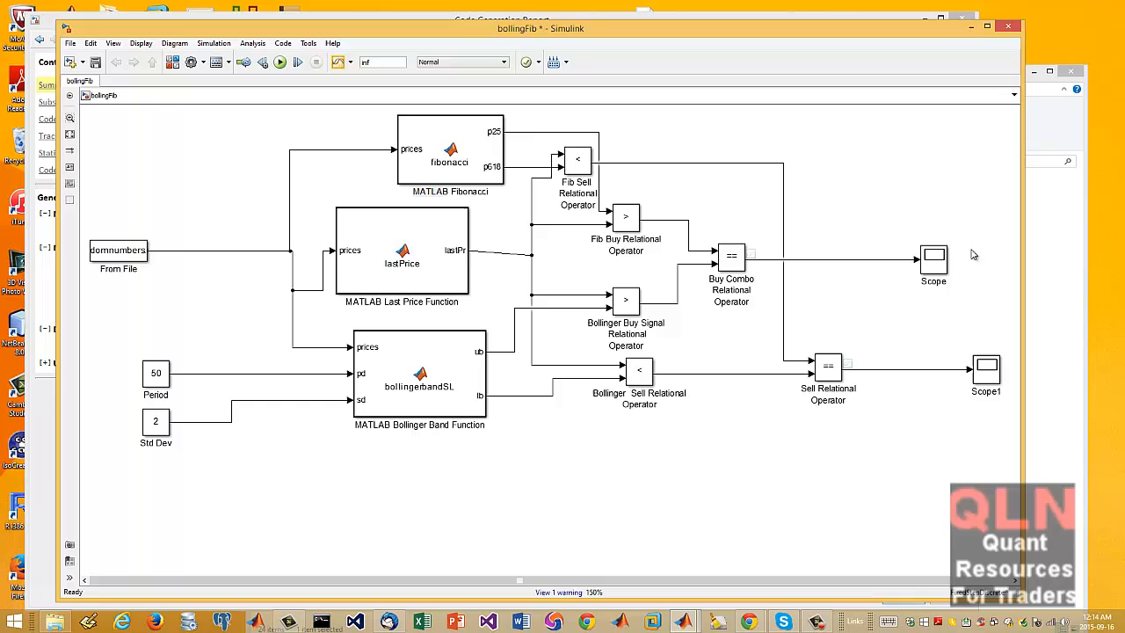
pyautogui.moveTo(1022, 317)
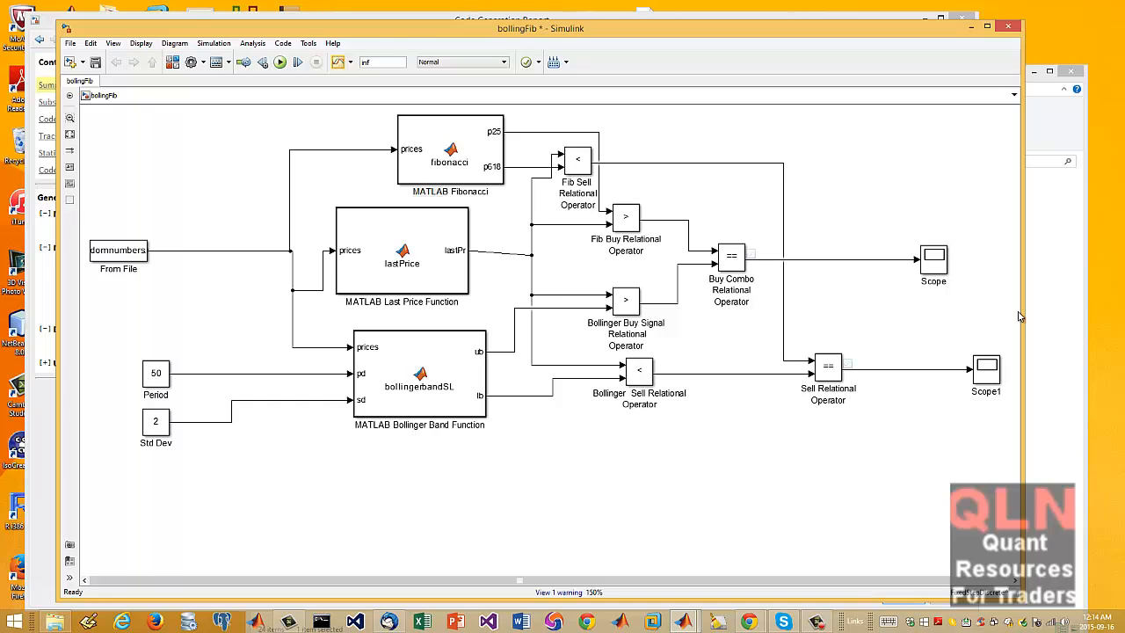
pyautogui.moveTo(875, 271)
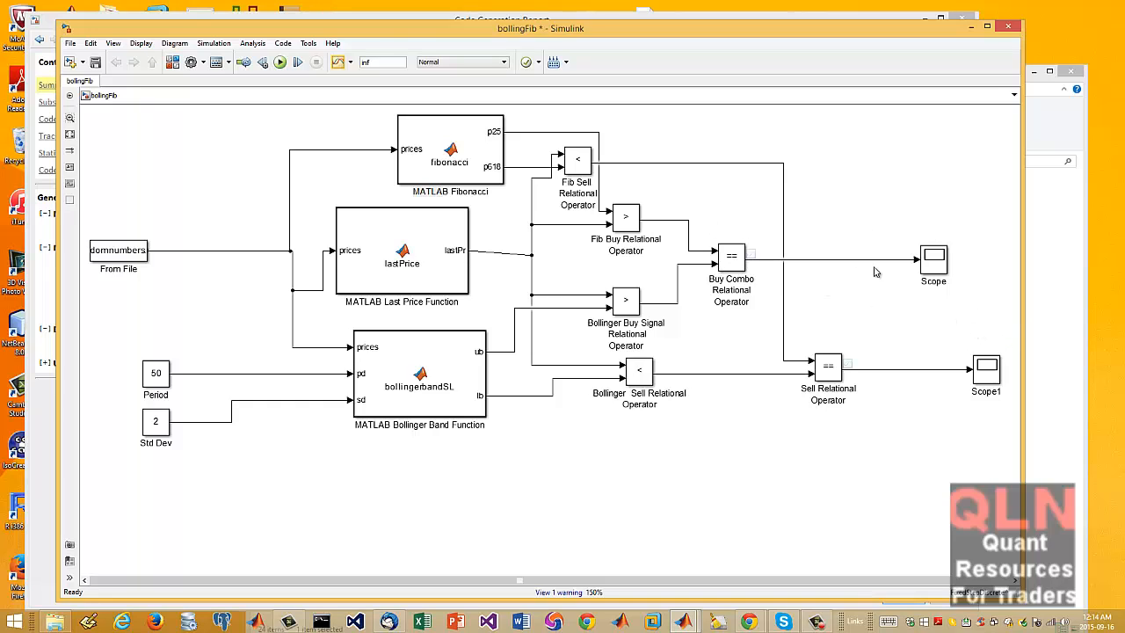
pyautogui.click(933, 262)
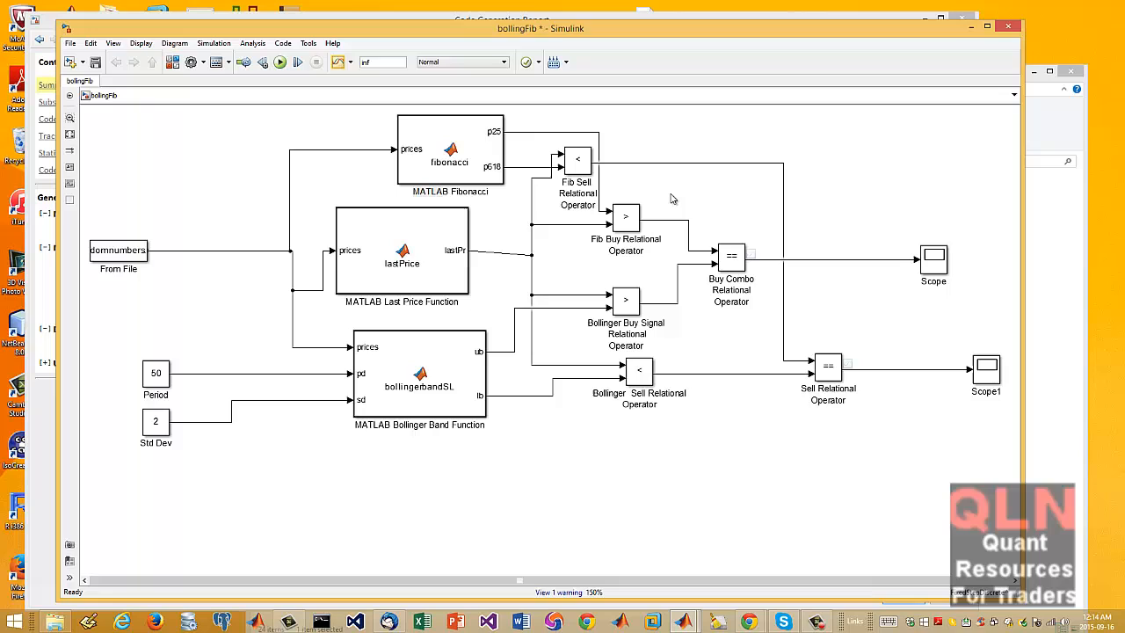
pyautogui.moveTo(840, 297)
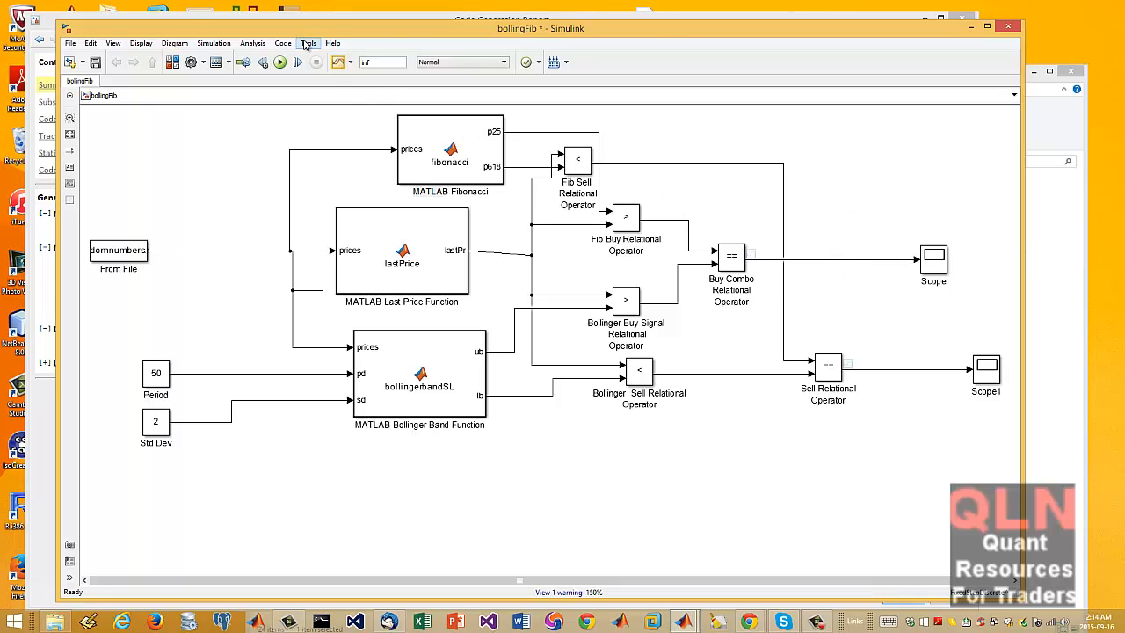
# - View the Code Generation Report and Comments options, then the Symbols identifier naming rules
pyautogui.click(283, 42)
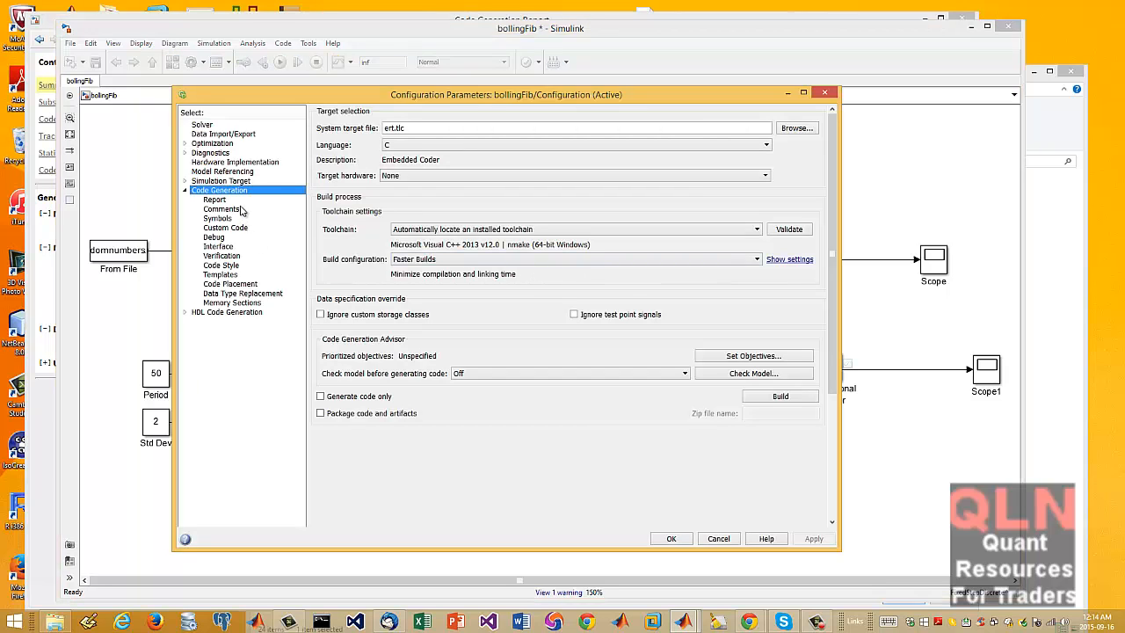
pyautogui.click(214, 200)
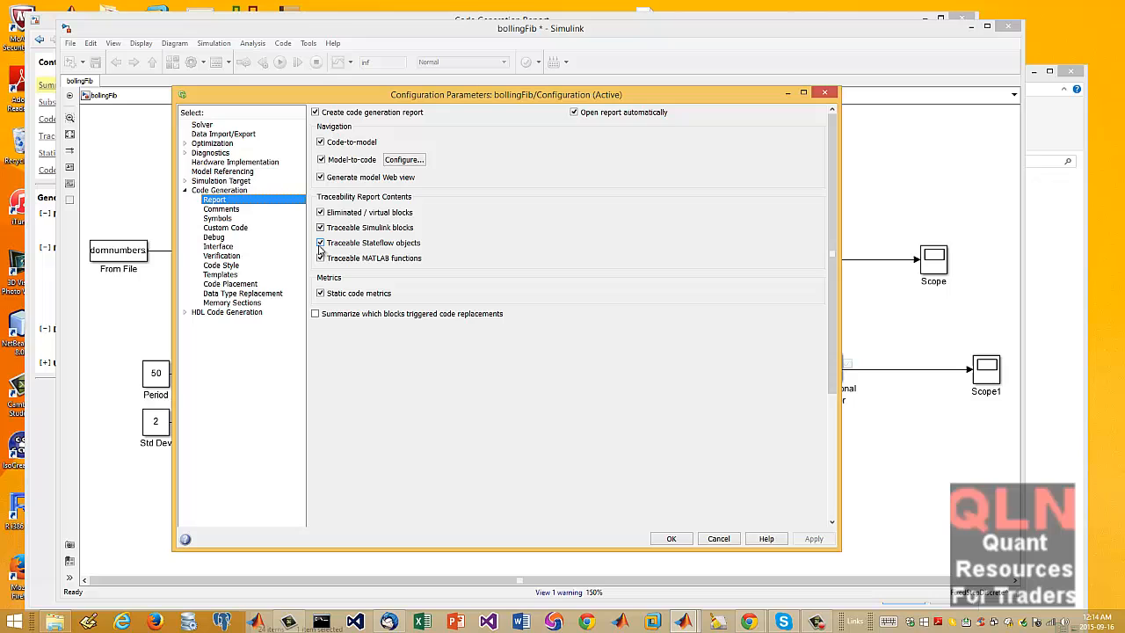
pyautogui.click(222, 207)
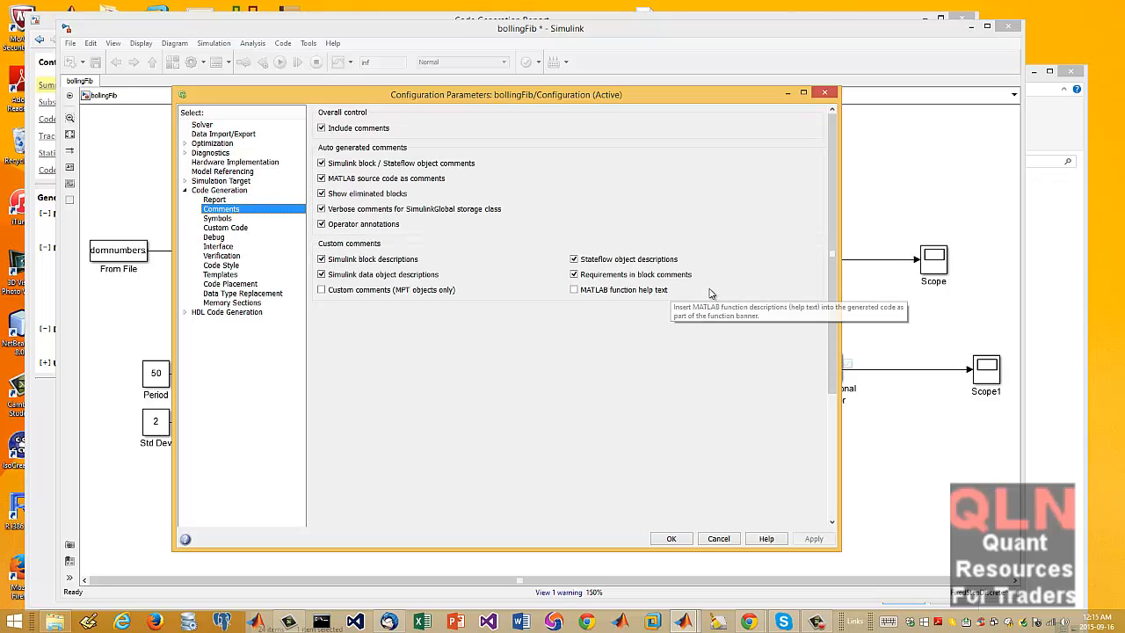
pyautogui.moveTo(729, 285)
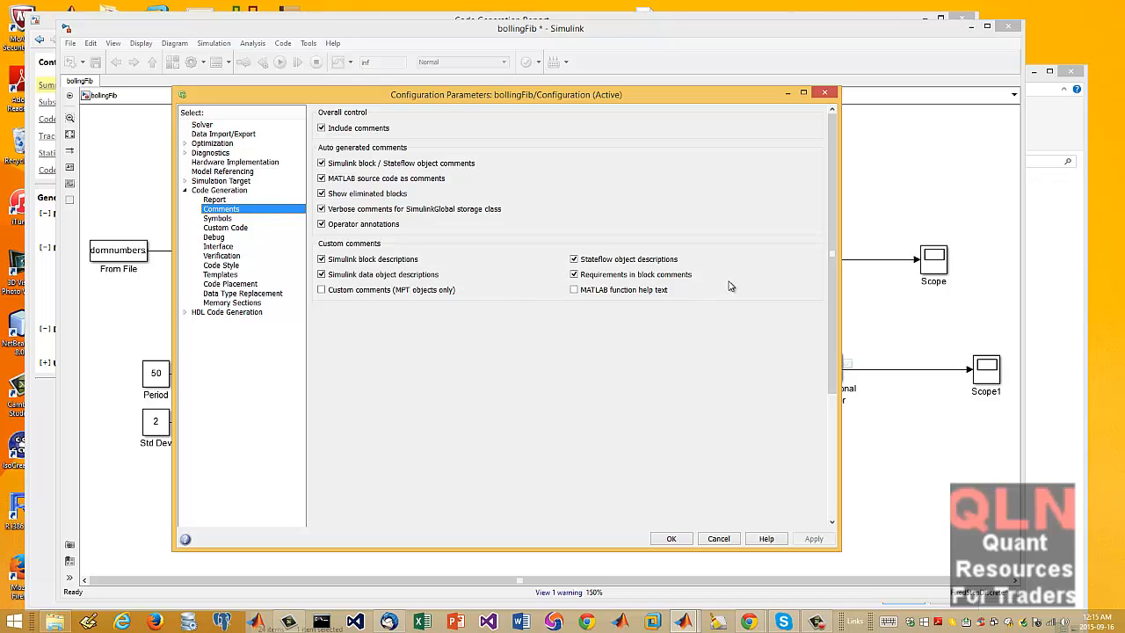
pyautogui.moveTo(223, 222)
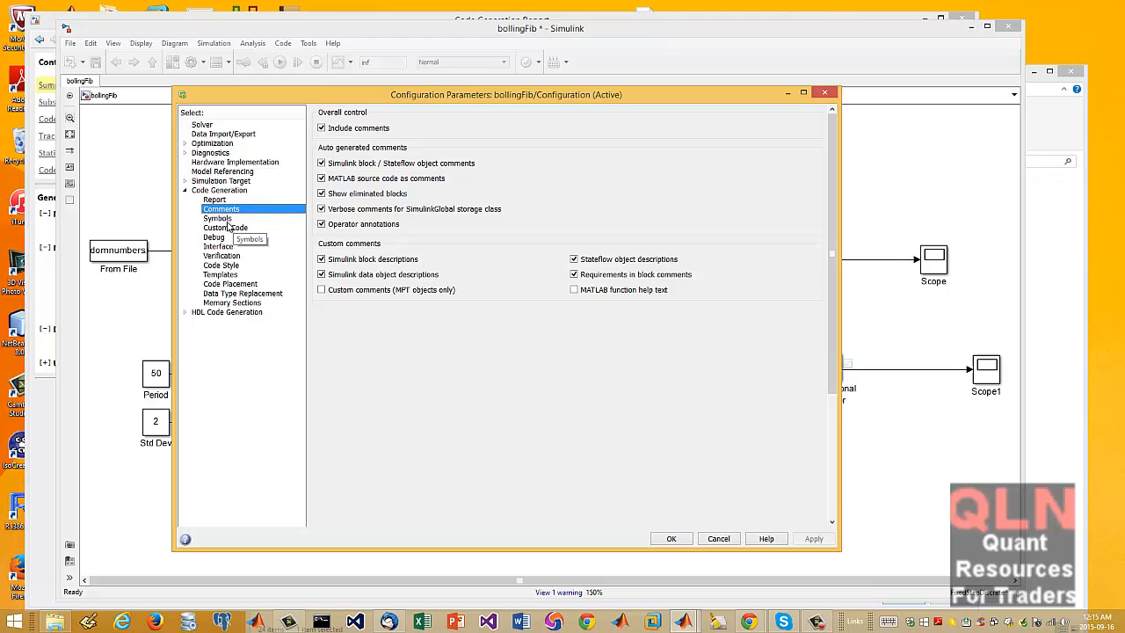
pyautogui.click(218, 218)
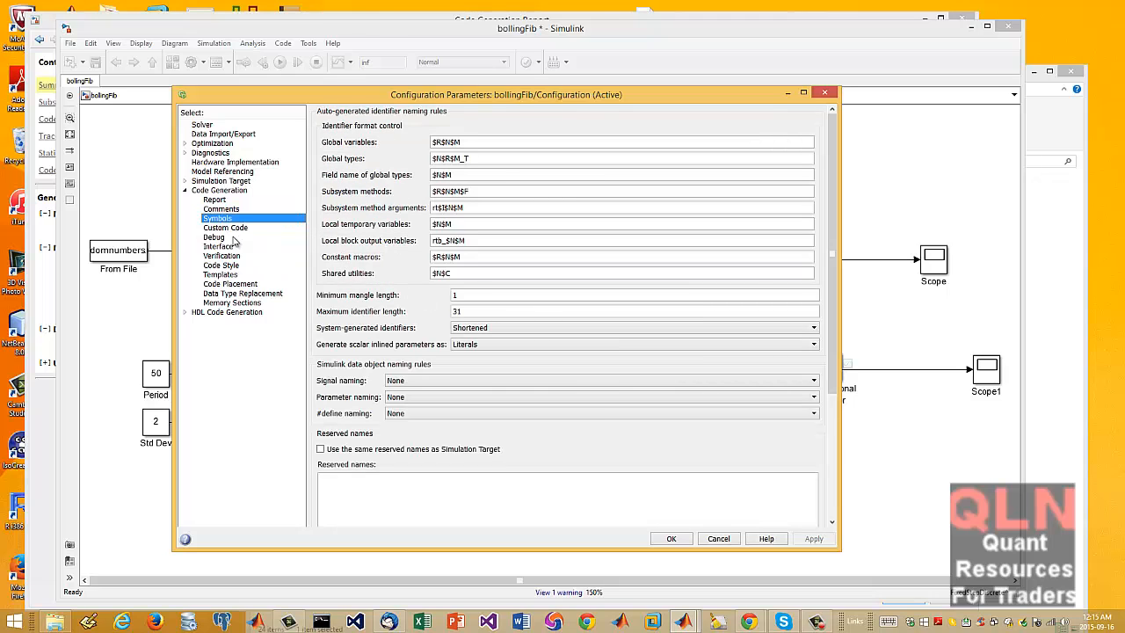
pyautogui.click(718, 538)
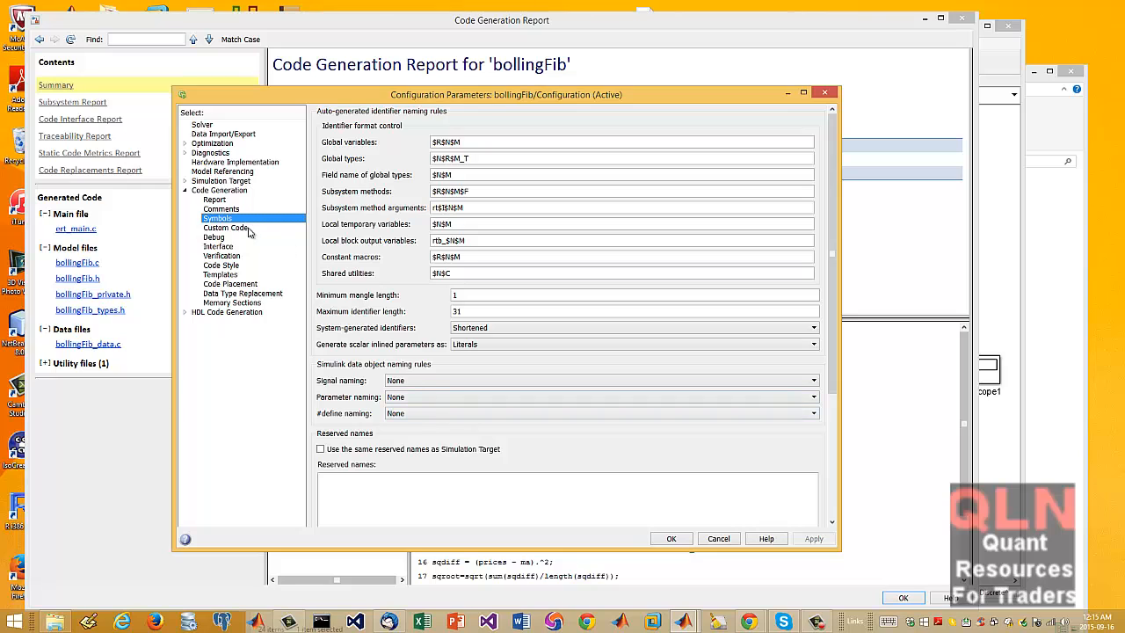
# - Browse Custom Code, Debug, Interface, Code Style, Code Placement, Data Type Replacement and Memory Sections panes unchanged
pyautogui.click(225, 228)
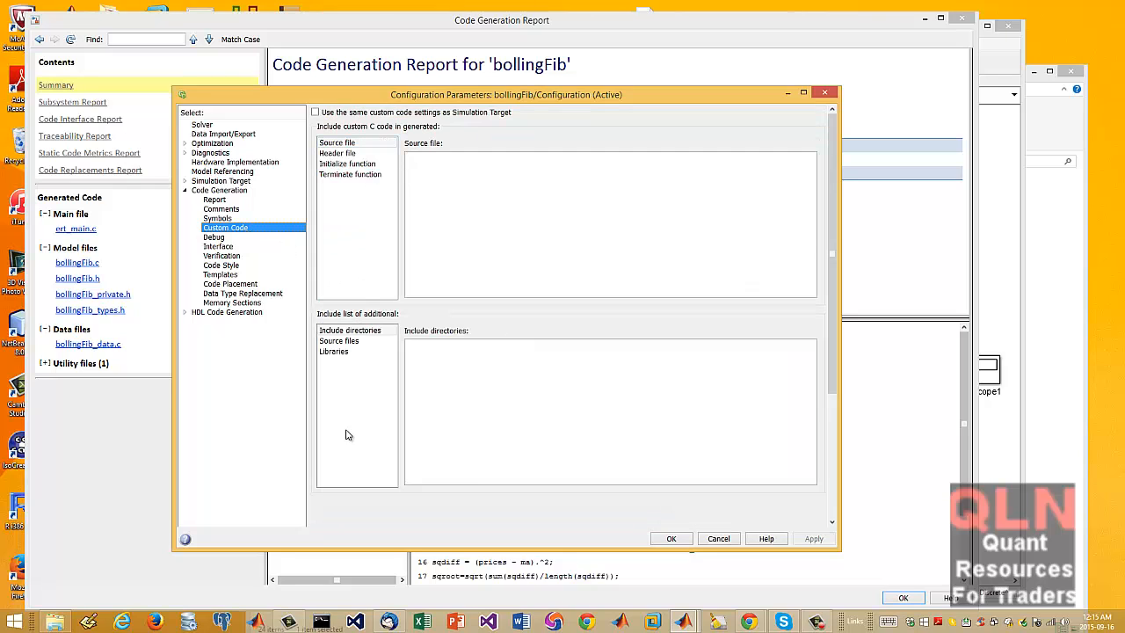
pyautogui.click(215, 236)
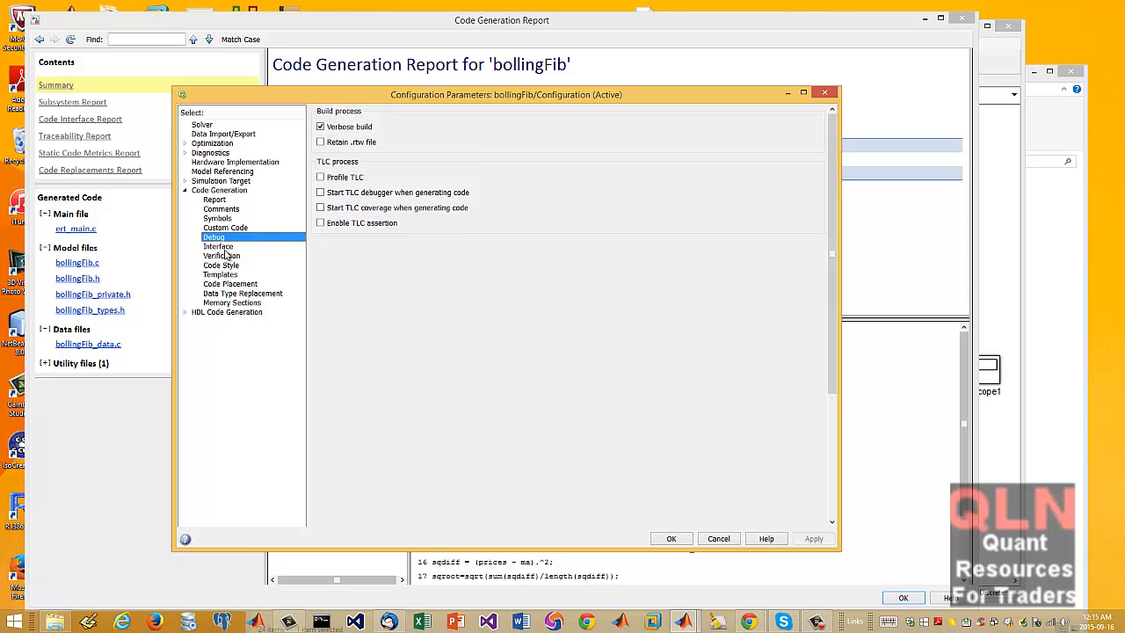
pyautogui.click(218, 246)
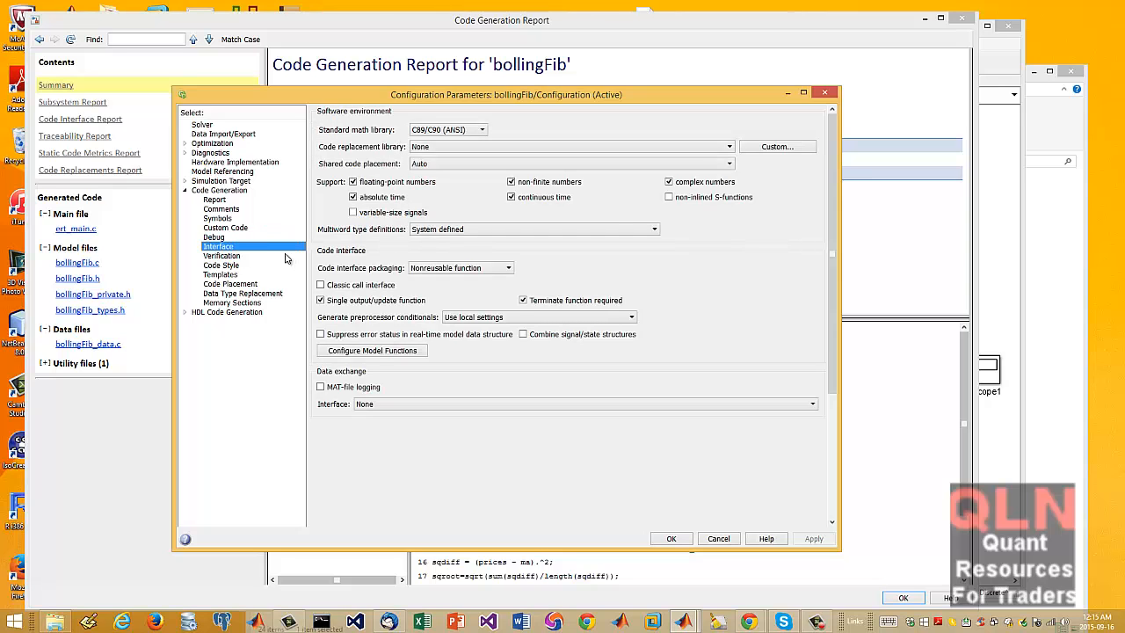
pyautogui.click(221, 264)
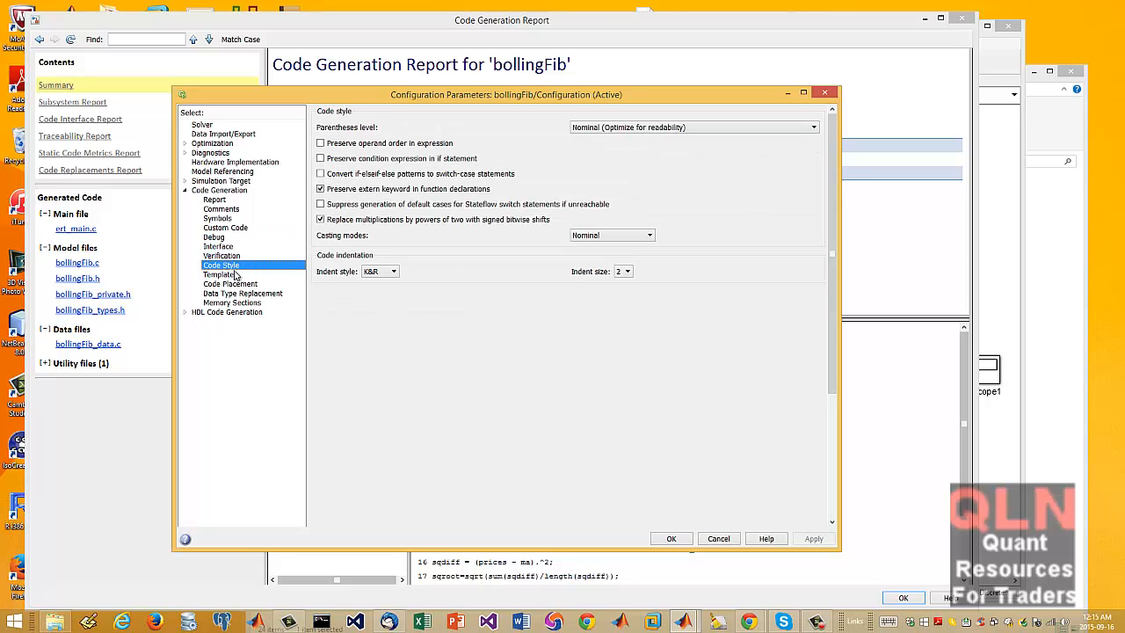
pyautogui.click(228, 285)
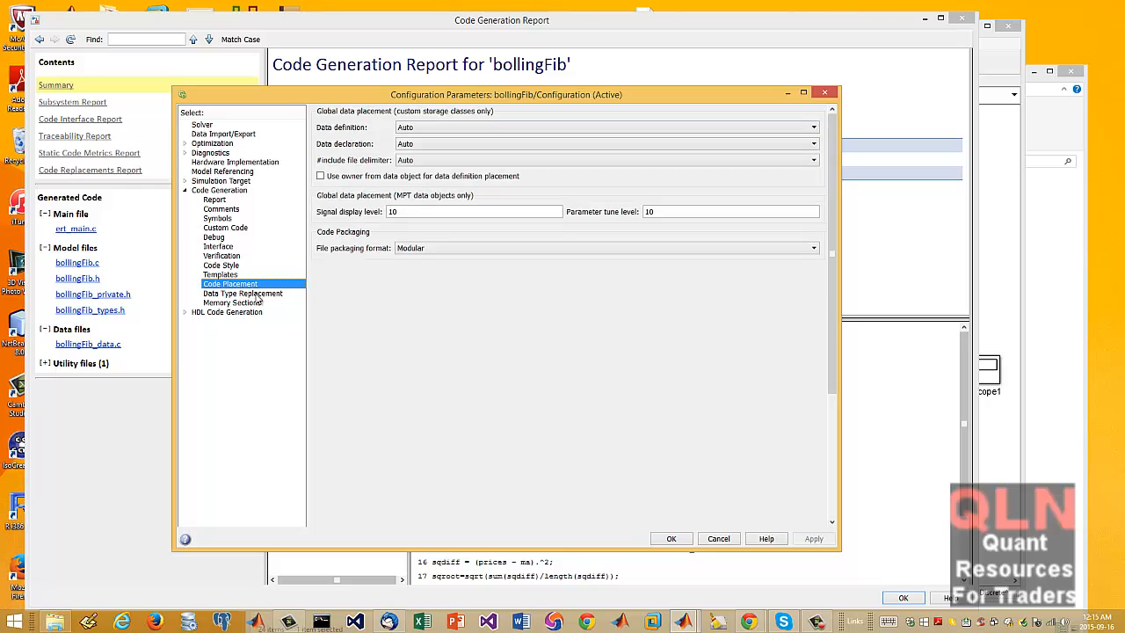
pyautogui.click(243, 292)
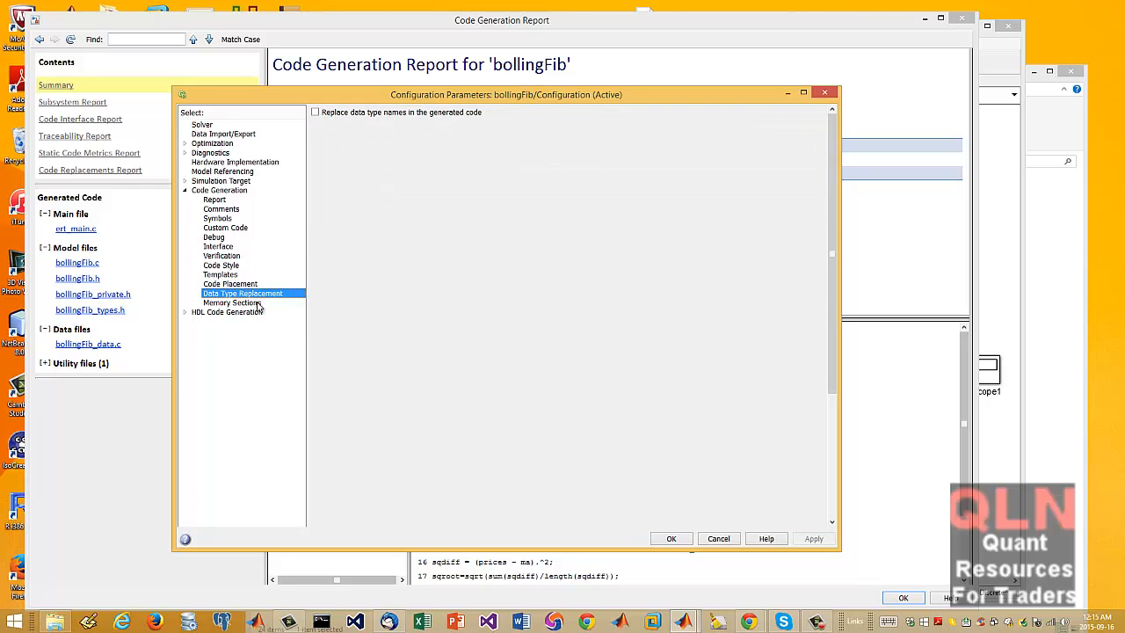
pyautogui.click(232, 302)
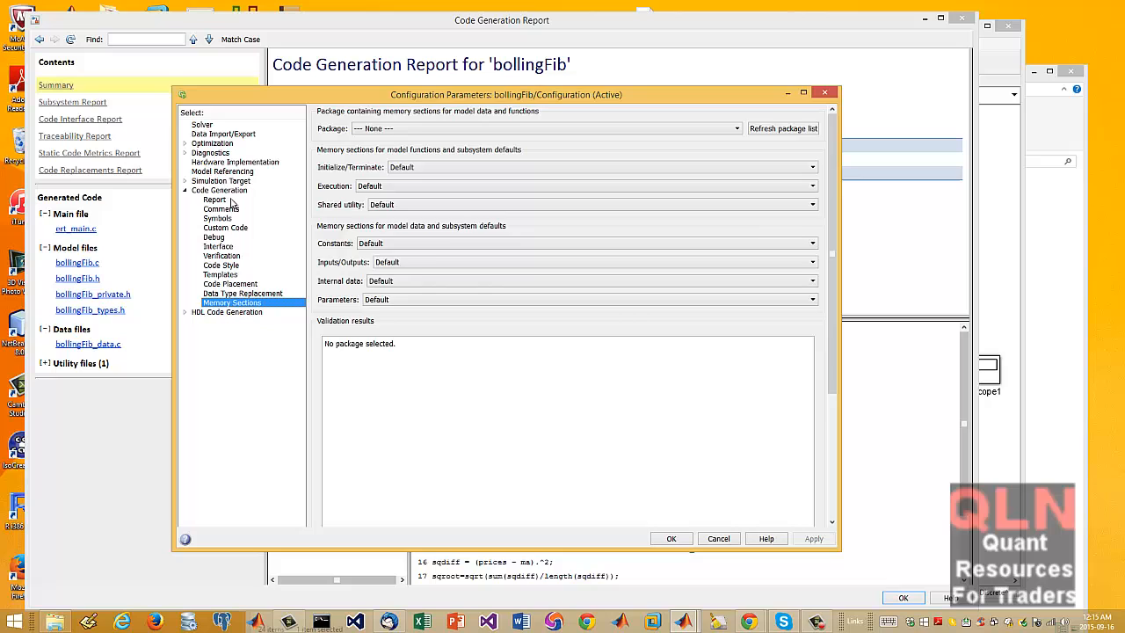
# - Revisit the Report options and end on the target selection with ert.tlc and C language
pyautogui.click(218, 190)
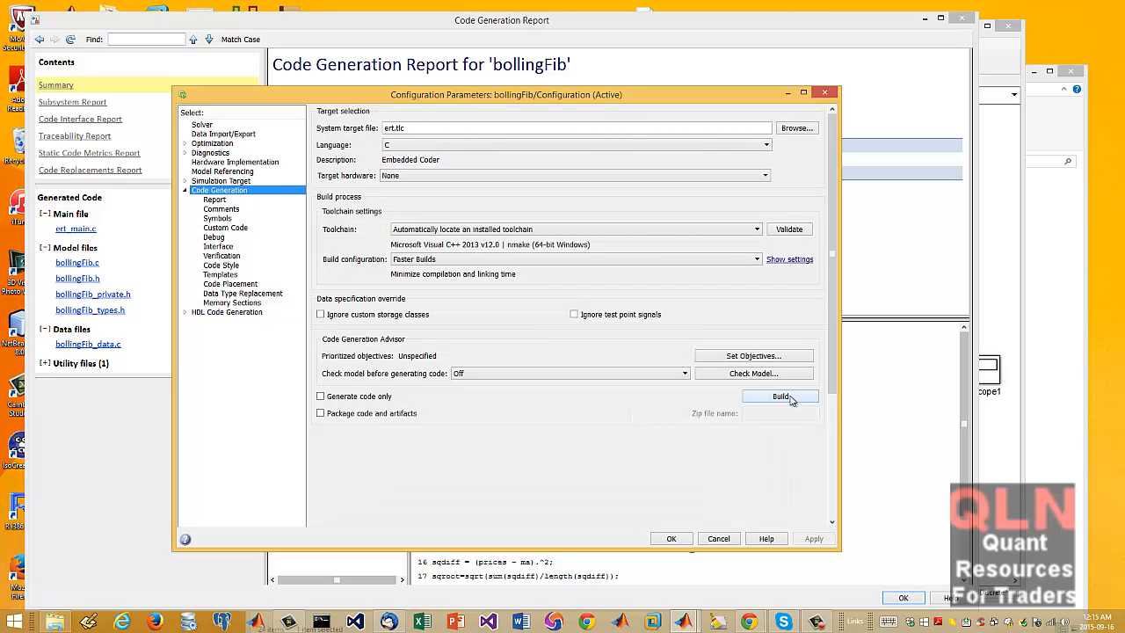
pyautogui.click(214, 200)
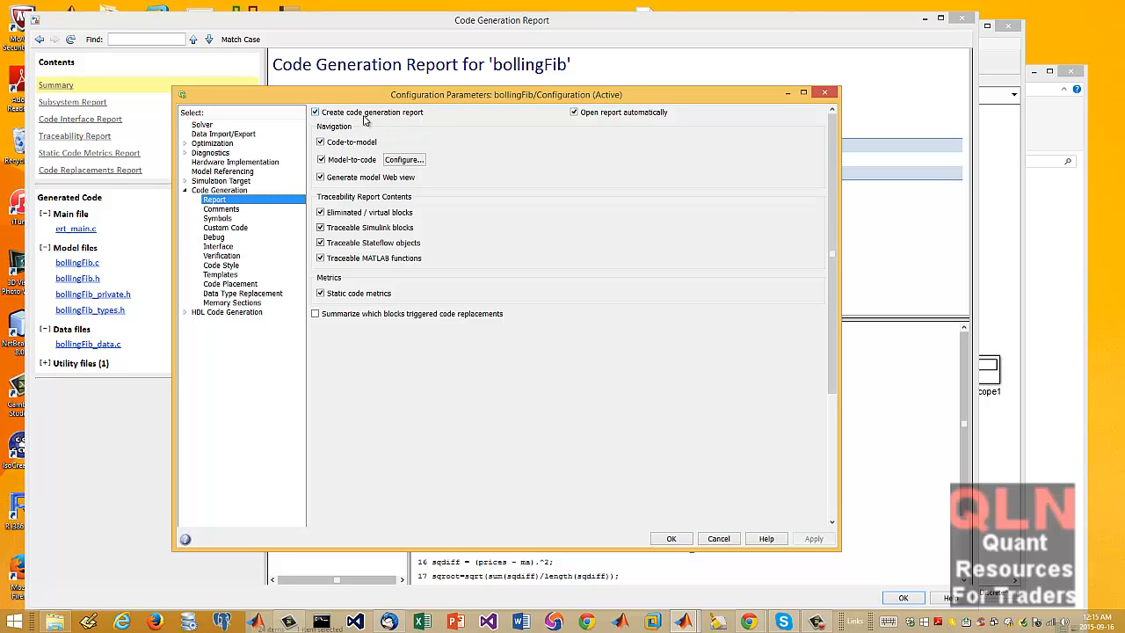
pyautogui.moveTo(431, 122)
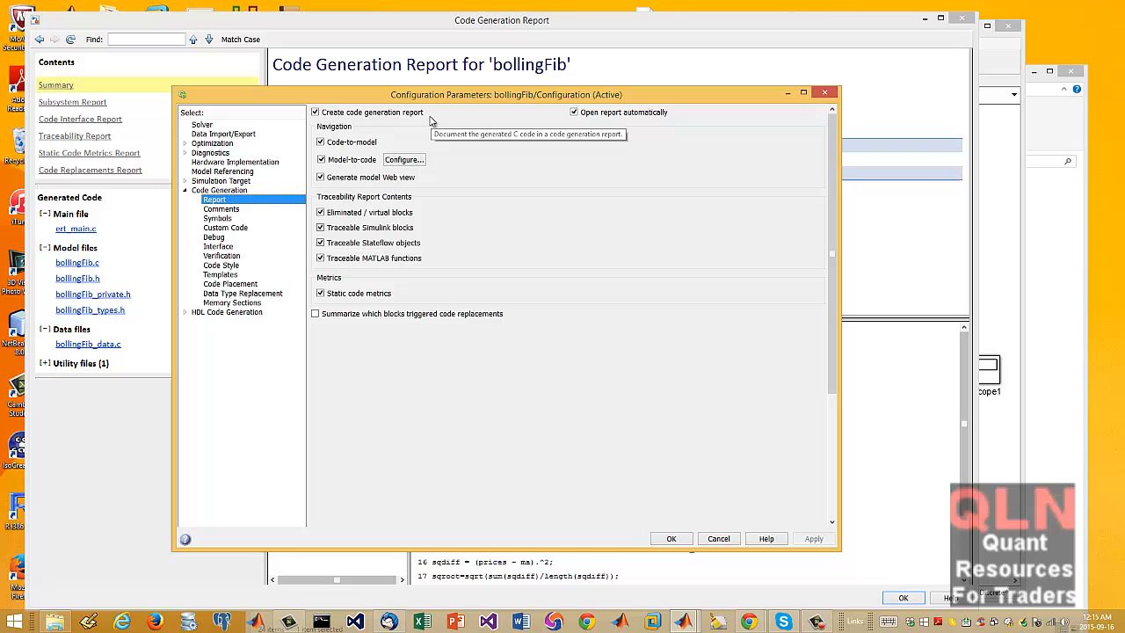
pyautogui.moveTo(317, 313)
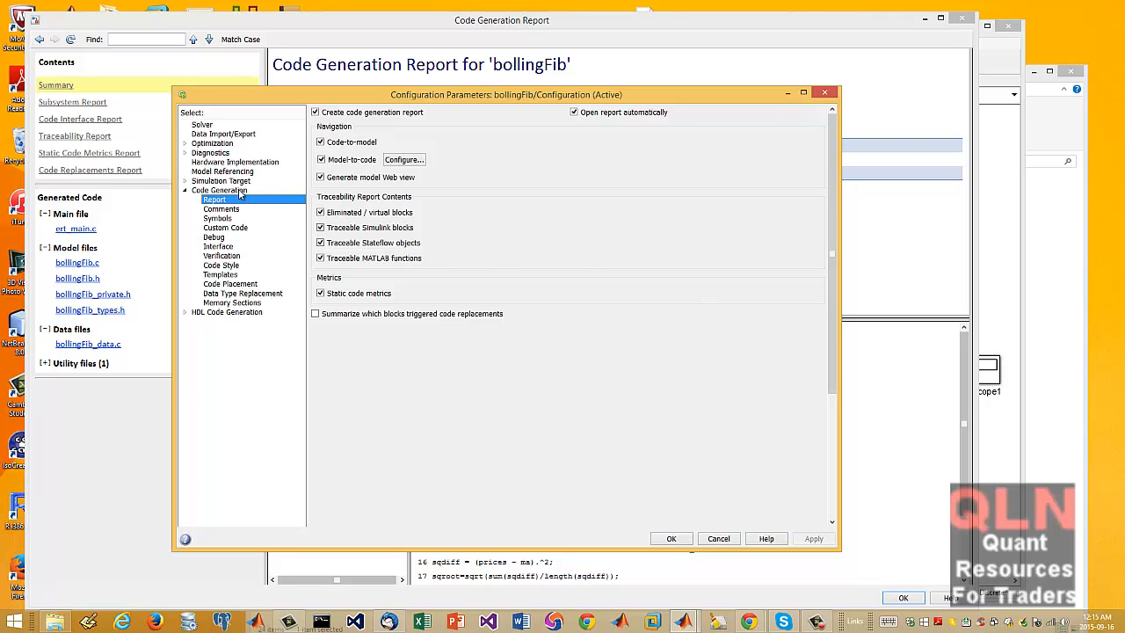
pyautogui.click(218, 190)
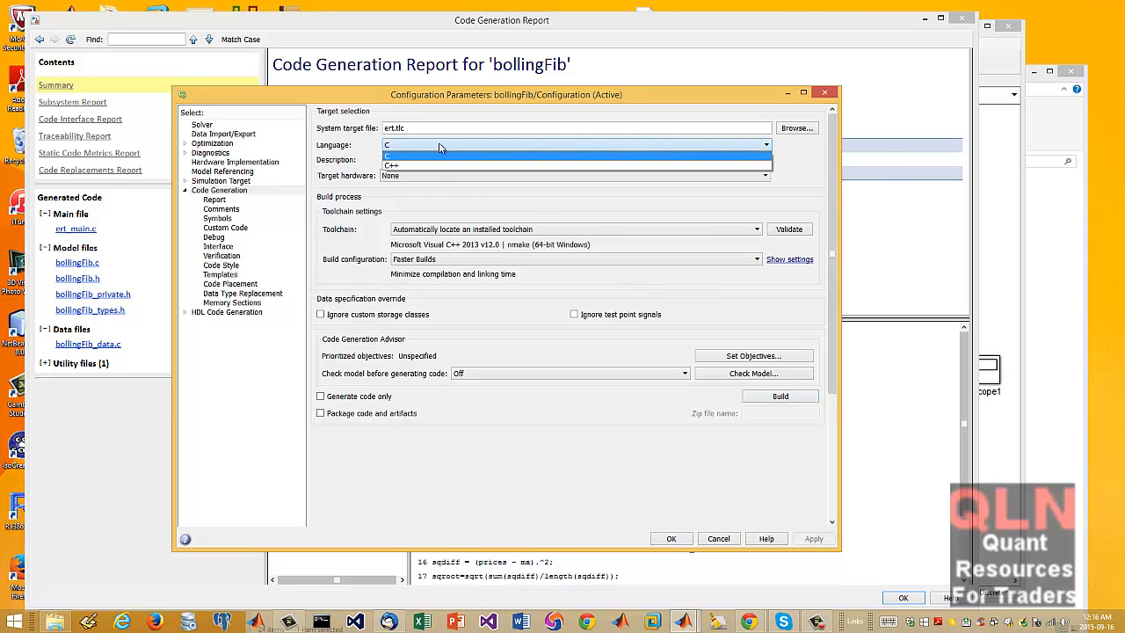
# - Keep C as the language and show the bollingFib model diagram inside the code generation report
pyautogui.click(390, 155)
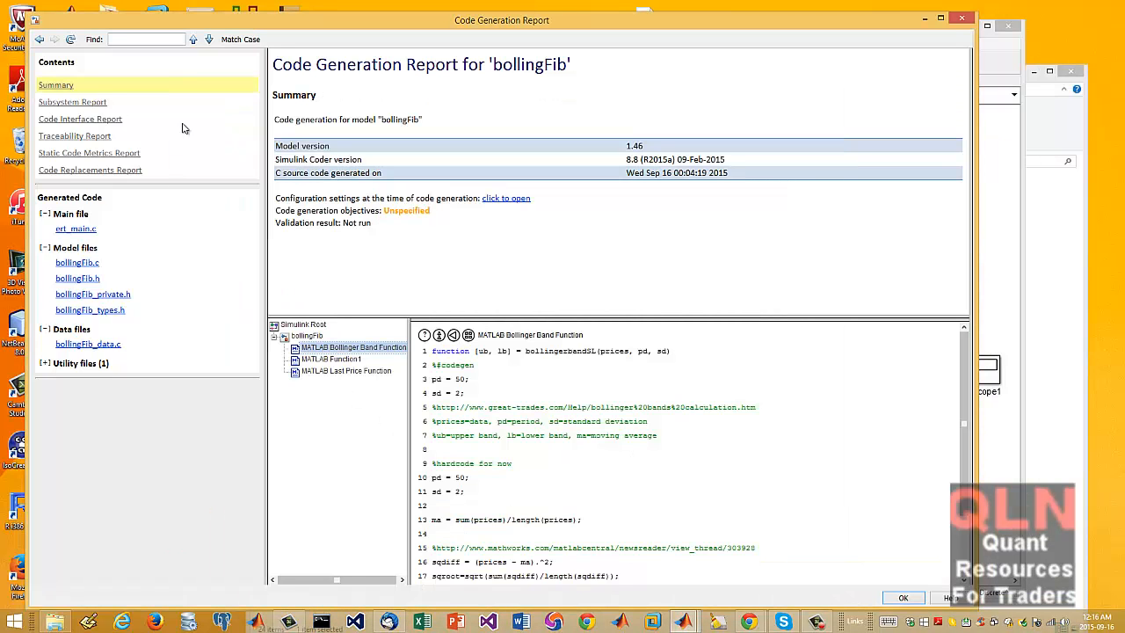
pyautogui.moveTo(433, 348)
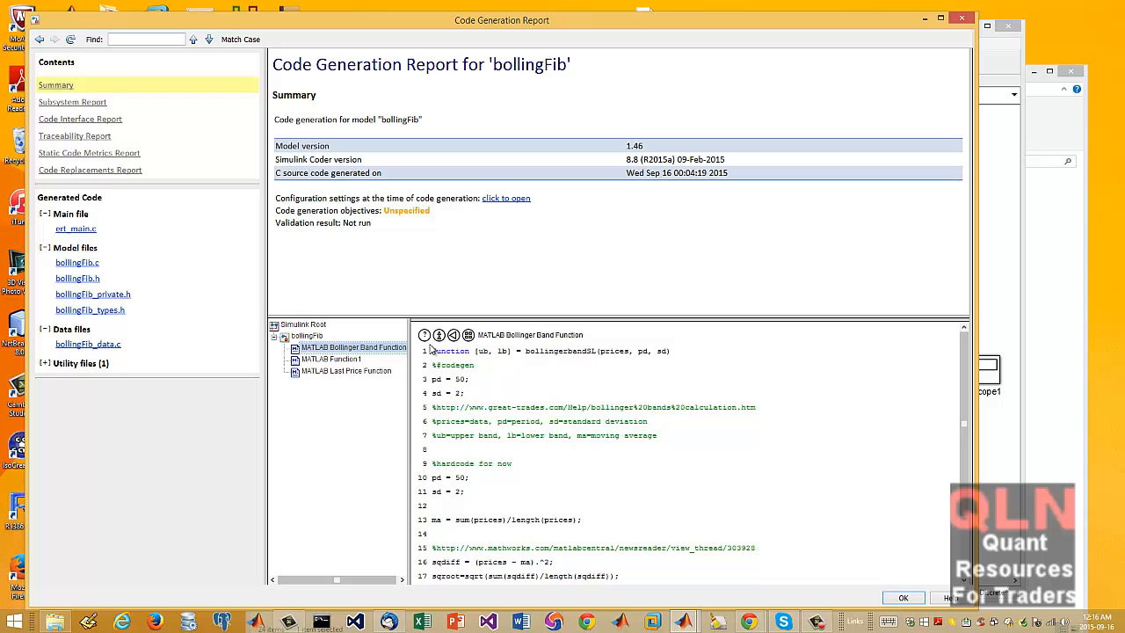
pyautogui.click(302, 323)
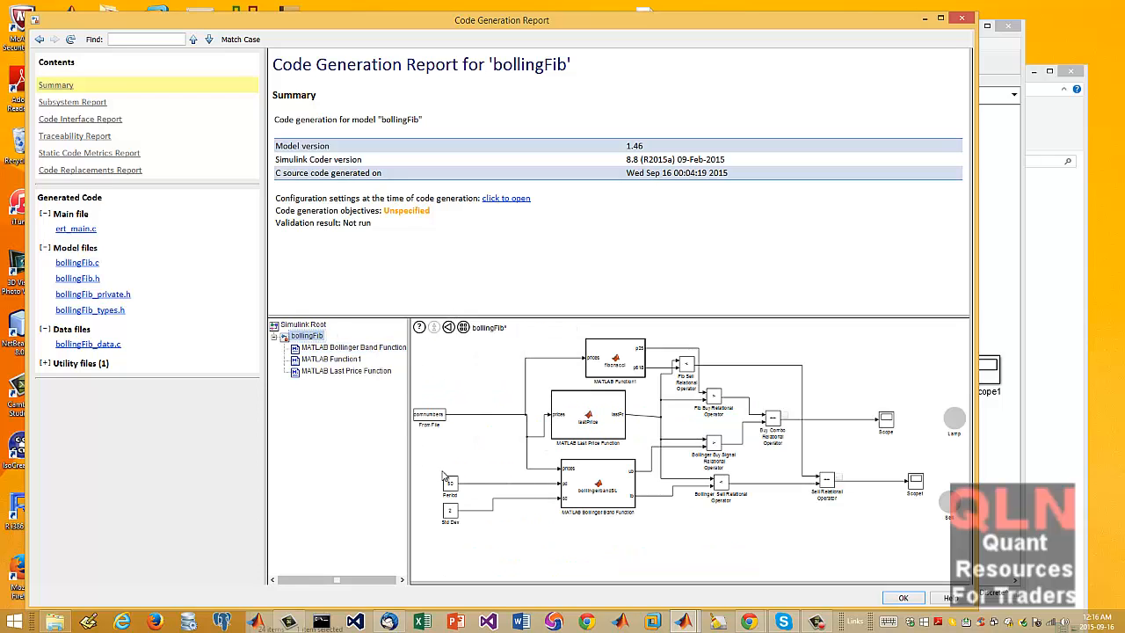
pyautogui.moveTo(1016, 461)
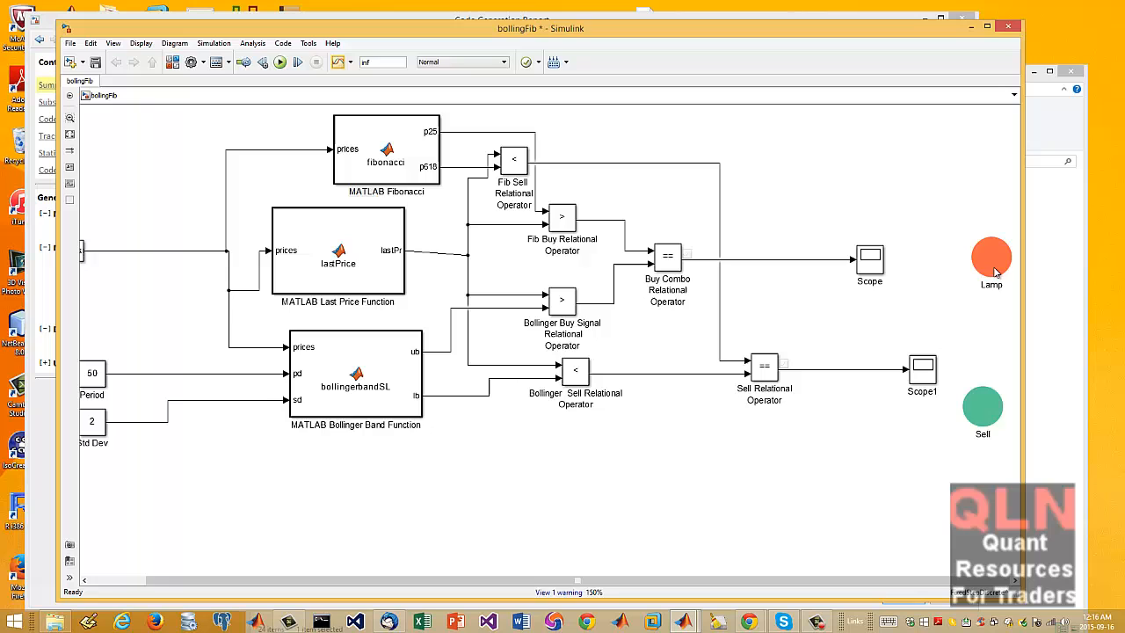
pyautogui.moveTo(888, 589)
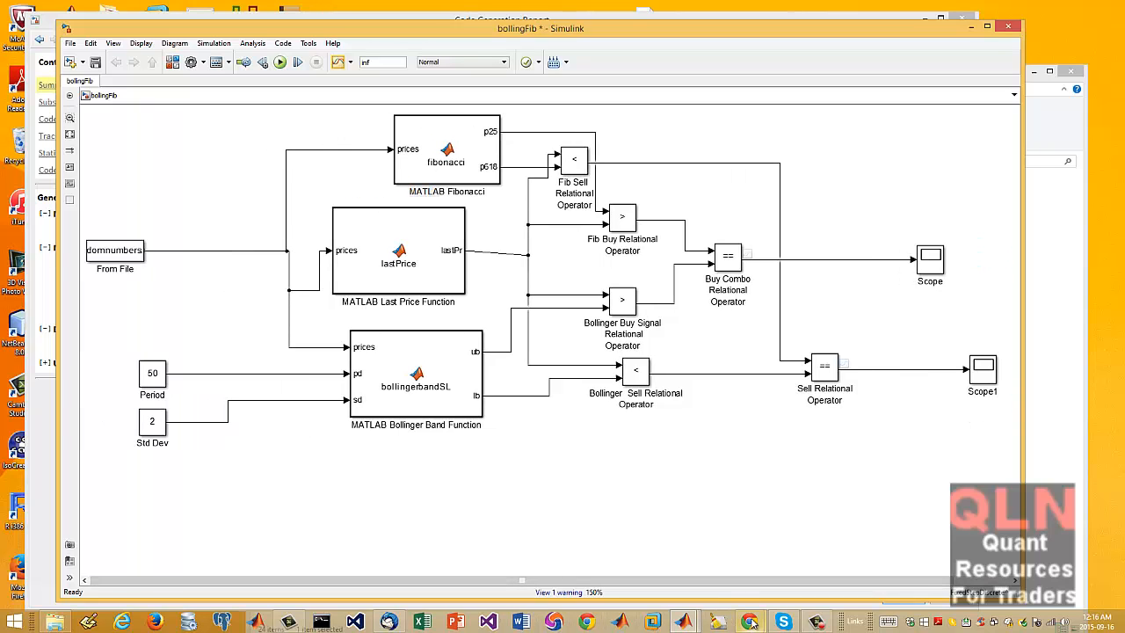
pyautogui.moveTo(753, 623)
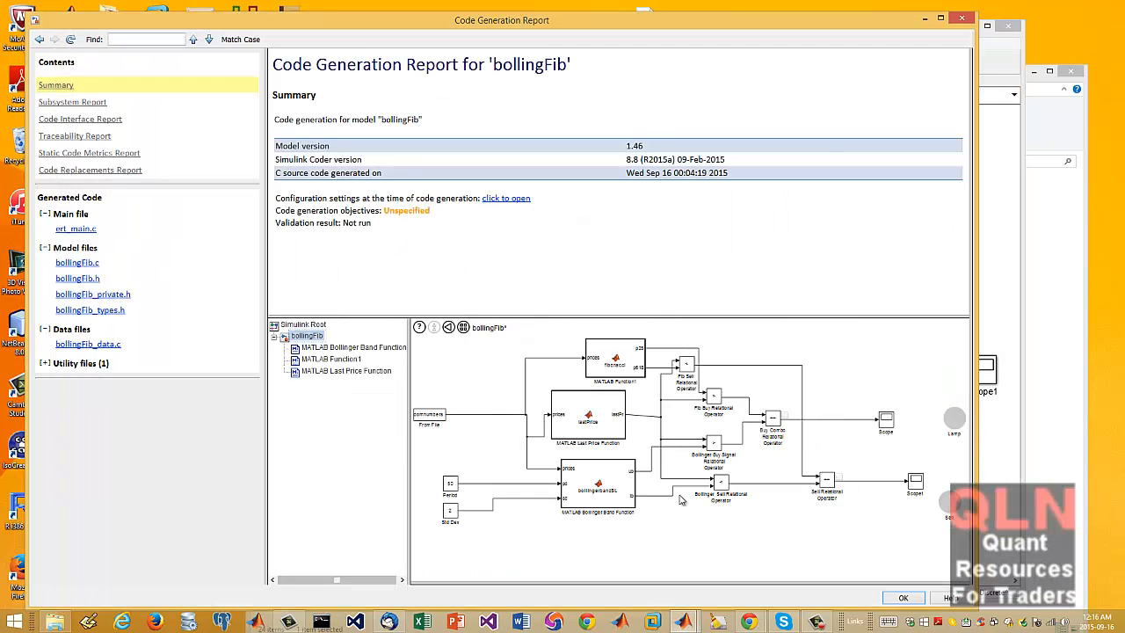
pyautogui.moveTo(724, 387)
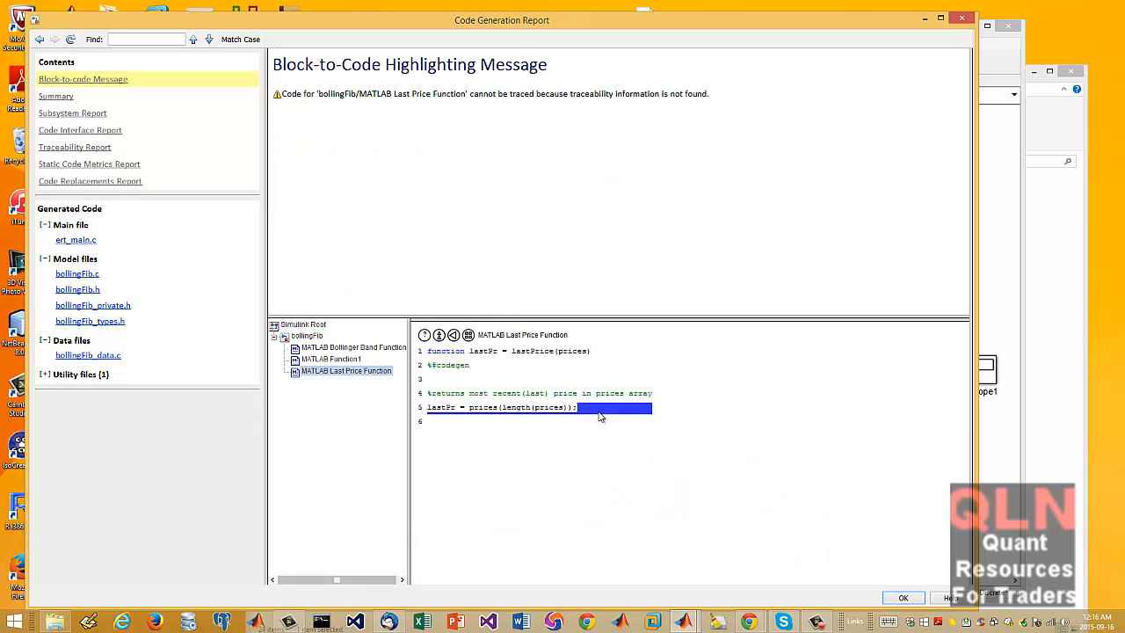
pyautogui.moveTo(566, 439)
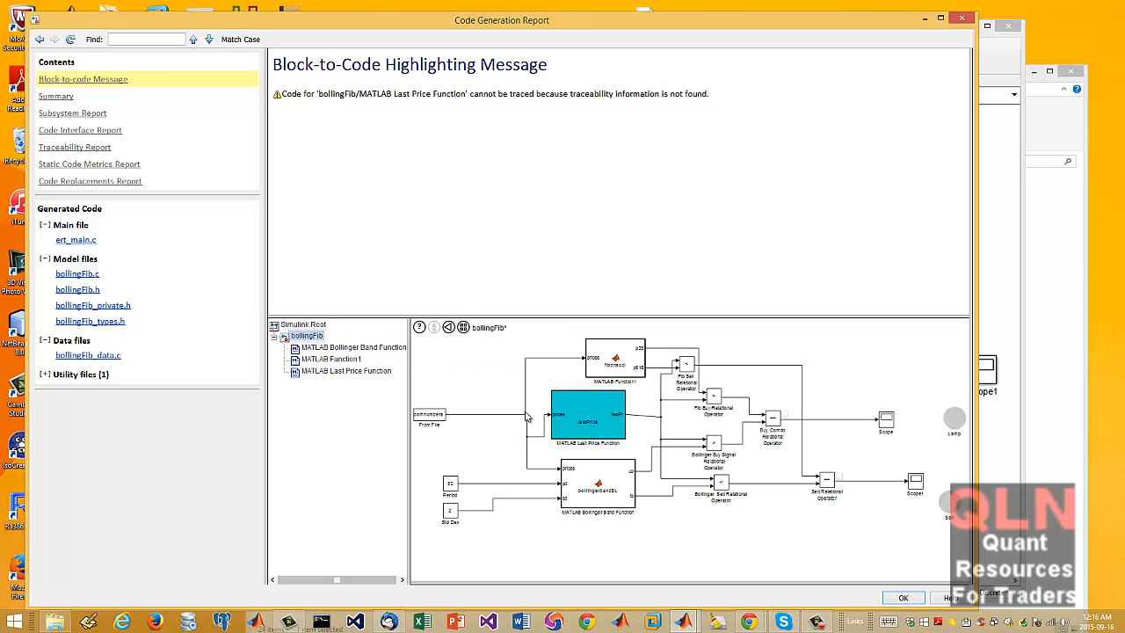
# - Show the Bollinger Band, MATLAB Function1 and Last Price function code from the report tree
pyautogui.click(351, 348)
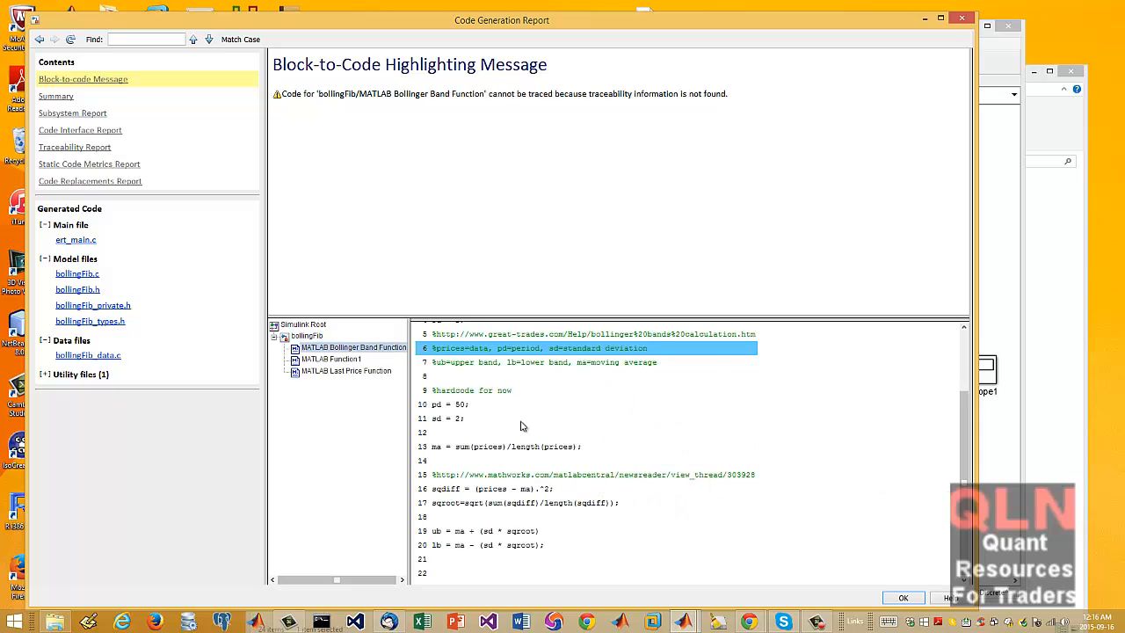
pyautogui.click(330, 359)
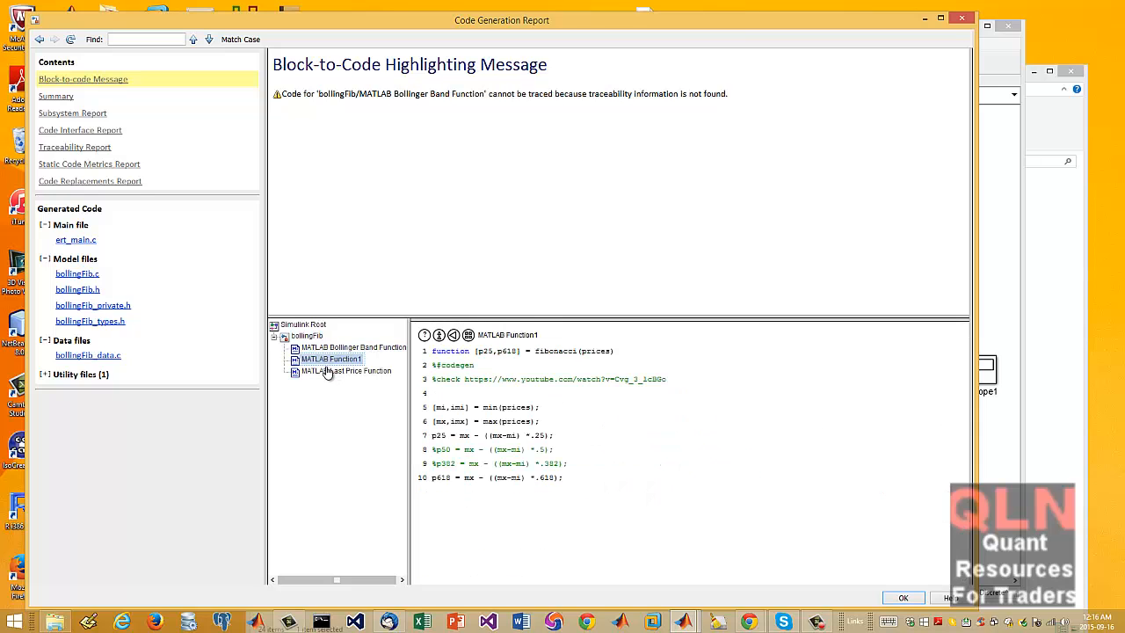
pyautogui.click(345, 369)
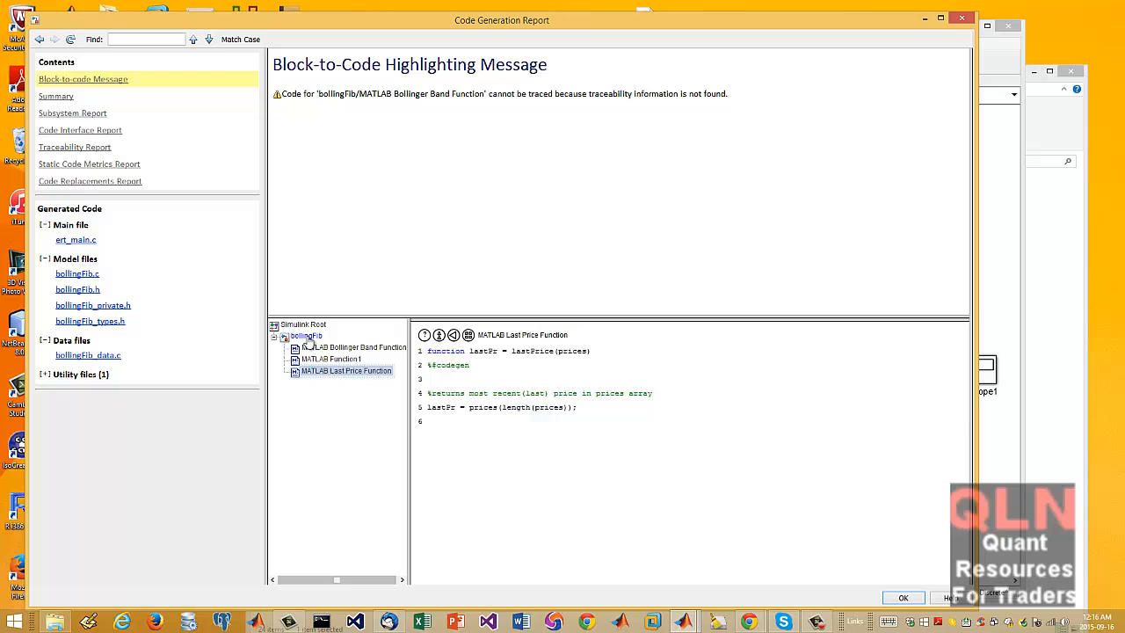
# - Trace the Bollinger Band and Fib Buy Relational Operator blocks to code, then redisplay Function1 and Last Price source
pyautogui.click(306, 334)
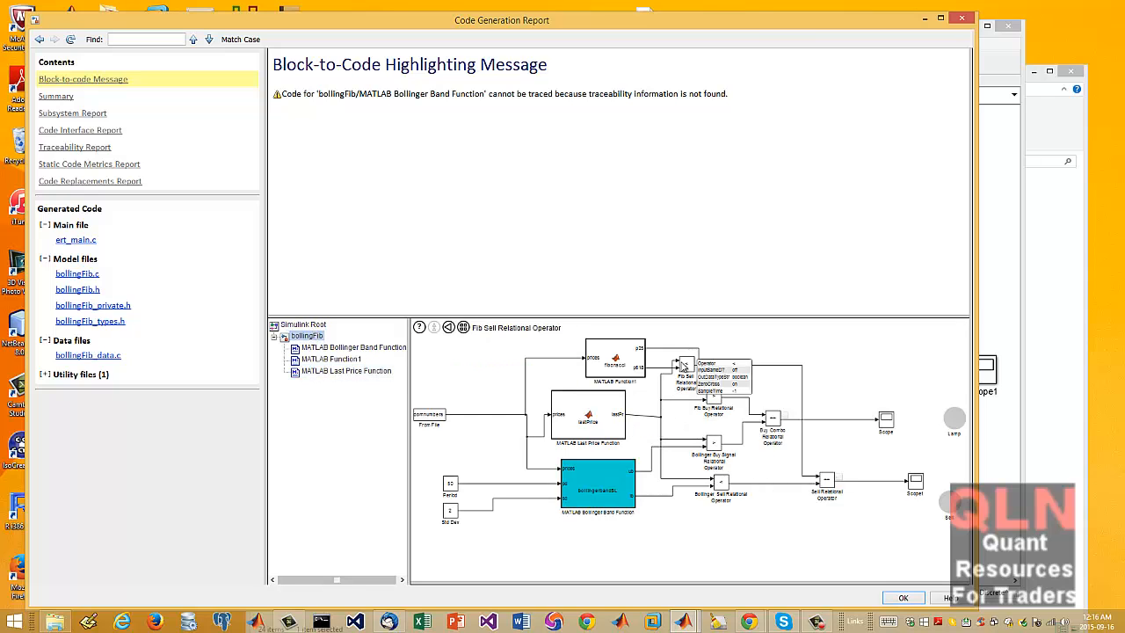
pyautogui.click(712, 395)
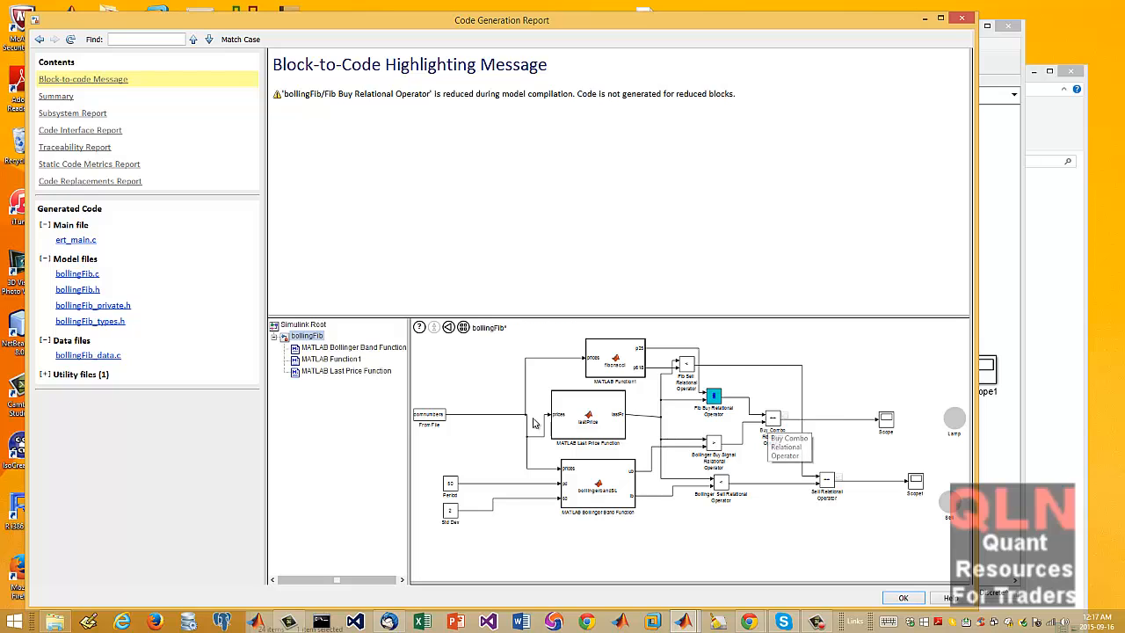
pyautogui.moveTo(430, 341)
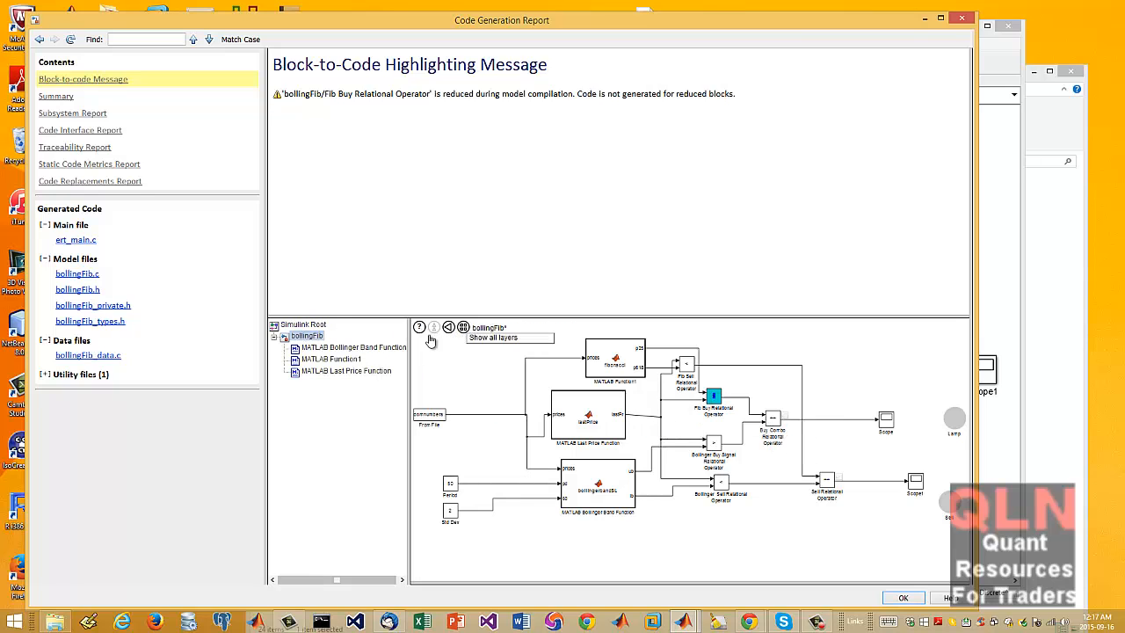
pyautogui.click(330, 359)
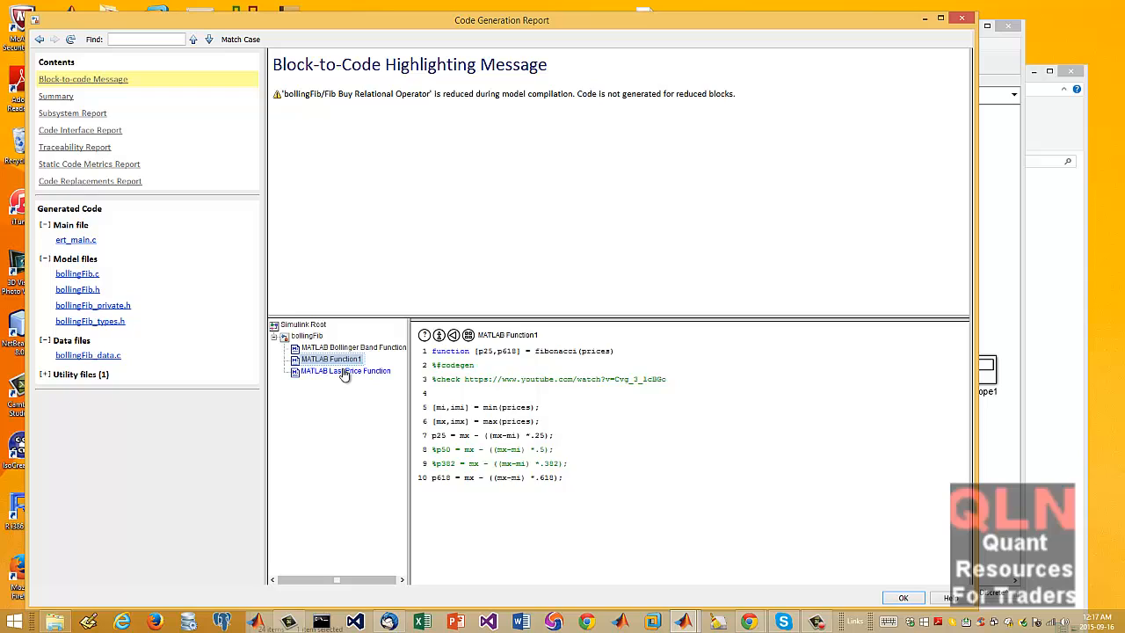
pyautogui.click(345, 369)
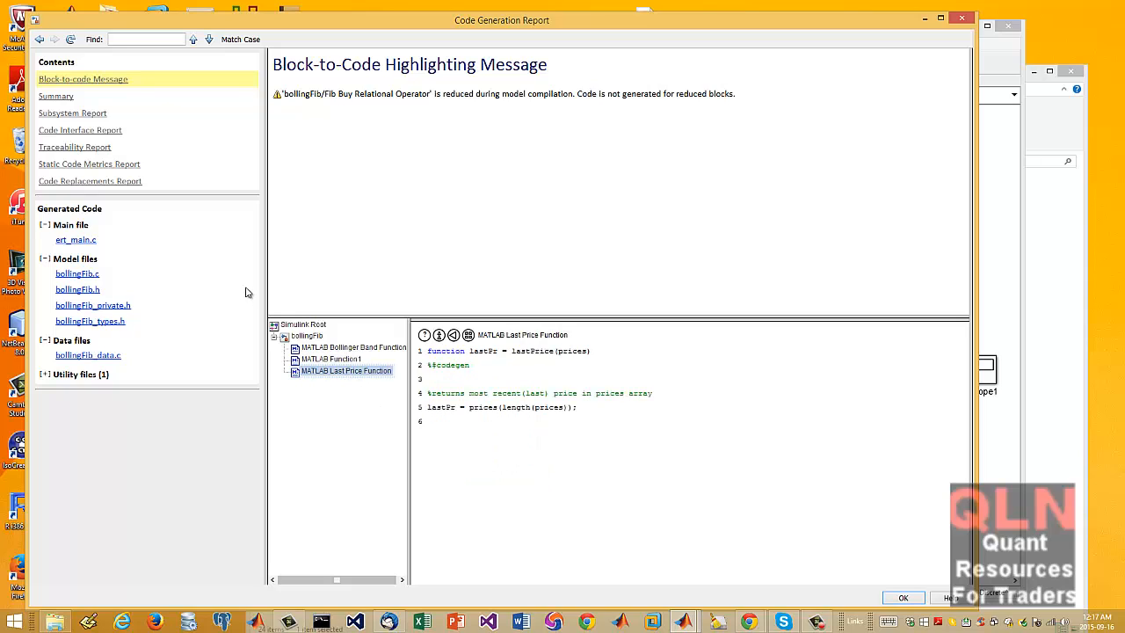
pyautogui.moveTo(132, 306)
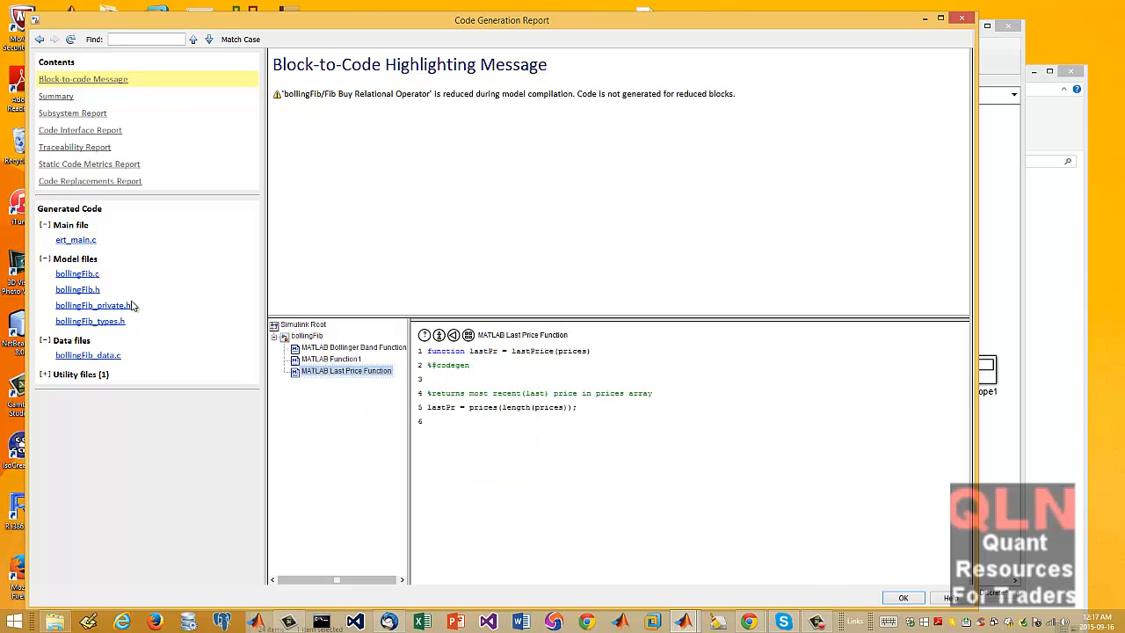
# - View generated ert_main.c and bollingFib.c, then the code interface, subsystem and summary reports
pyautogui.click(76, 239)
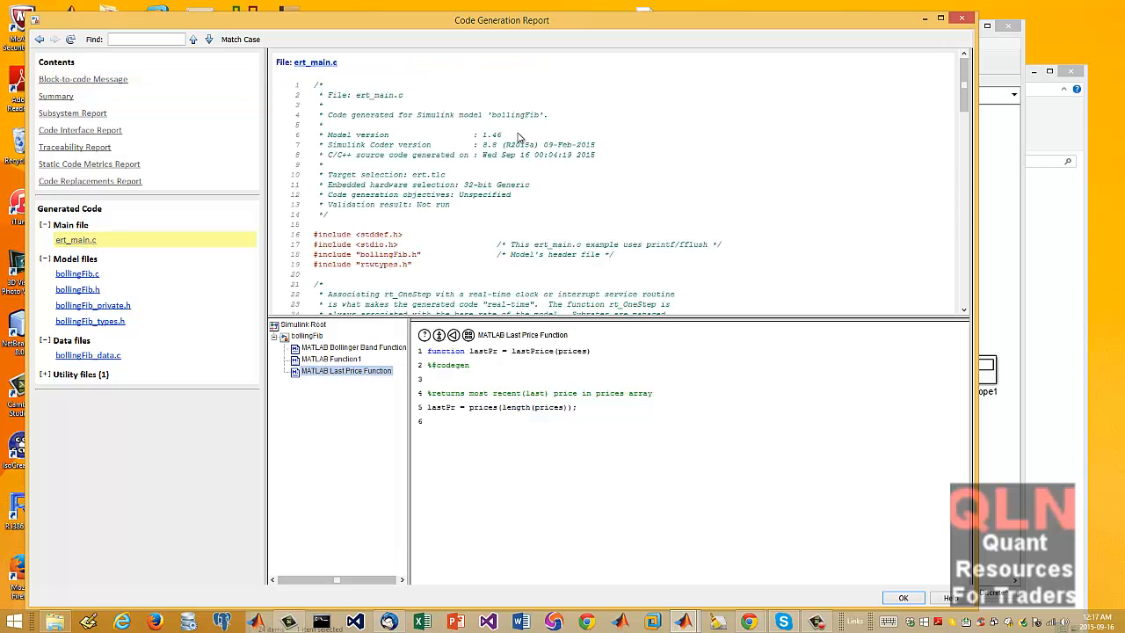
pyautogui.click(78, 275)
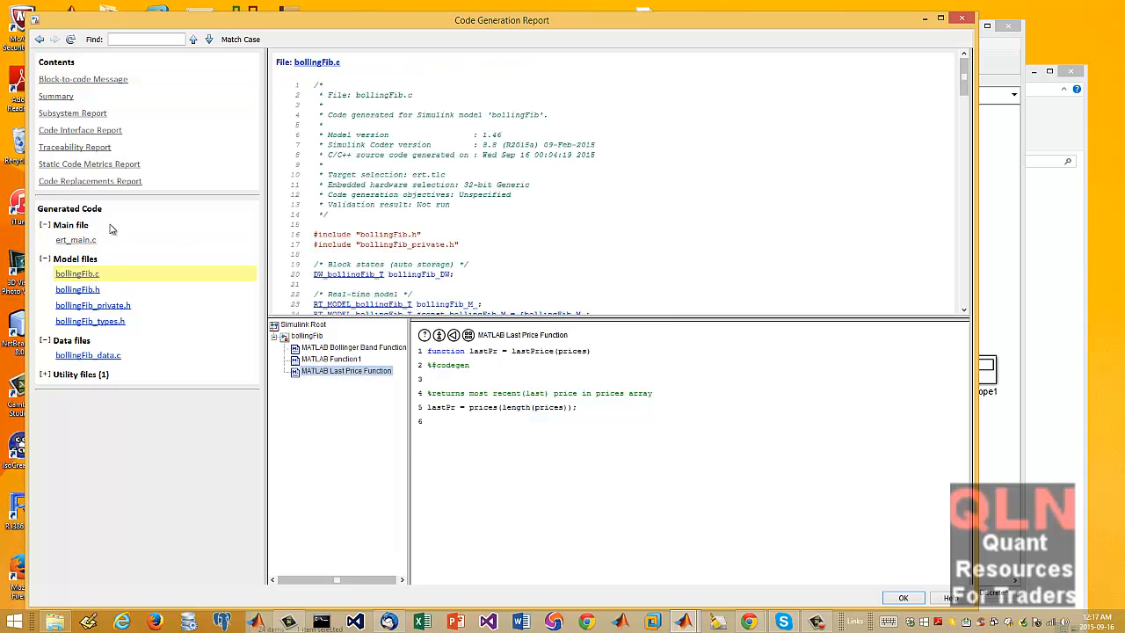
pyautogui.click(81, 130)
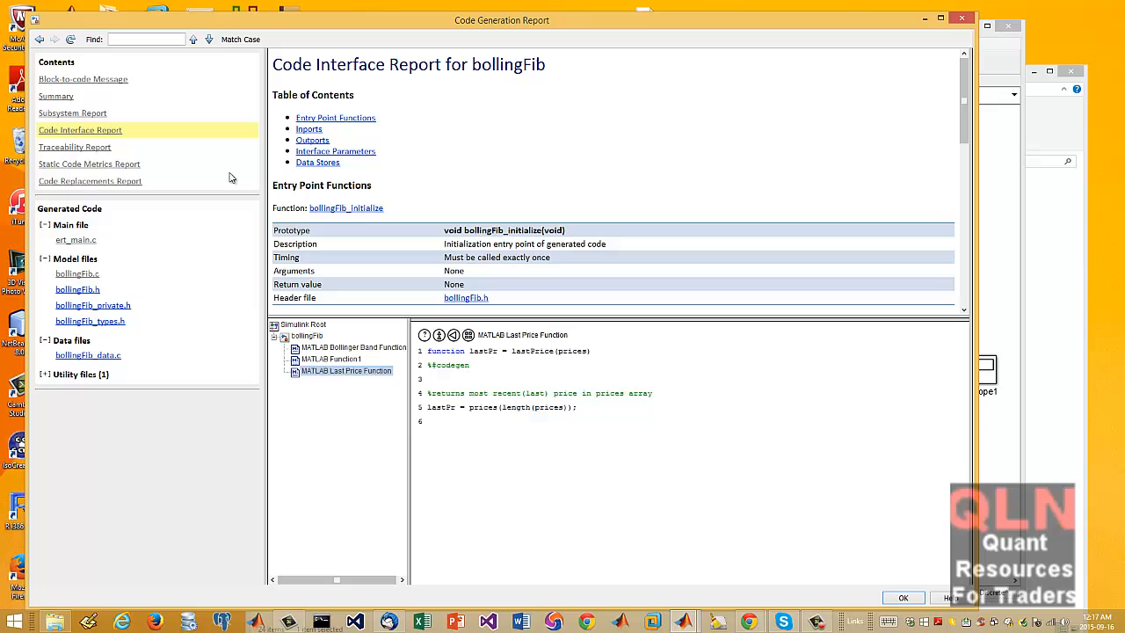
pyautogui.moveTo(351, 119)
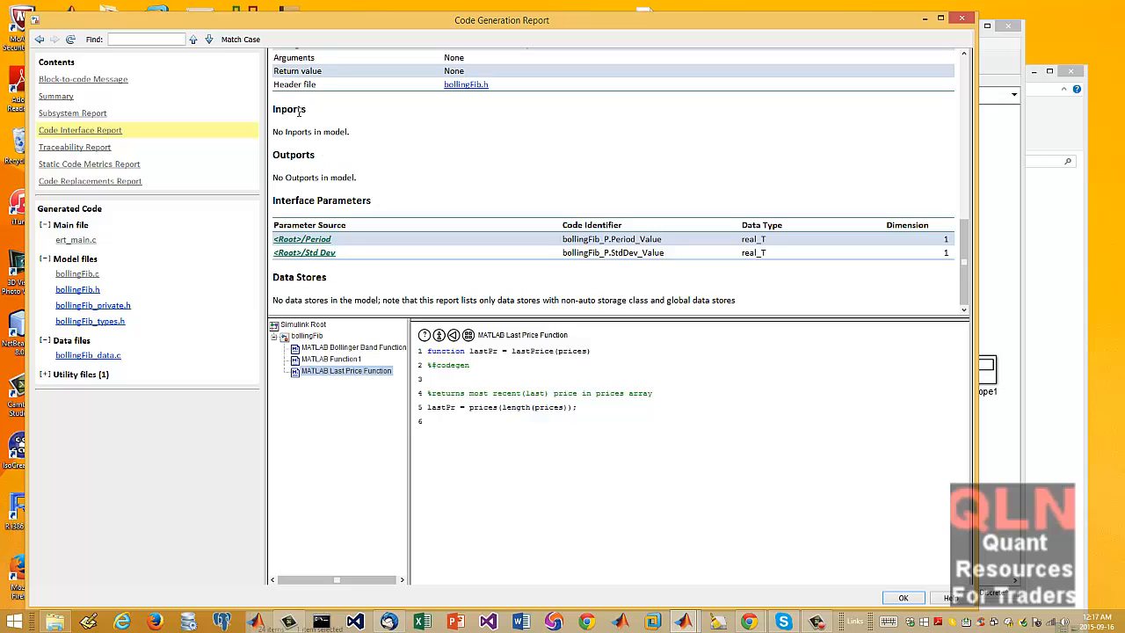
pyautogui.click(72, 113)
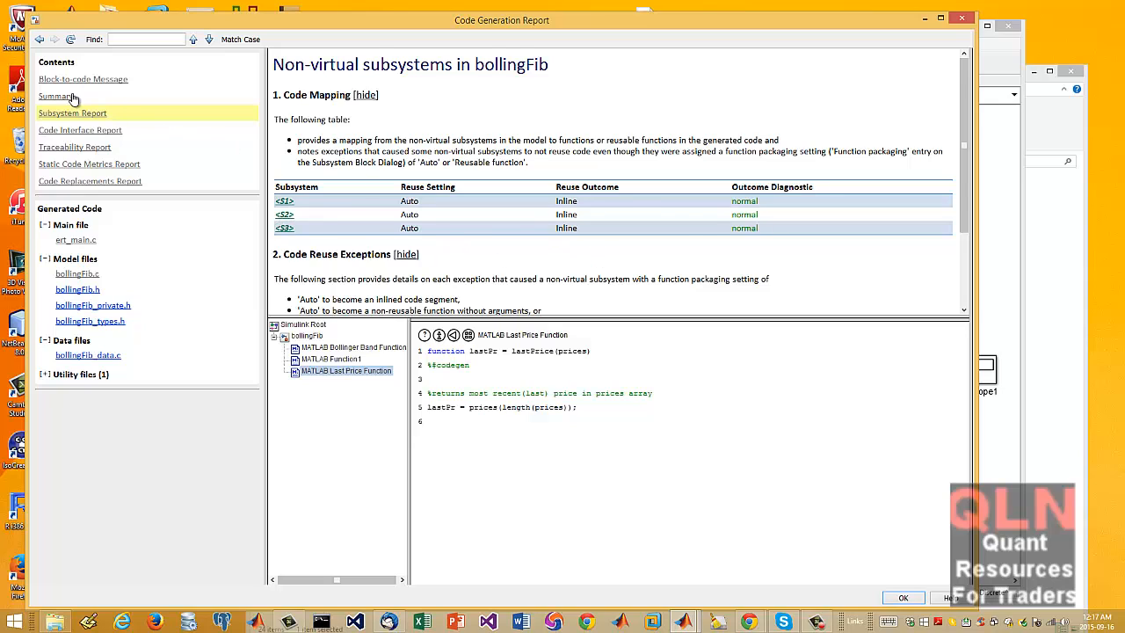
pyautogui.click(56, 95)
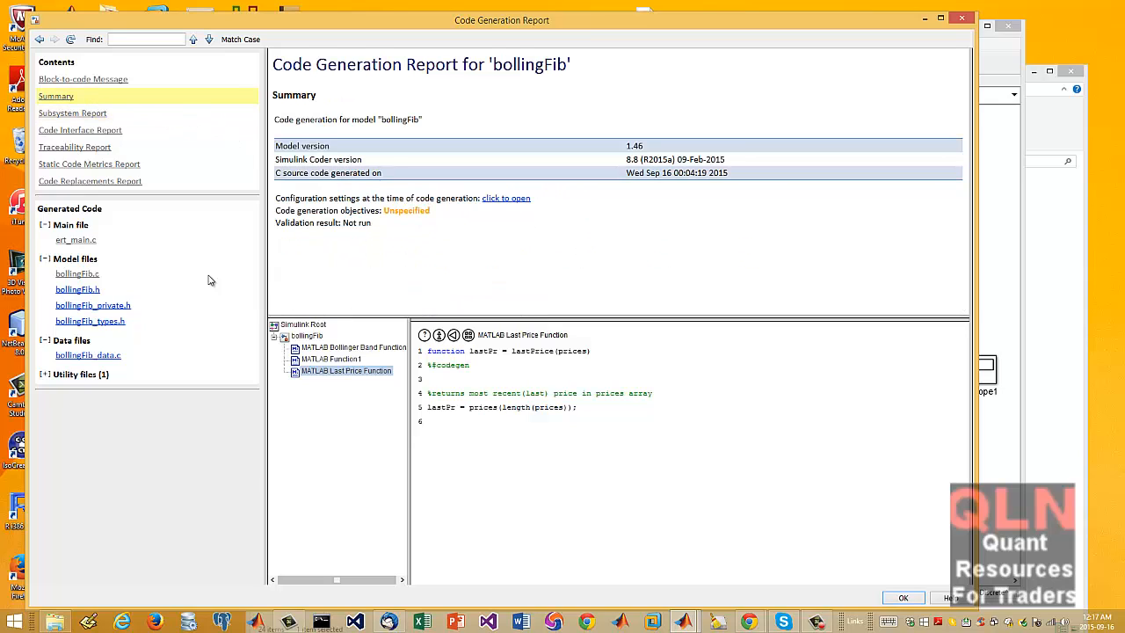
pyautogui.moveTo(126, 602)
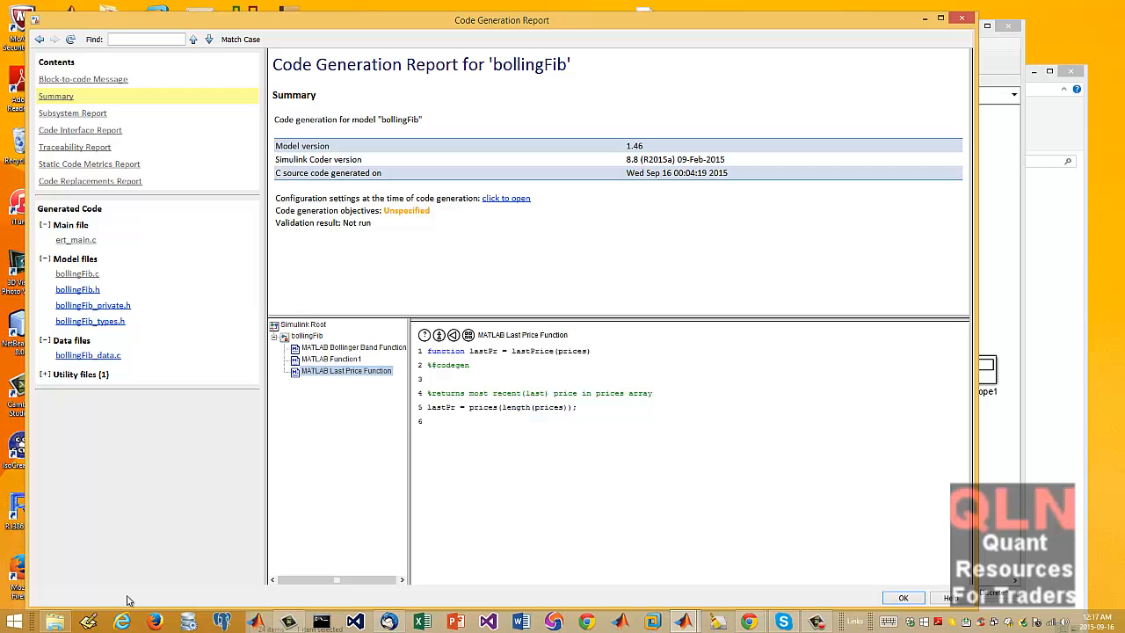
pyautogui.moveTo(85, 121)
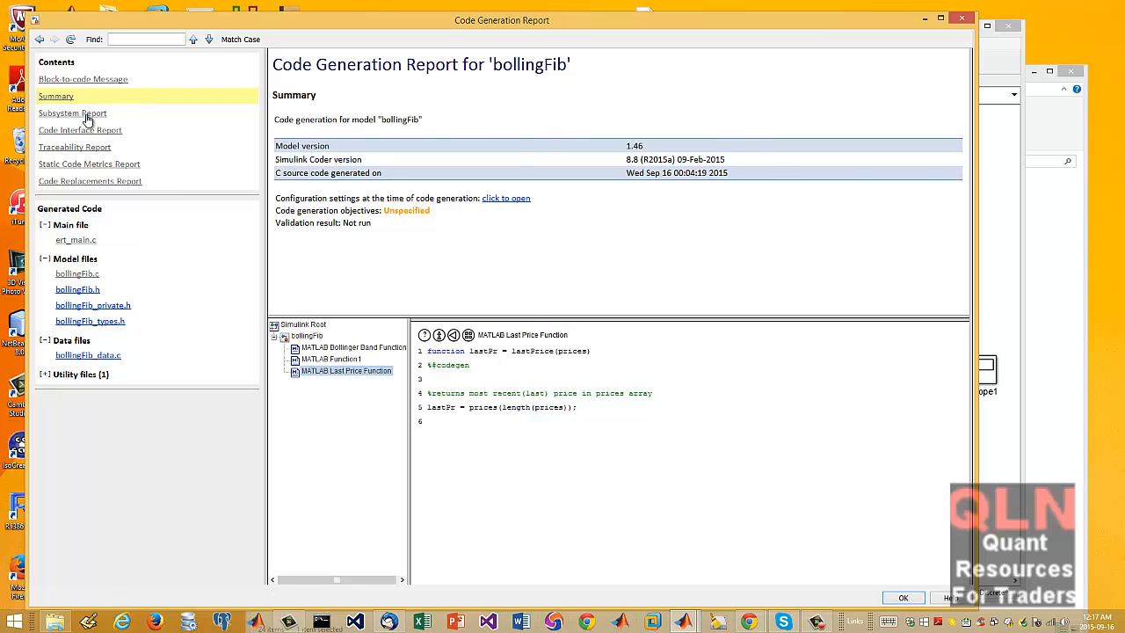
# - Return to the code interface report and scroll through the traceability report toward bollingFib.c
pyautogui.click(81, 130)
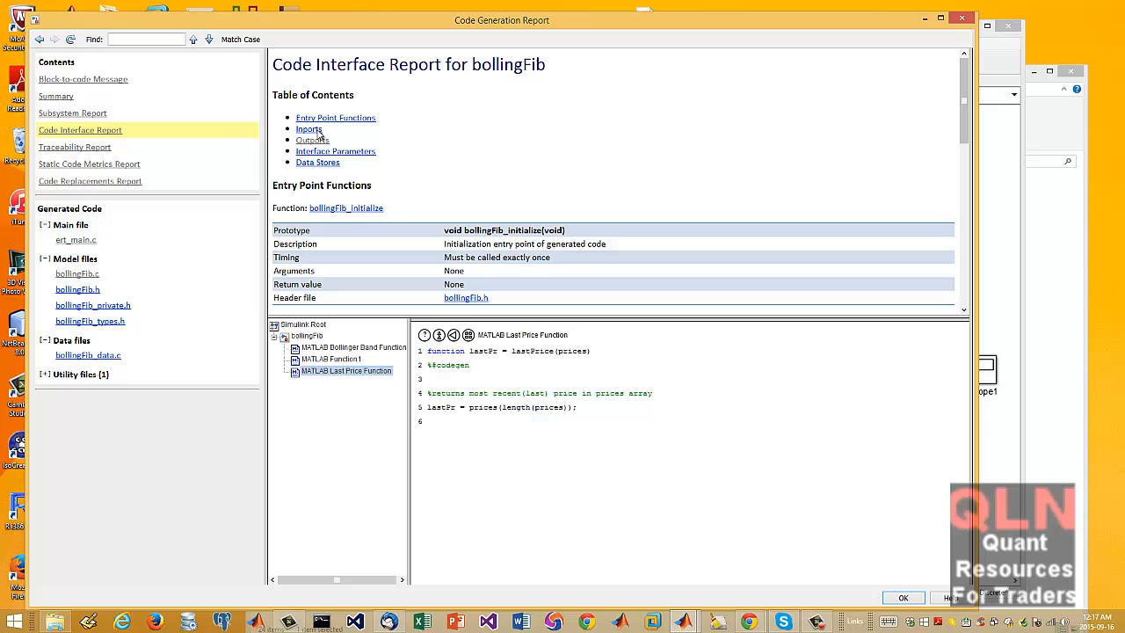
pyautogui.moveTo(285, 172)
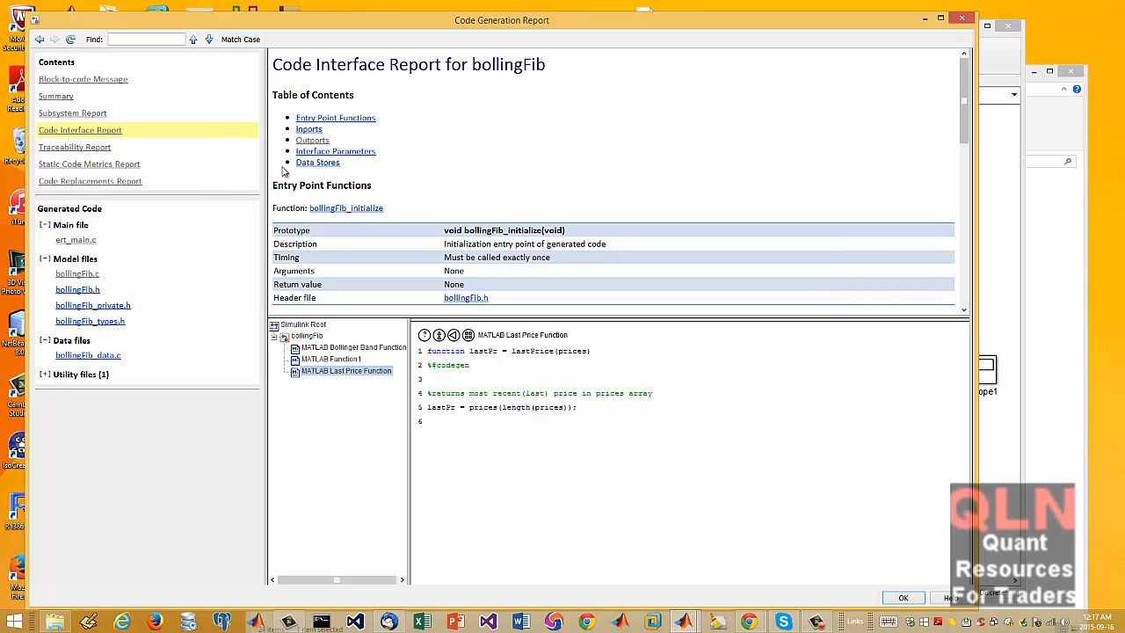
pyautogui.moveTo(162, 169)
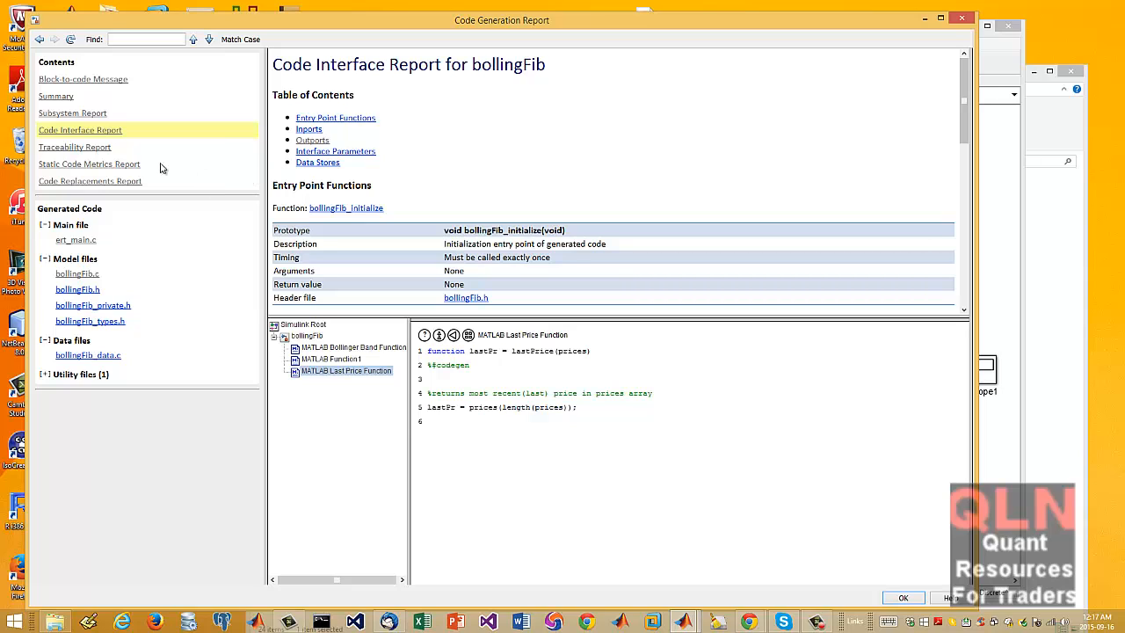
pyautogui.click(74, 148)
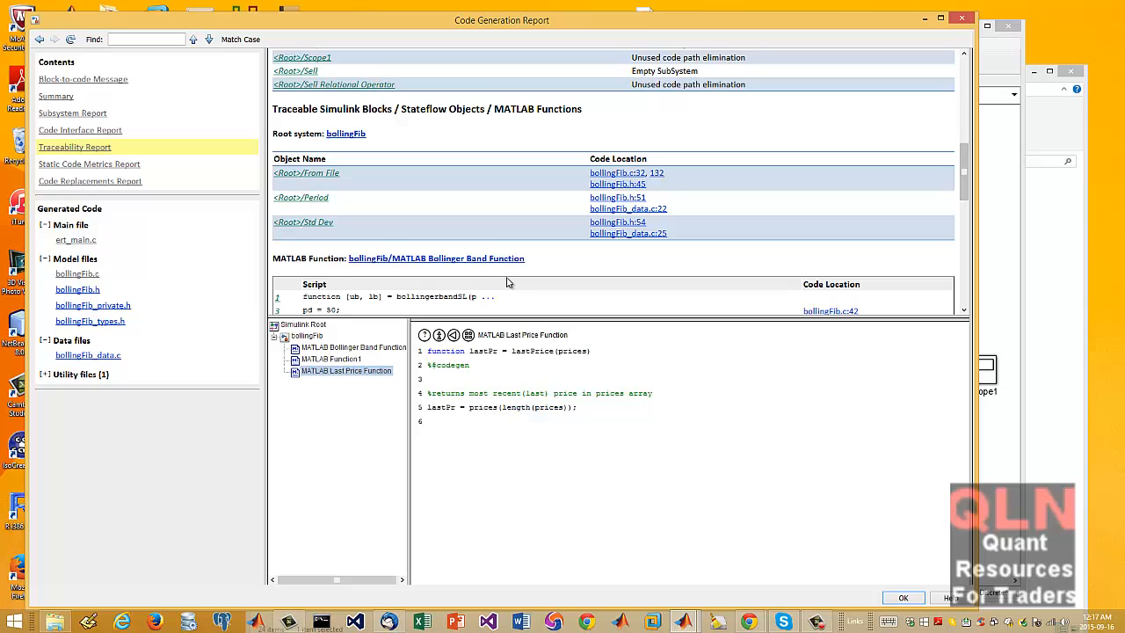
pyautogui.scroll(-3)
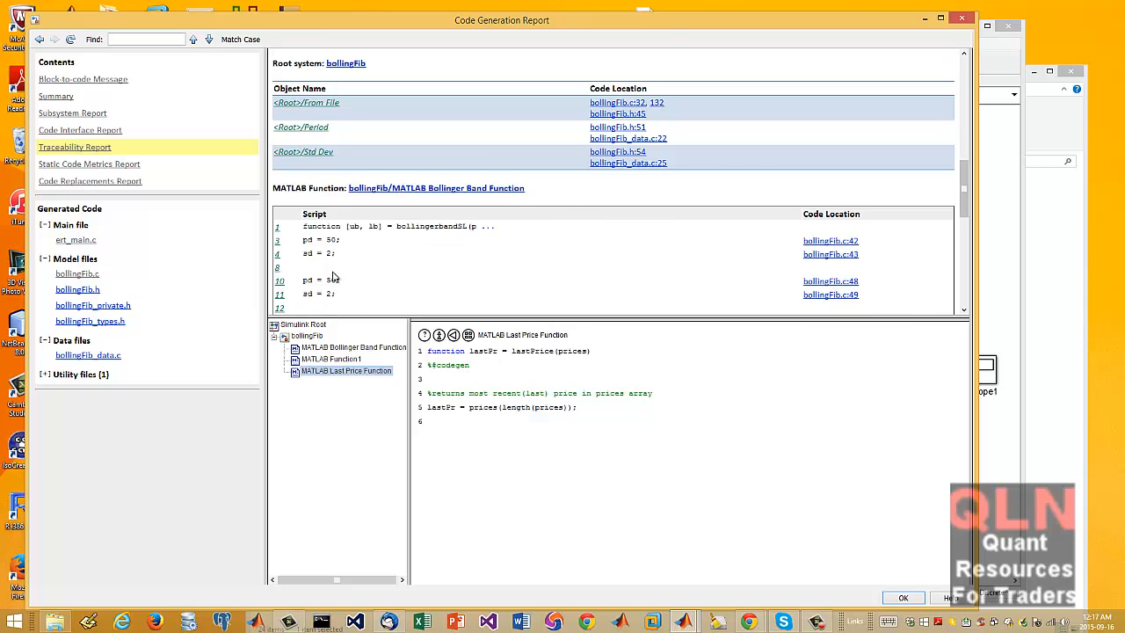
pyautogui.moveTo(301, 232)
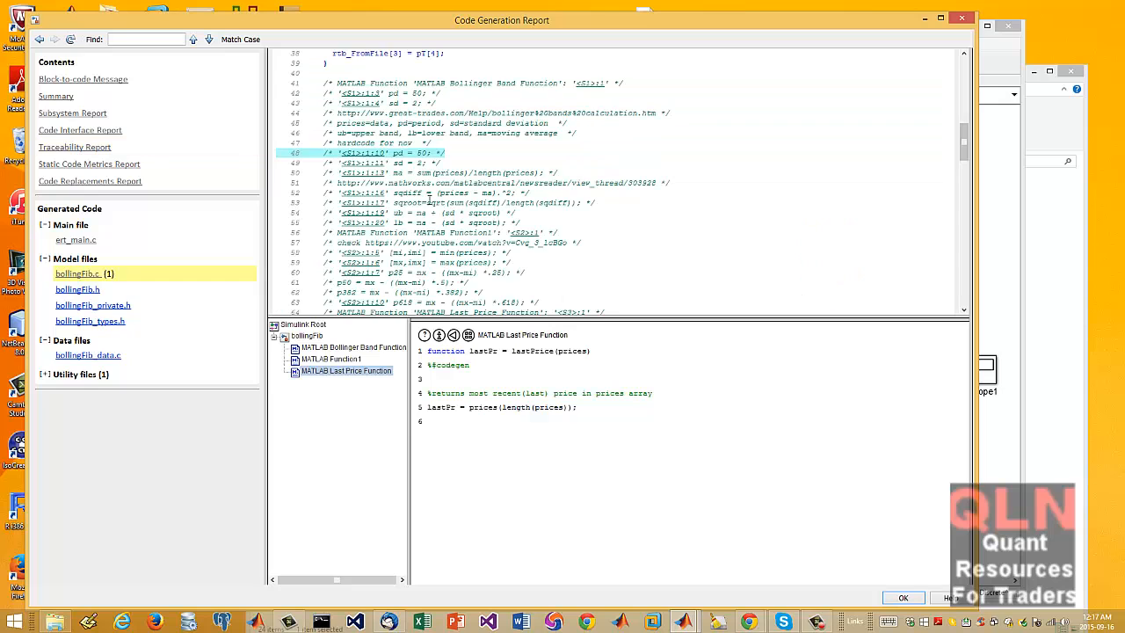
pyautogui.scroll(-3)
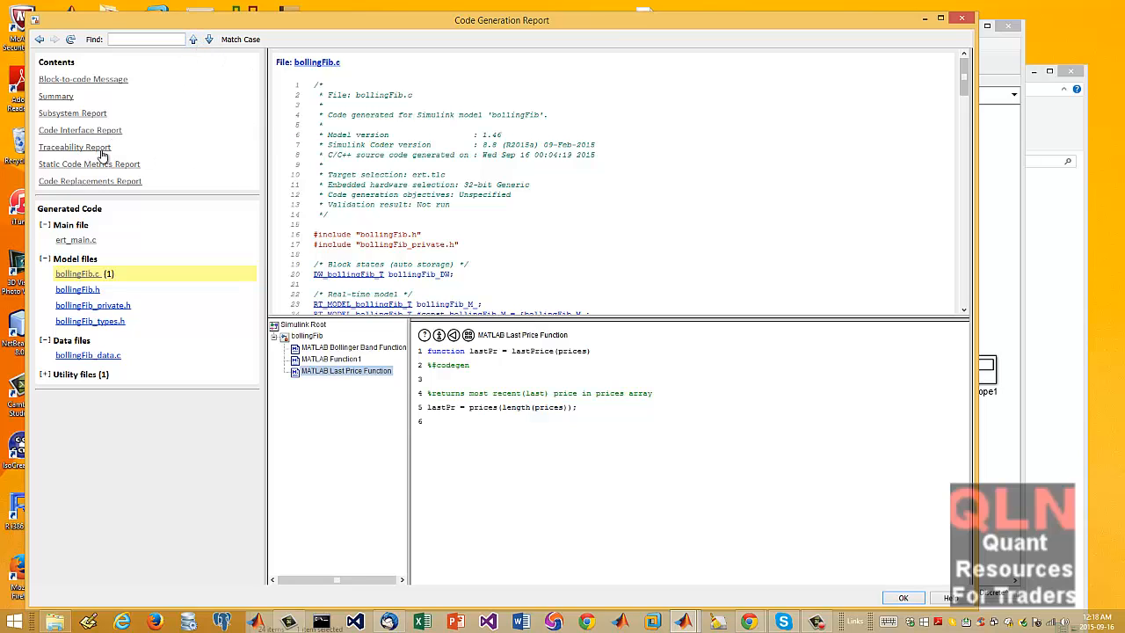
# - View the static code metrics and code replacements reports, then list the open Simulink windows
pyautogui.click(88, 165)
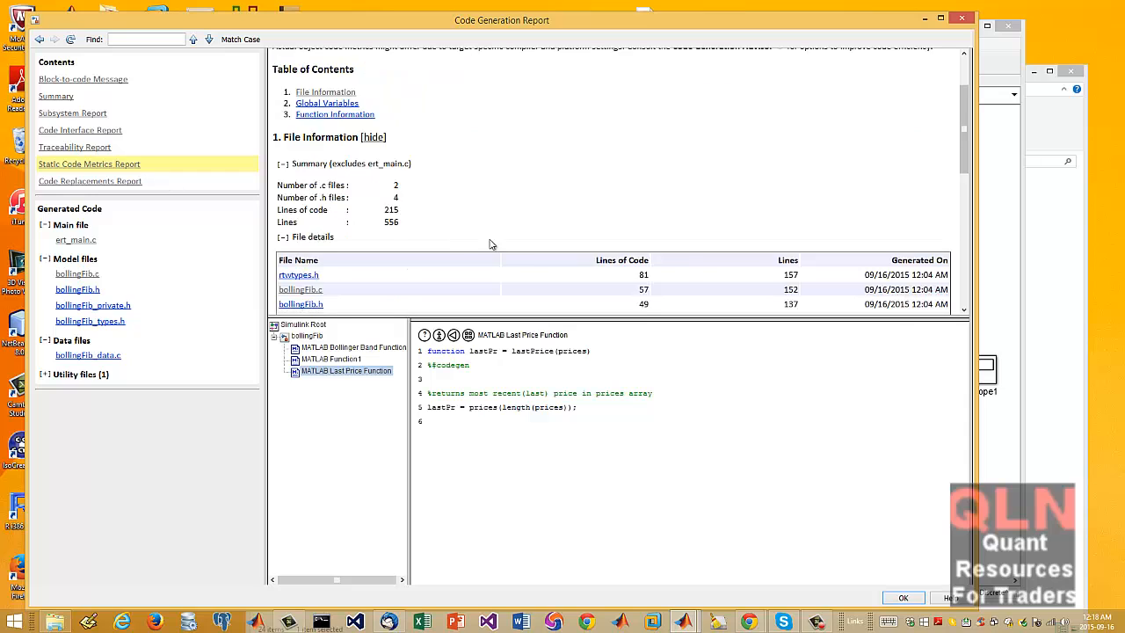
pyautogui.scroll(-3)
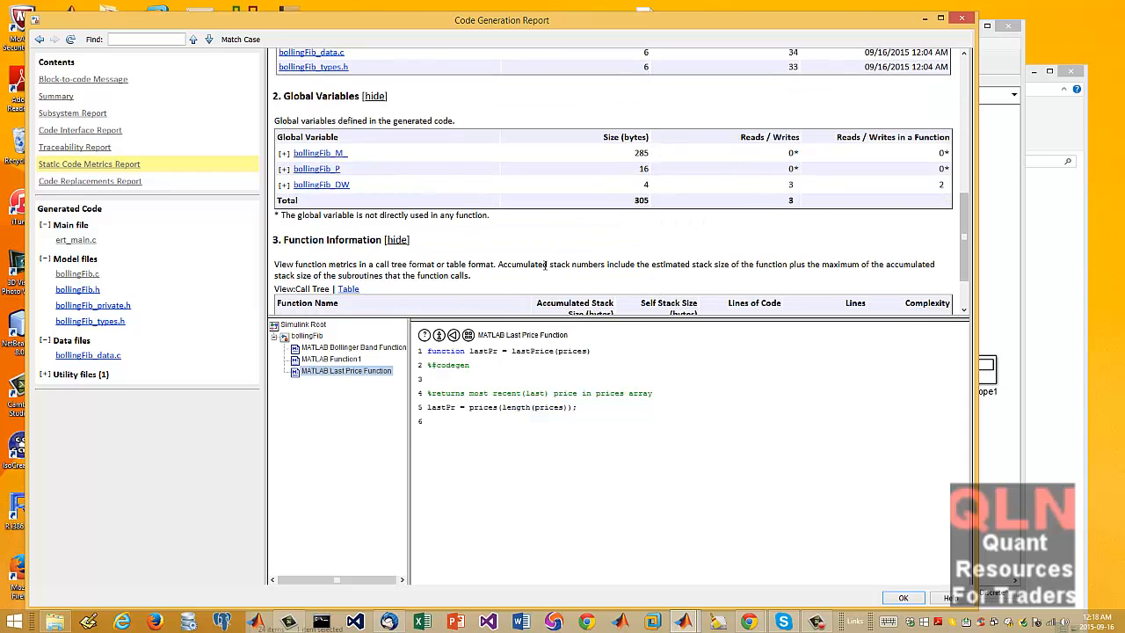
pyautogui.click(90, 181)
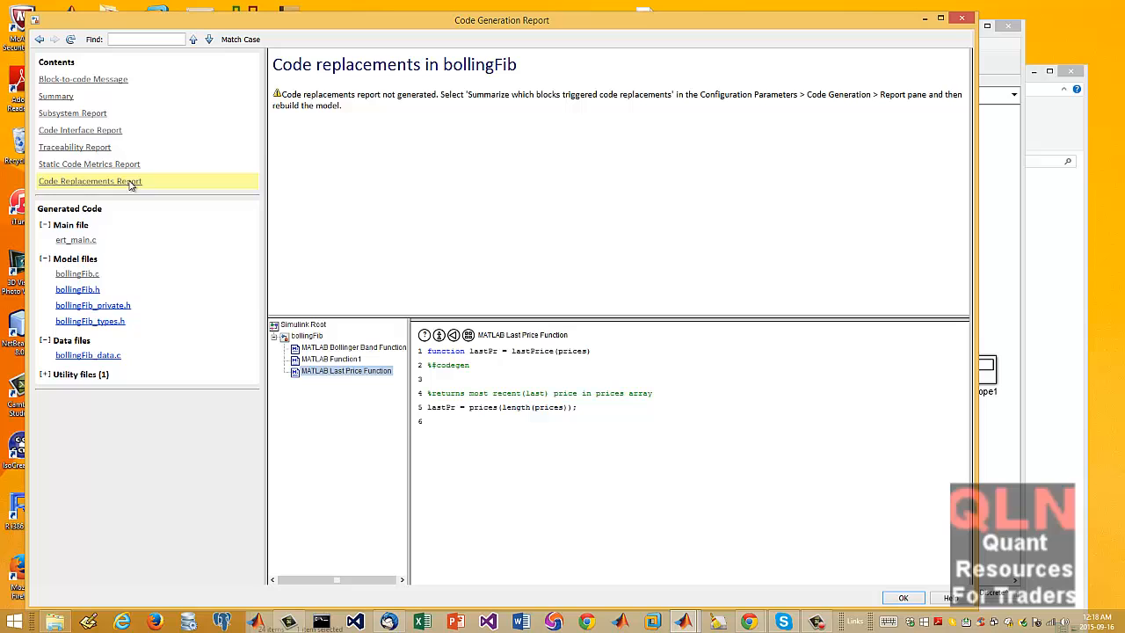
pyautogui.click(88, 163)
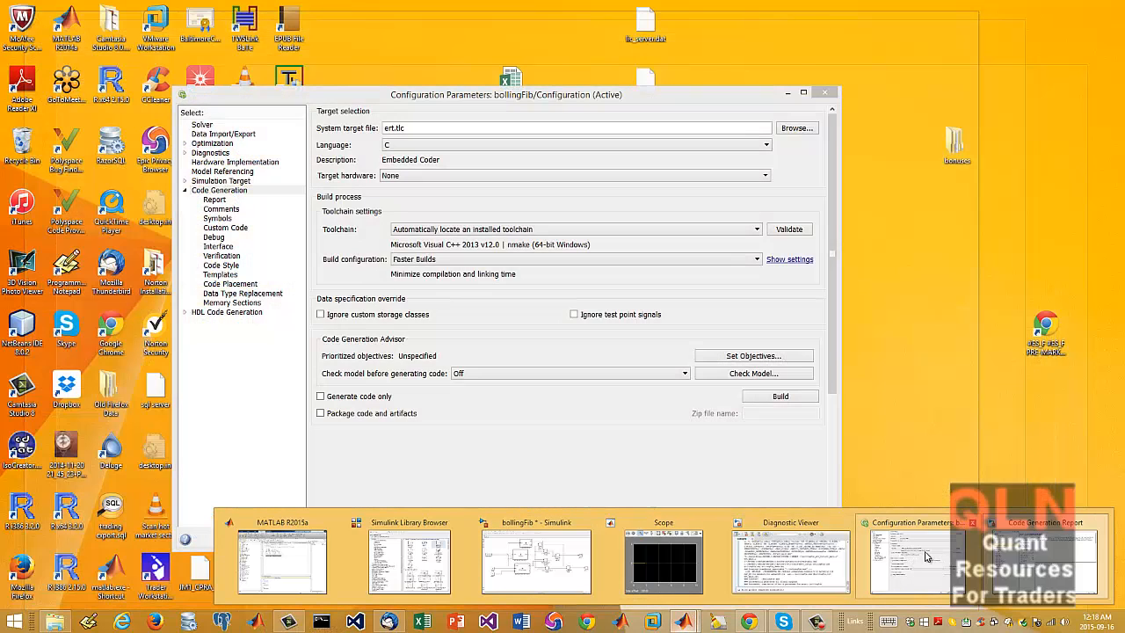
# - Dismiss the ert.tlc target browser and show the Report settings, checking Symbols naming rules along the way
pyautogui.click(1044, 560)
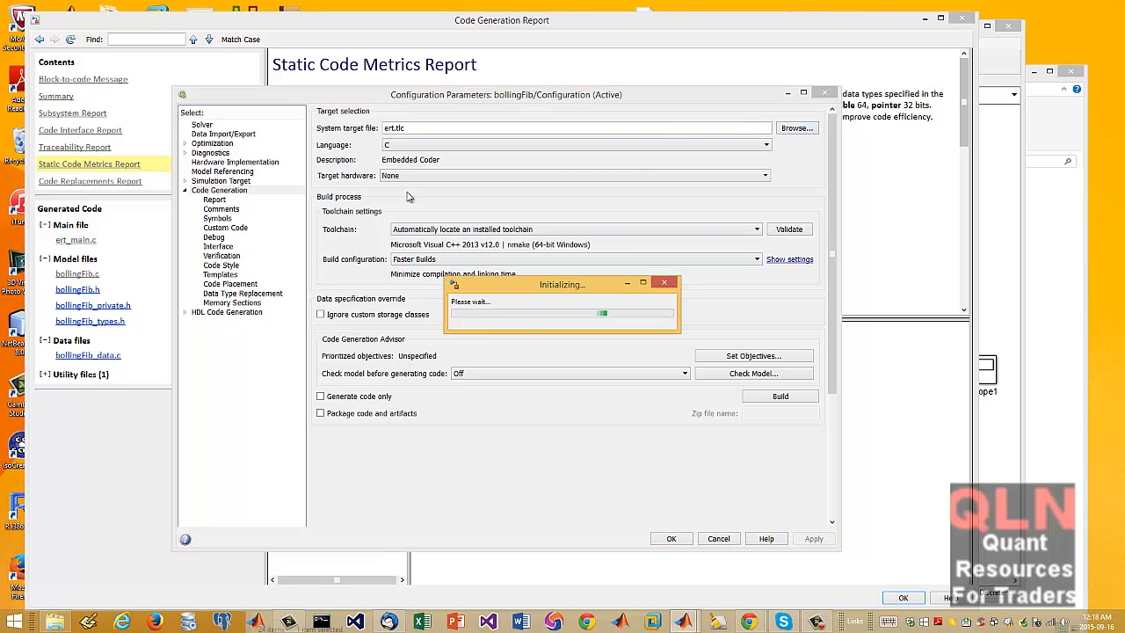
pyautogui.moveTo(492, 197)
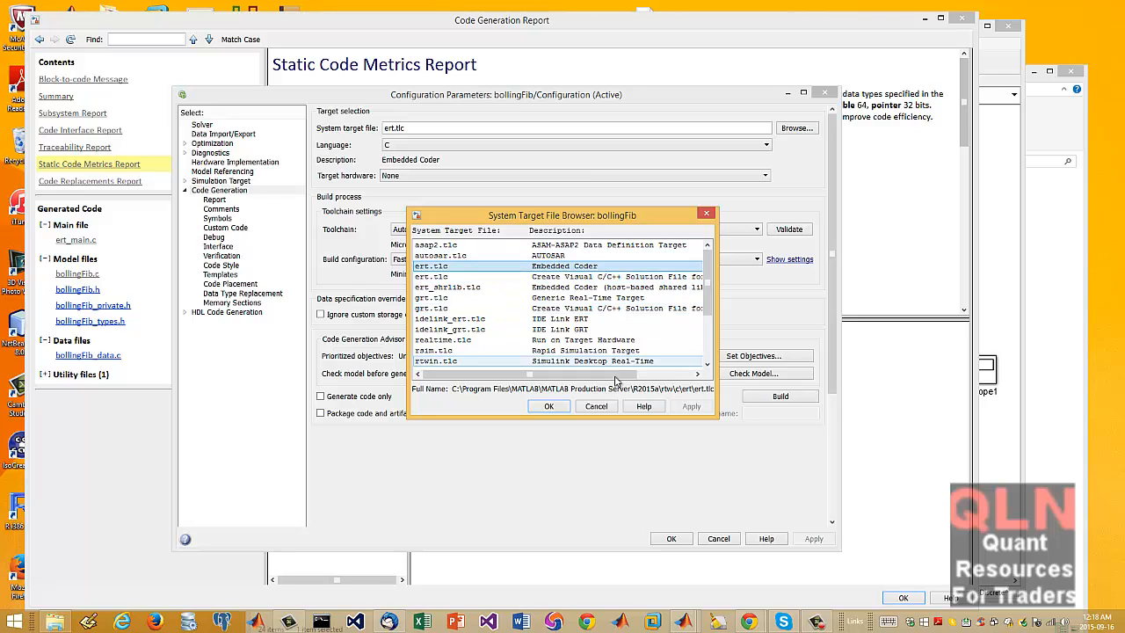
pyautogui.click(548, 405)
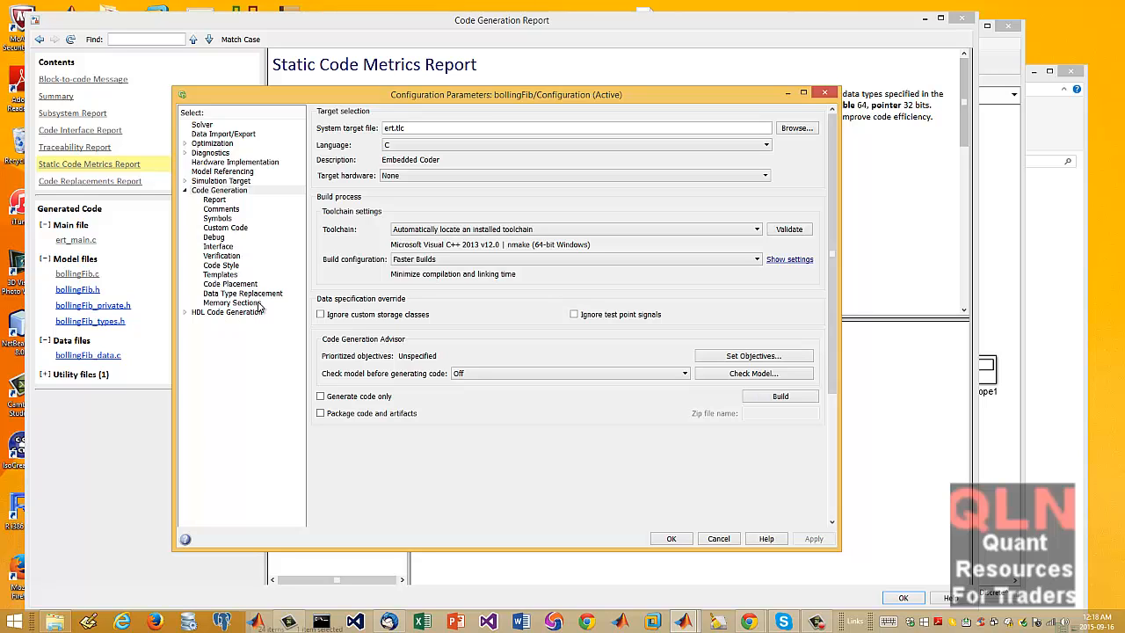
pyautogui.click(228, 283)
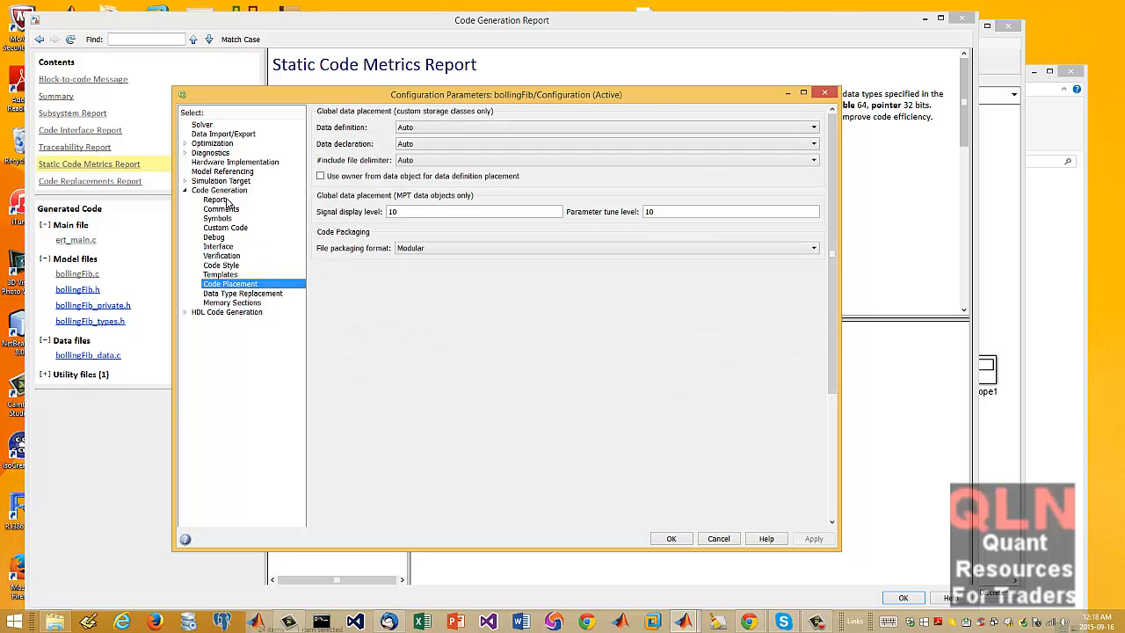
pyautogui.click(215, 201)
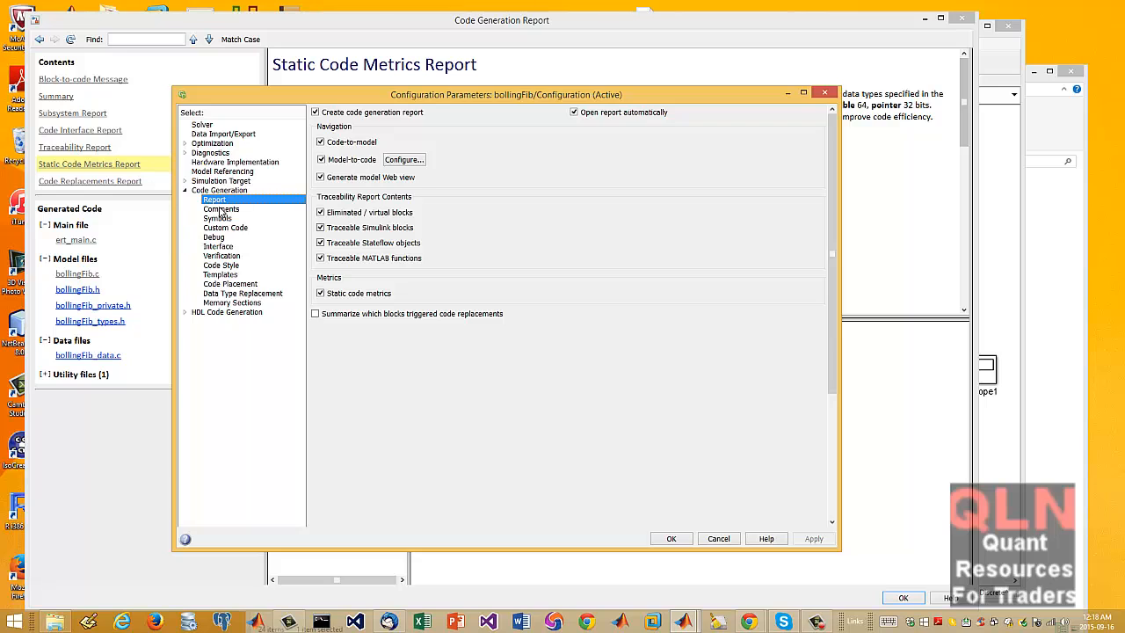
pyautogui.click(218, 218)
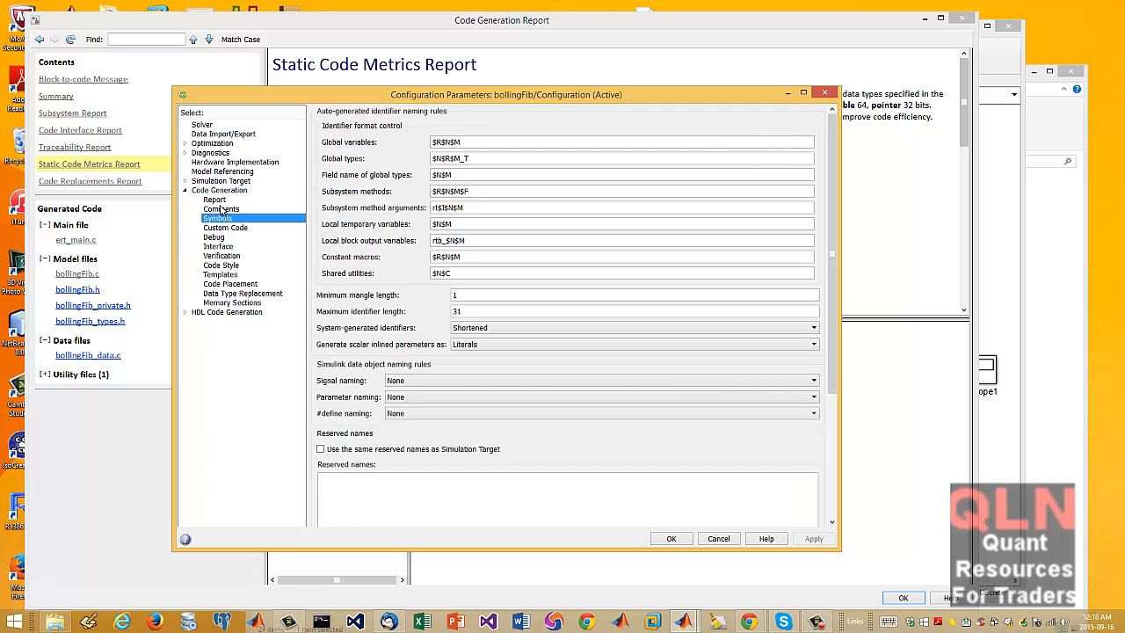
pyautogui.click(215, 200)
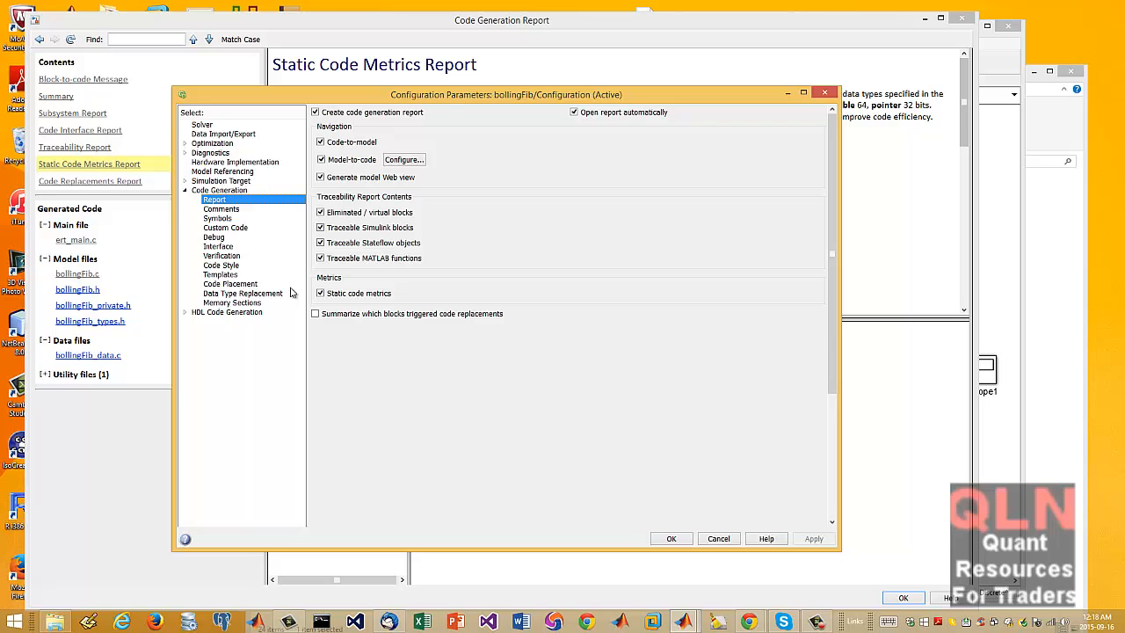
pyautogui.moveTo(290, 294)
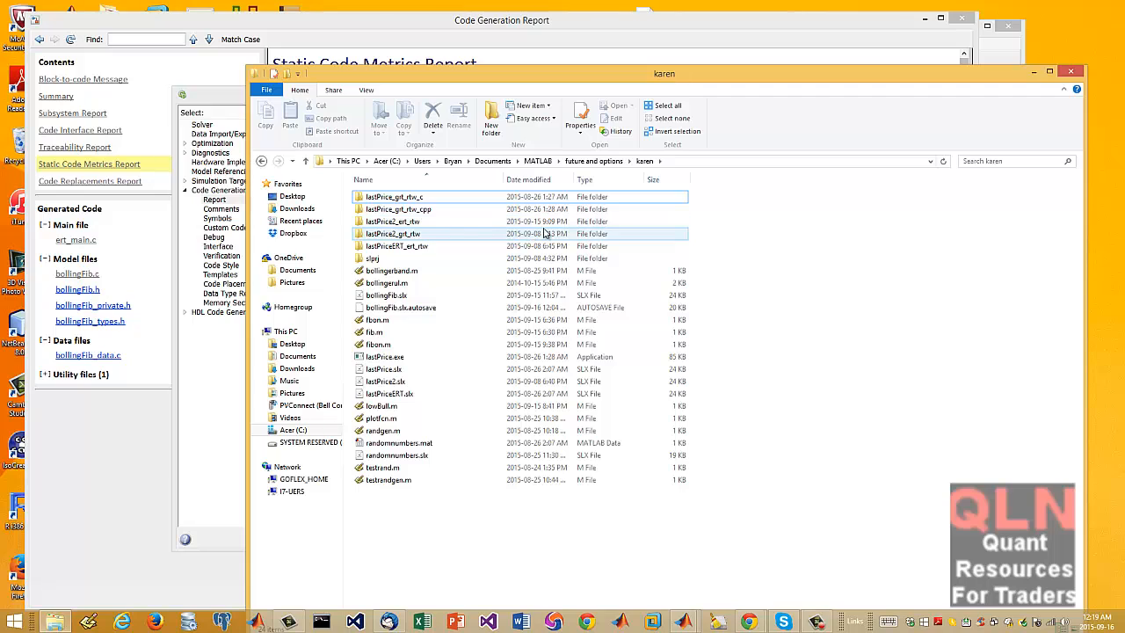
# - Browse the lastPrice2_ert_rtw folder, its mswc and html subfolders, then return to the karen folder
pyautogui.click(394, 222)
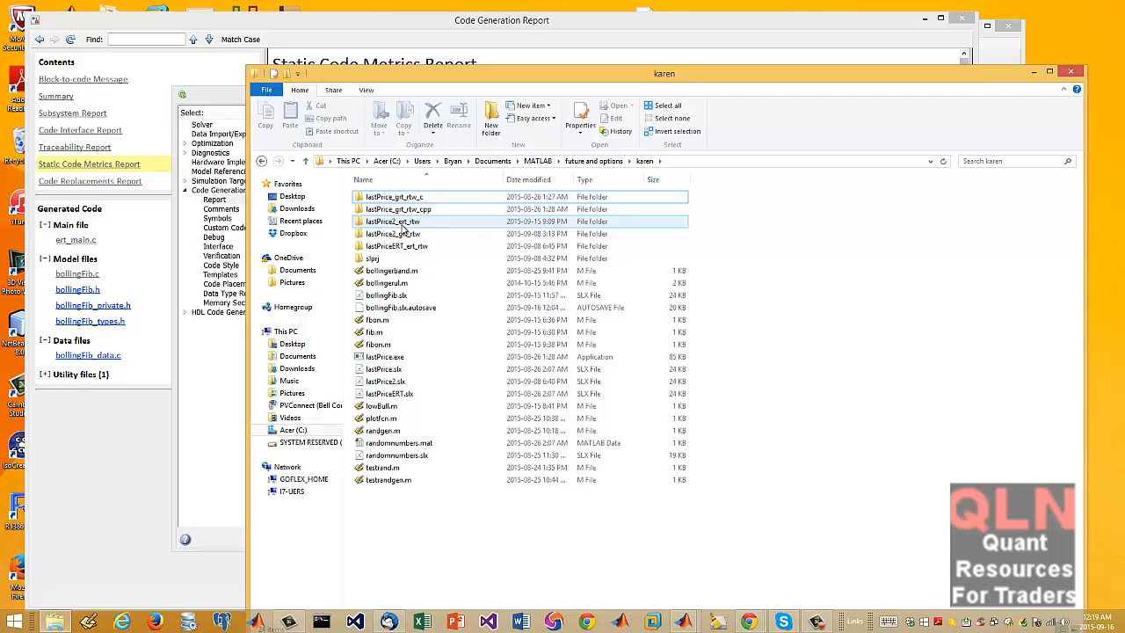
pyautogui.doubleClick(391, 221)
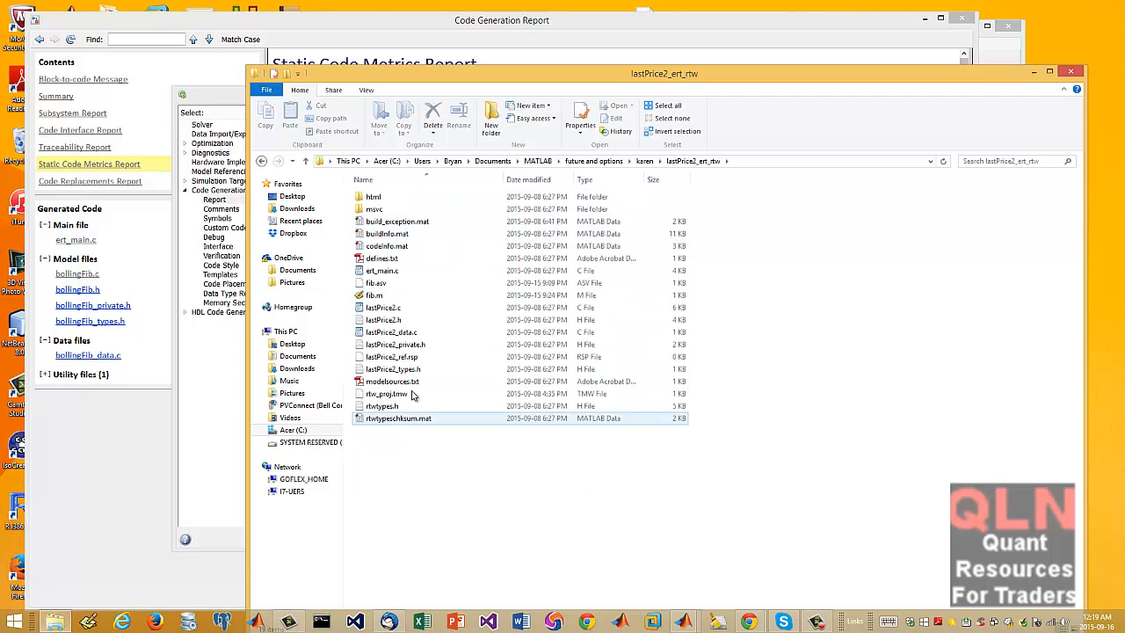
pyautogui.doubleClick(373, 208)
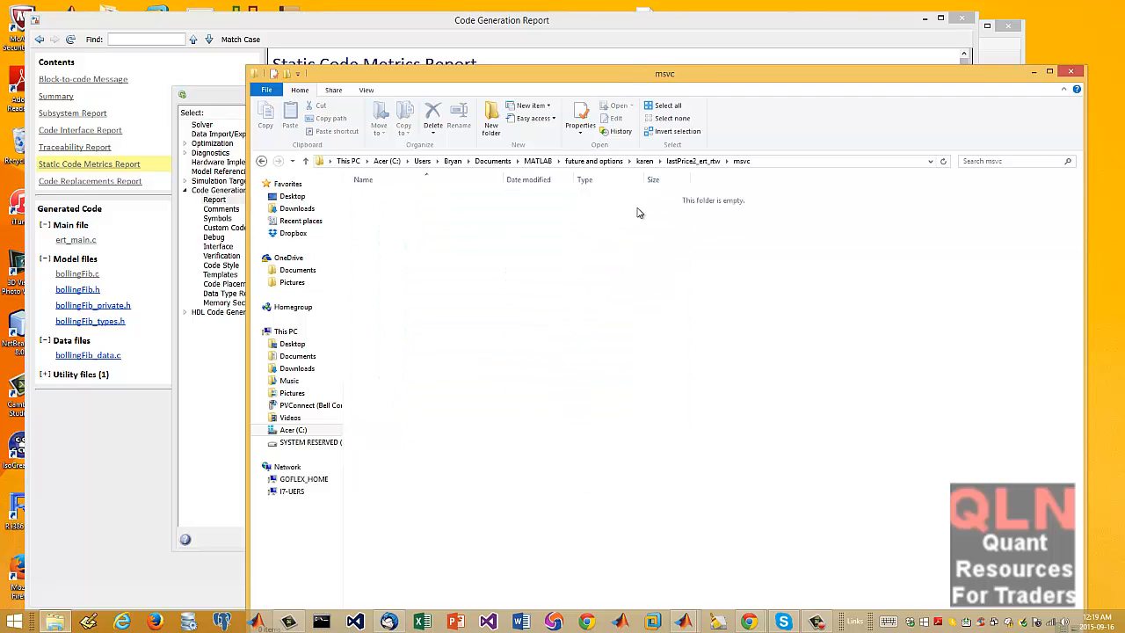
pyautogui.click(306, 162)
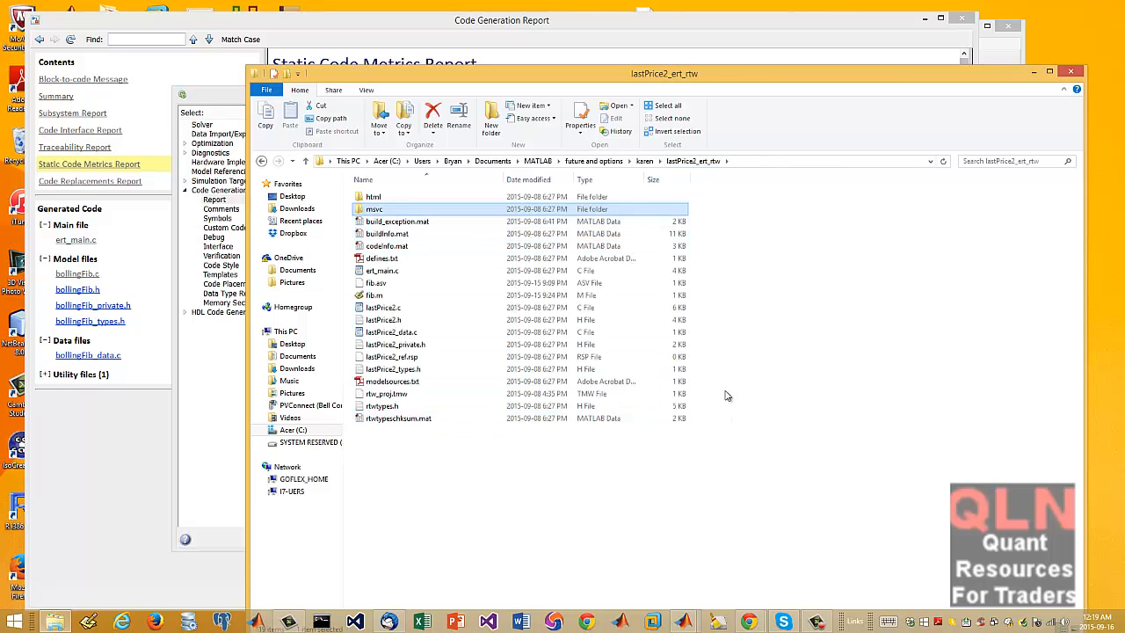
pyautogui.click(372, 197)
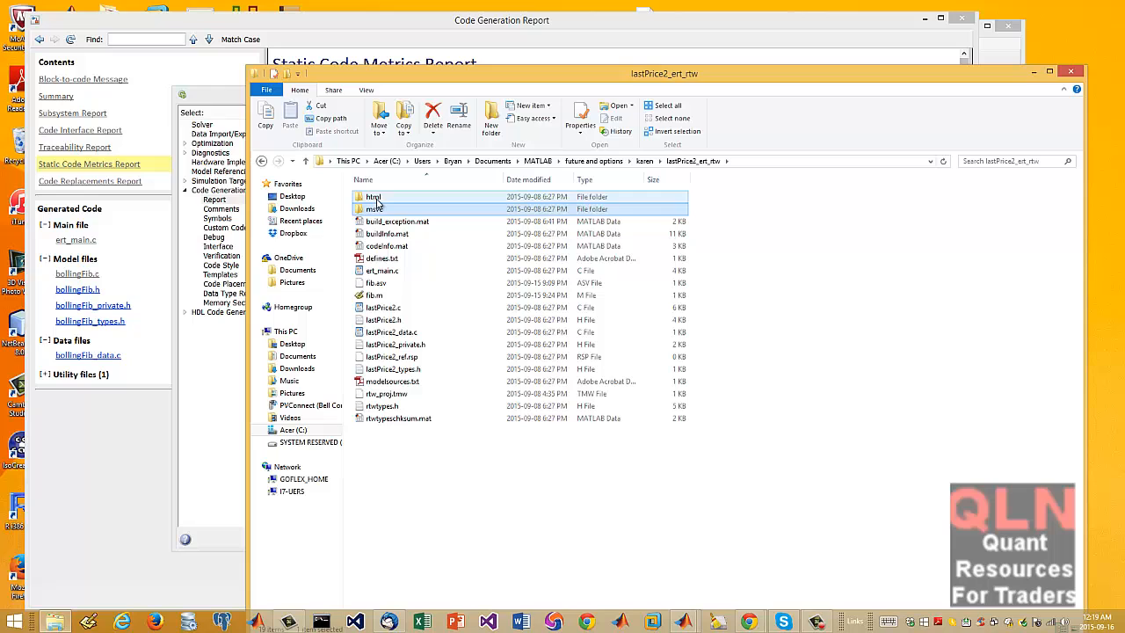
pyautogui.doubleClick(372, 197)
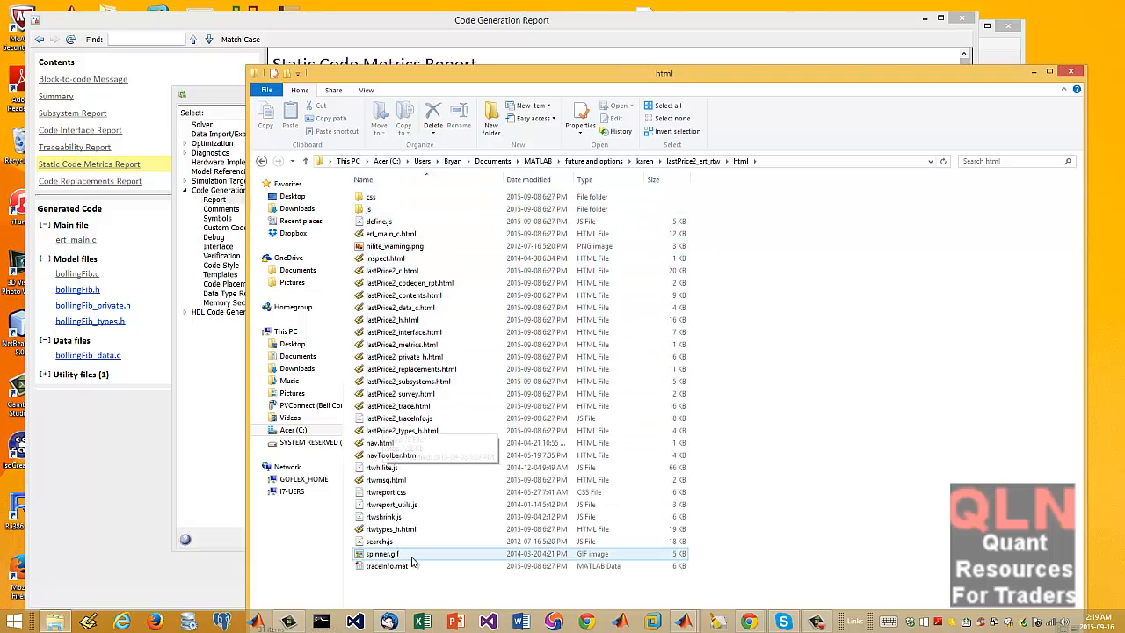
pyautogui.click(386, 478)
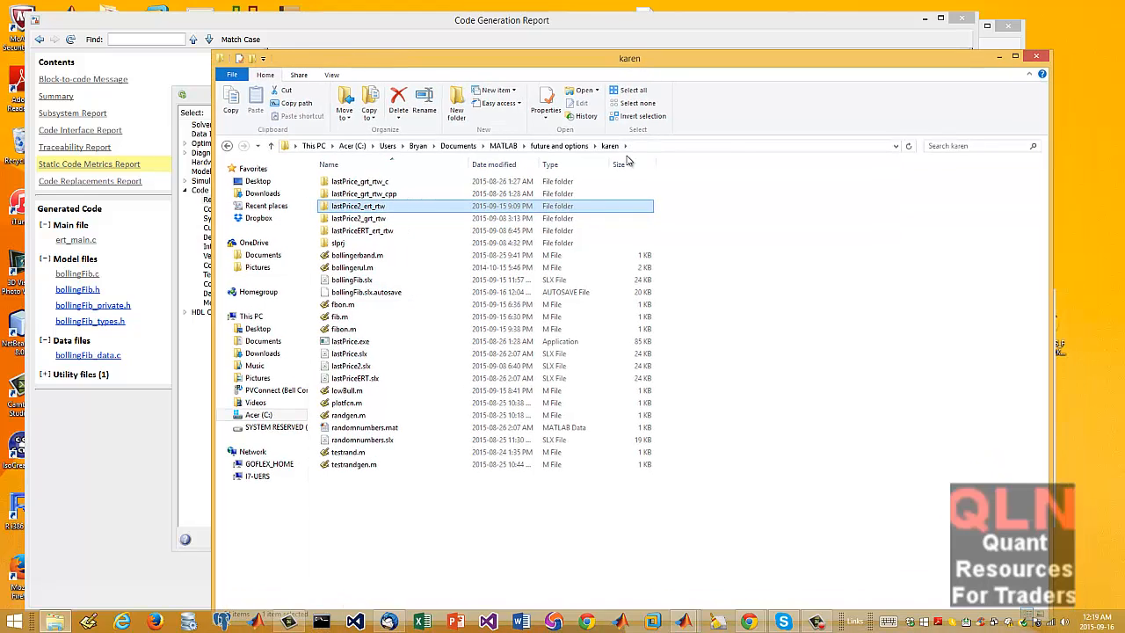
# - Look through further project folders and bring the bollingFib model back to front
pyautogui.click(348, 452)
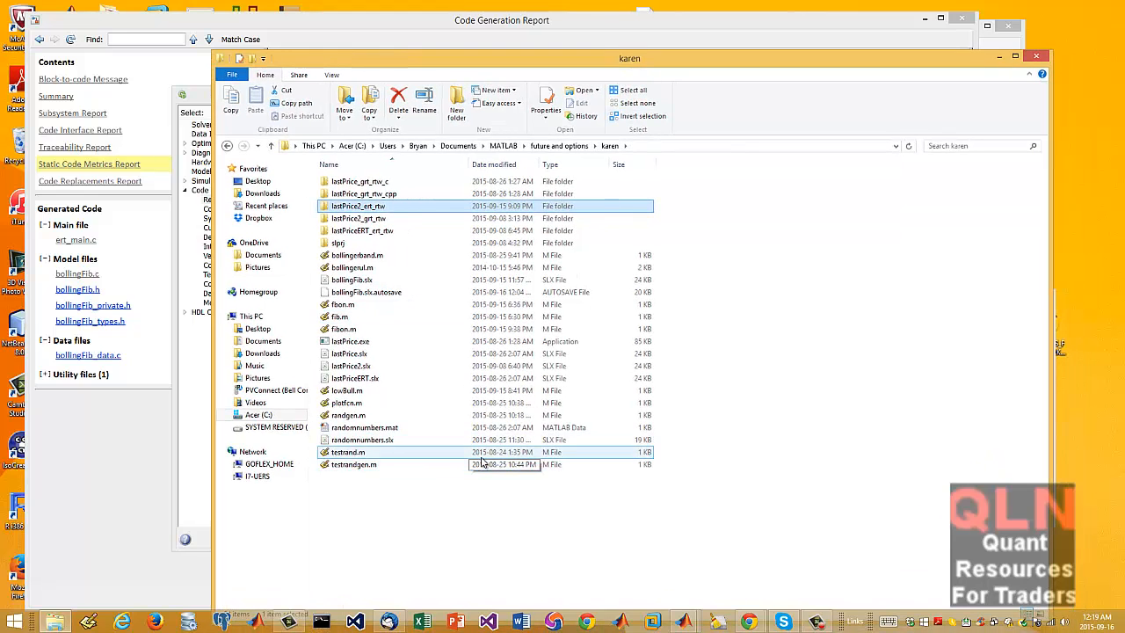
pyautogui.click(341, 316)
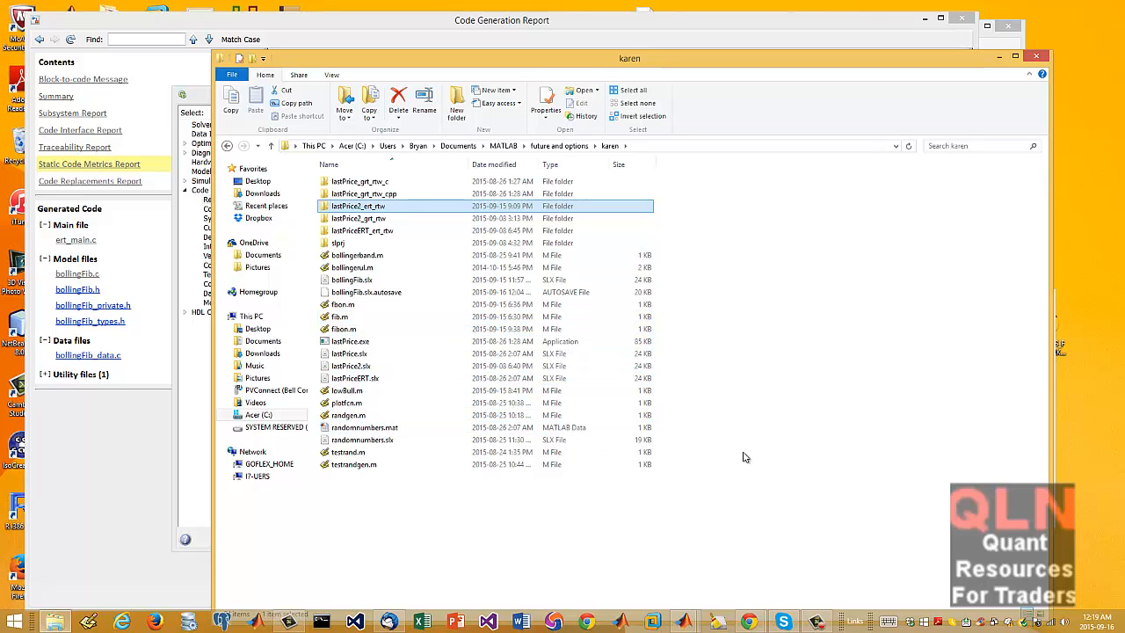
pyautogui.click(355, 378)
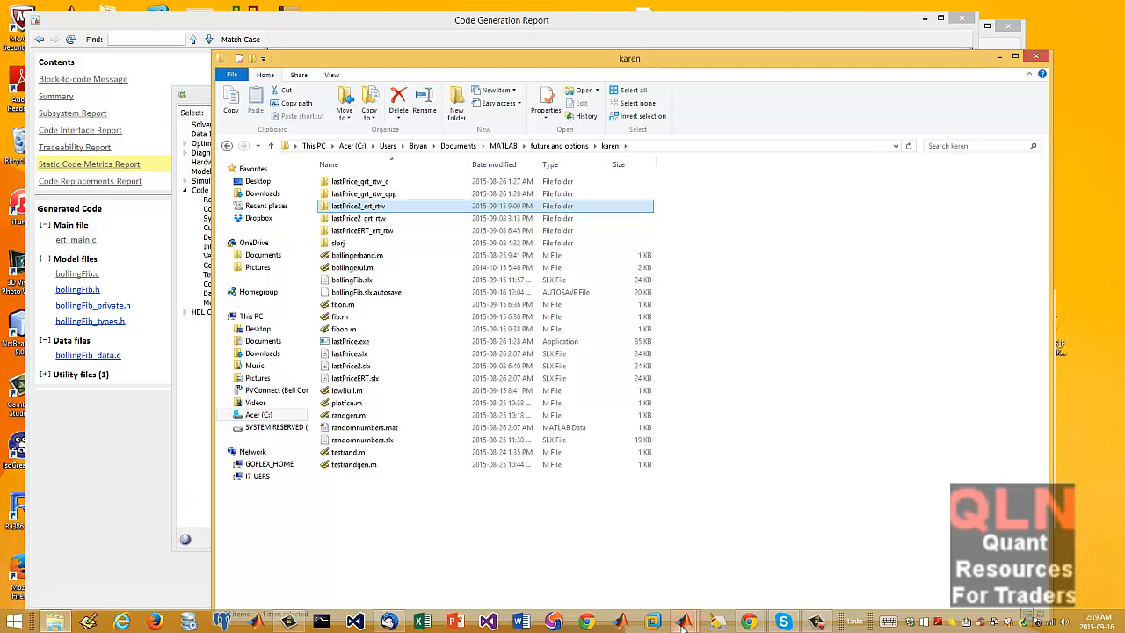
pyautogui.click(684, 622)
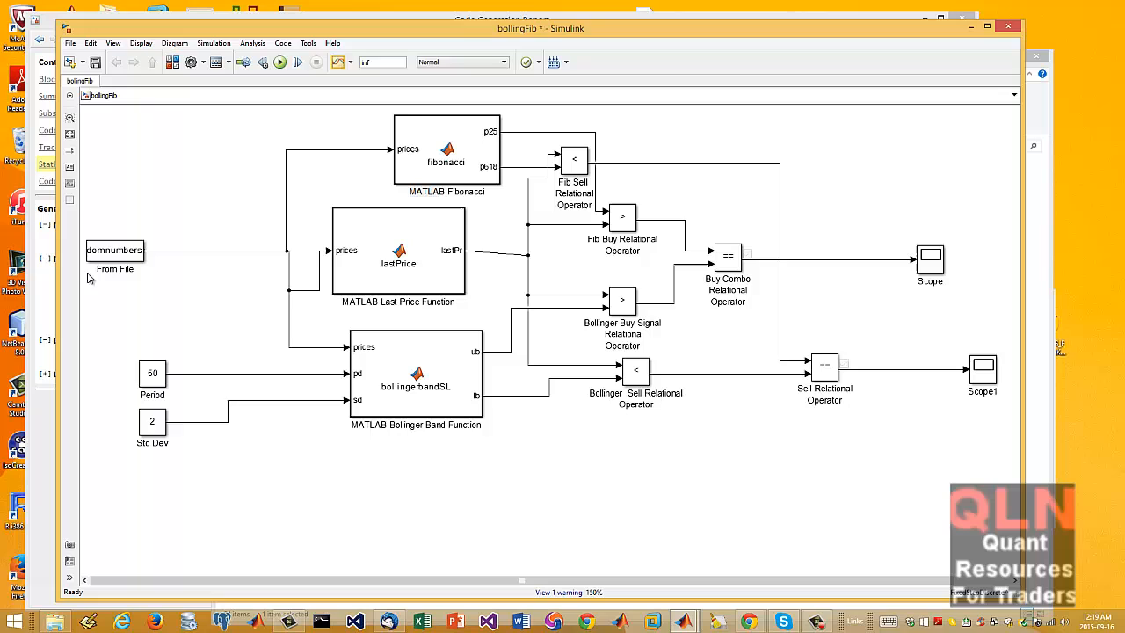
pyautogui.click(114, 250)
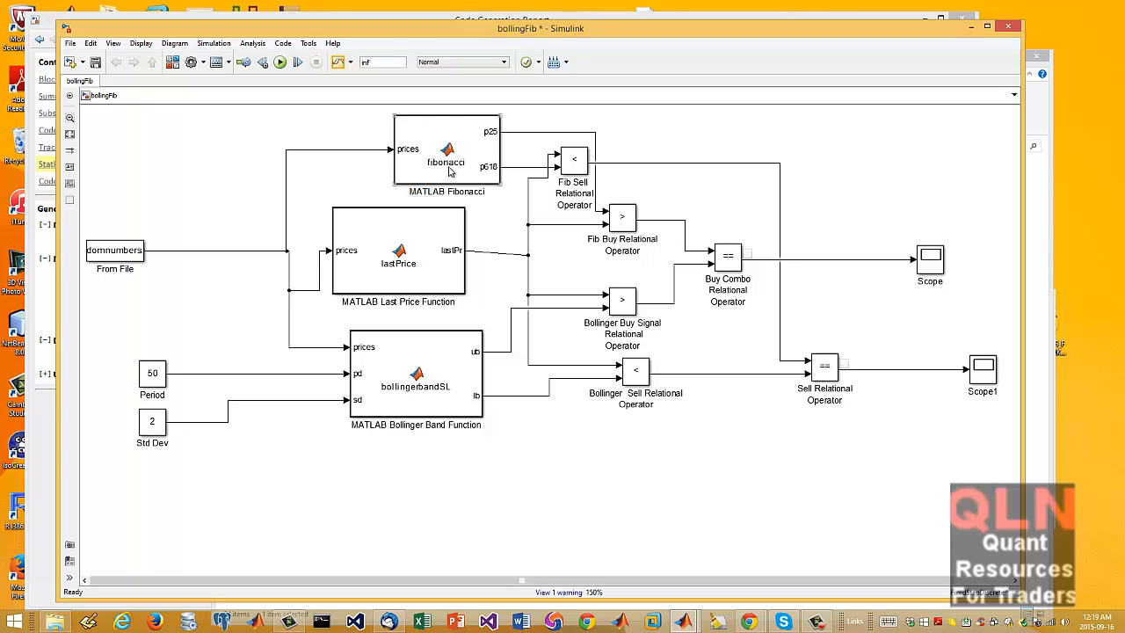
pyautogui.moveTo(382, 234)
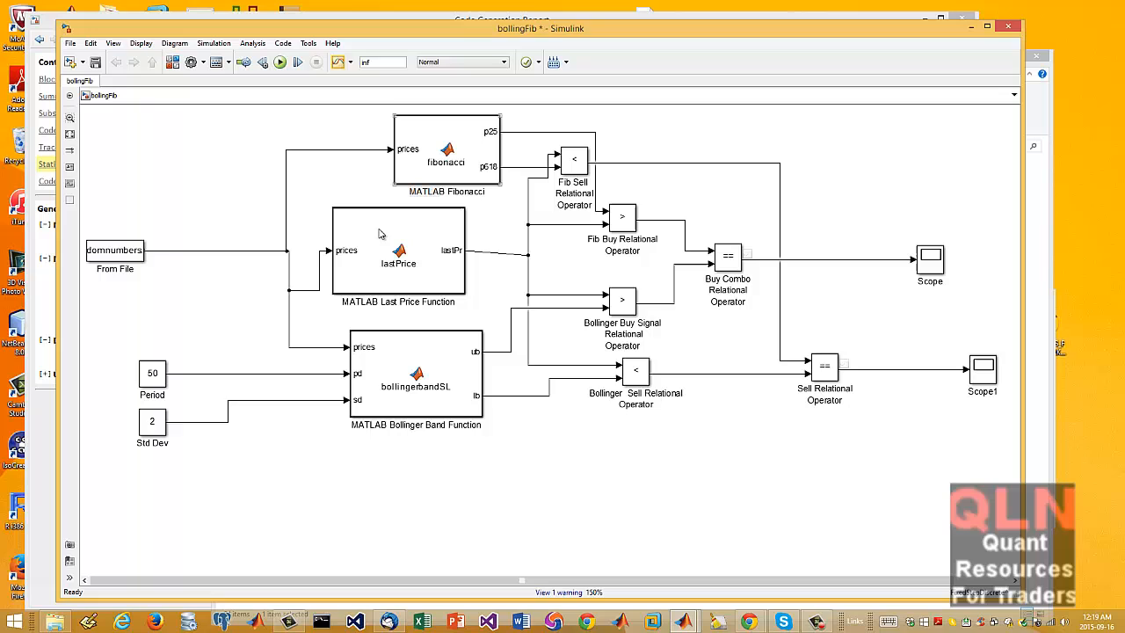
pyautogui.moveTo(465, 141)
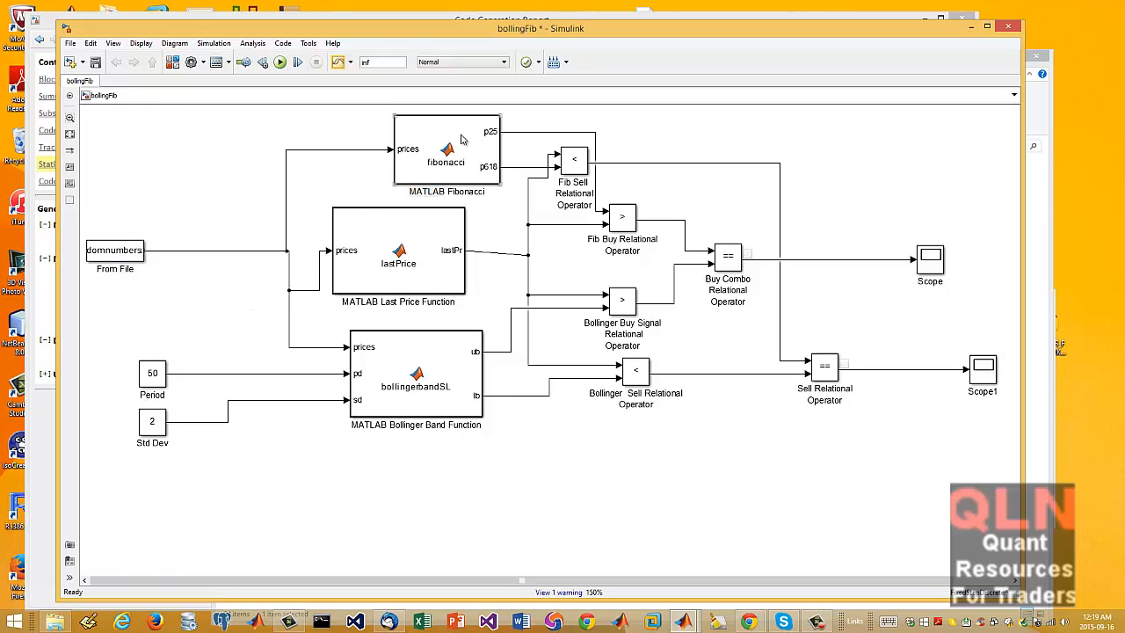
pyautogui.click(930, 264)
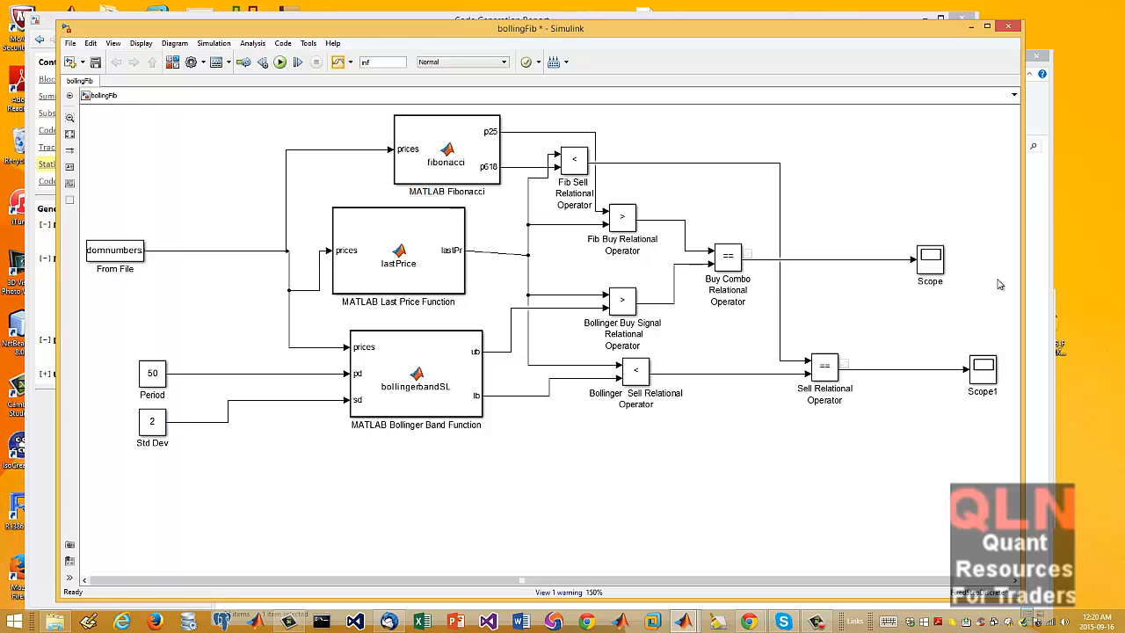
pyautogui.click(728, 255)
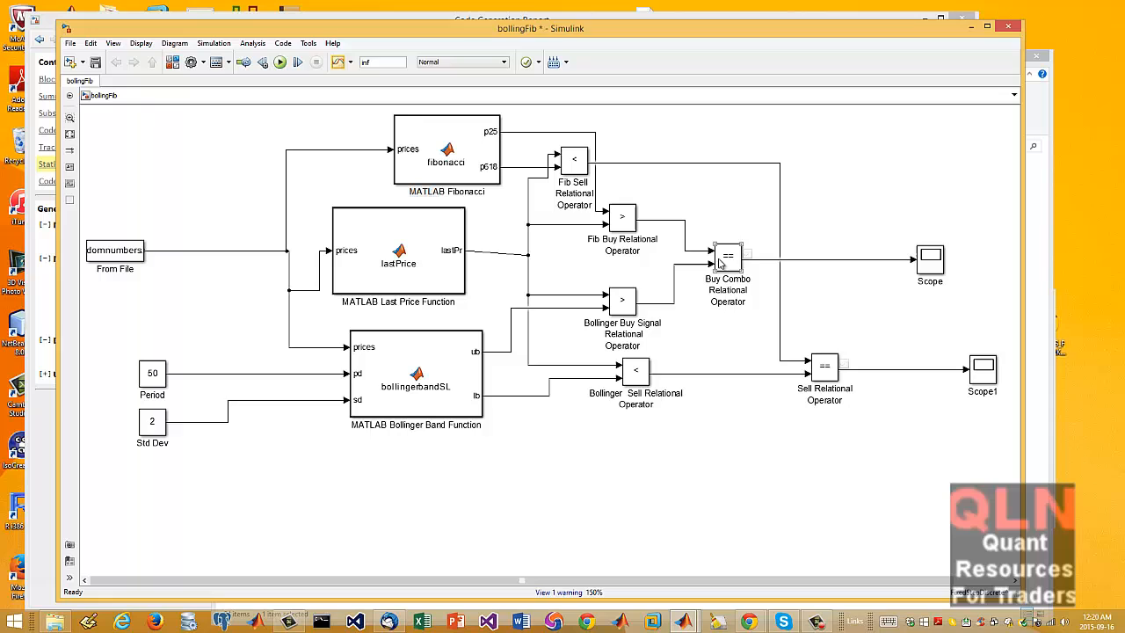
pyautogui.moveTo(735, 261)
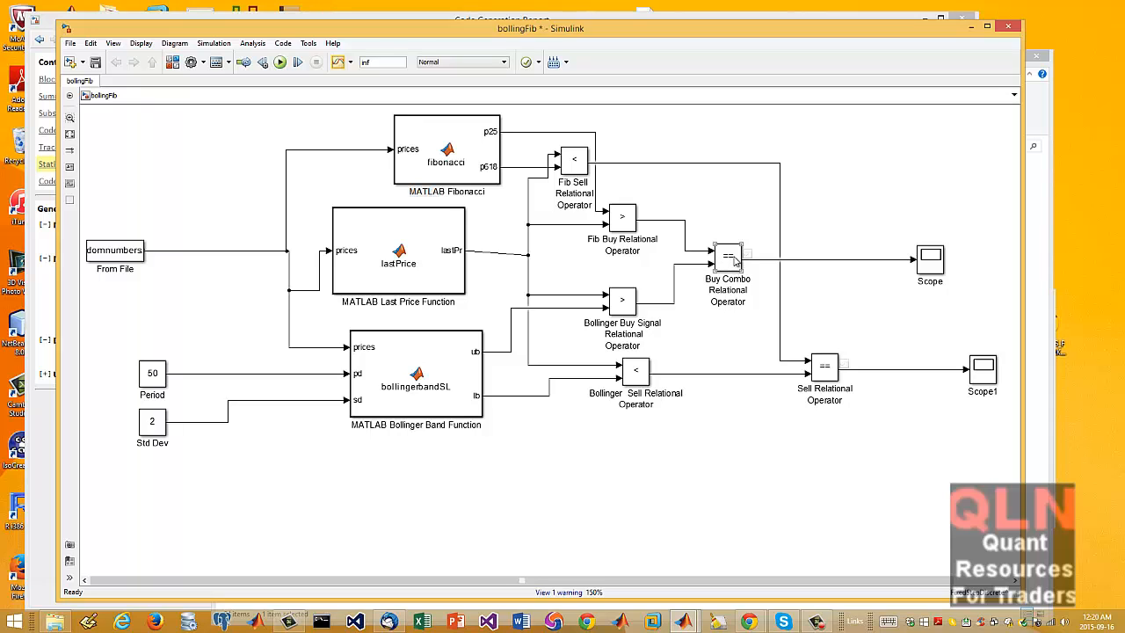
pyautogui.moveTo(763, 275)
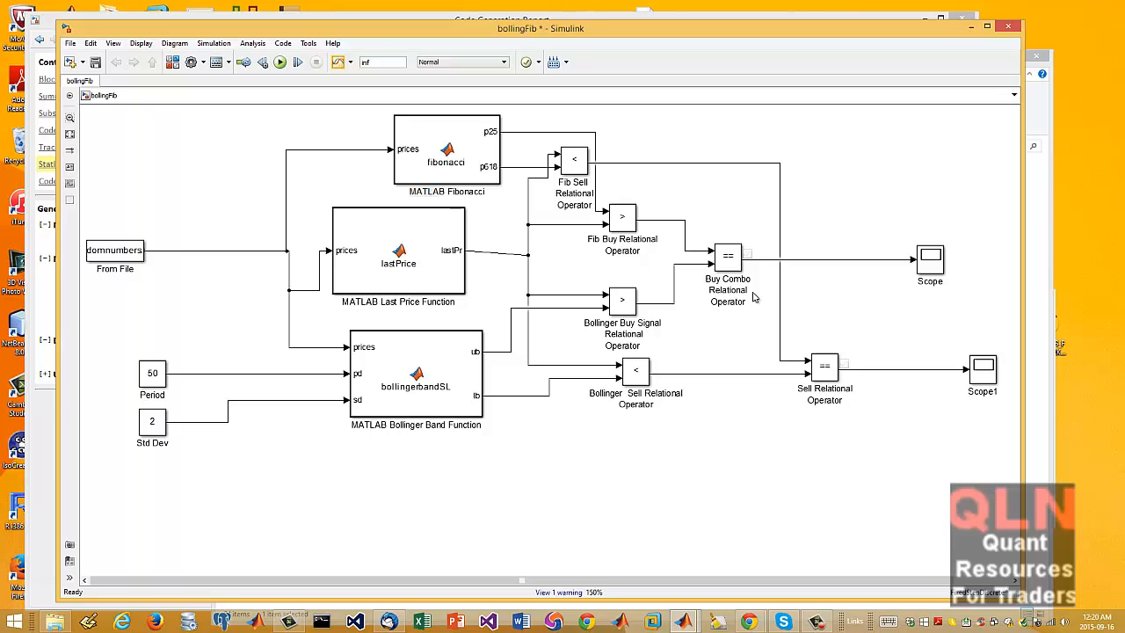
pyautogui.click(728, 257)
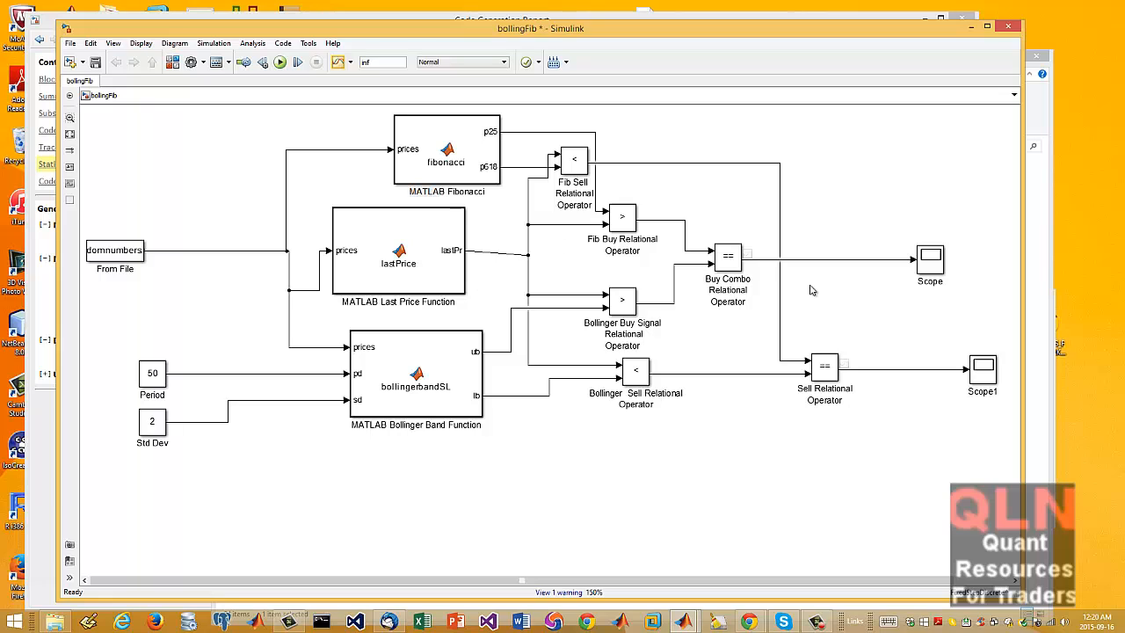
pyautogui.moveTo(772, 296)
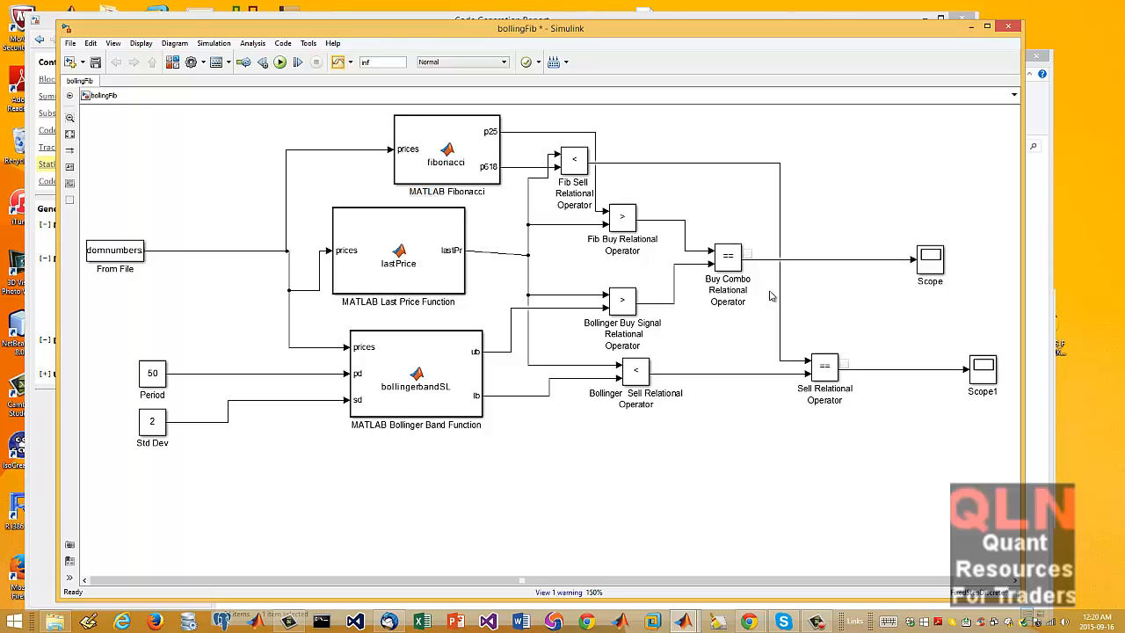
pyautogui.moveTo(863, 253)
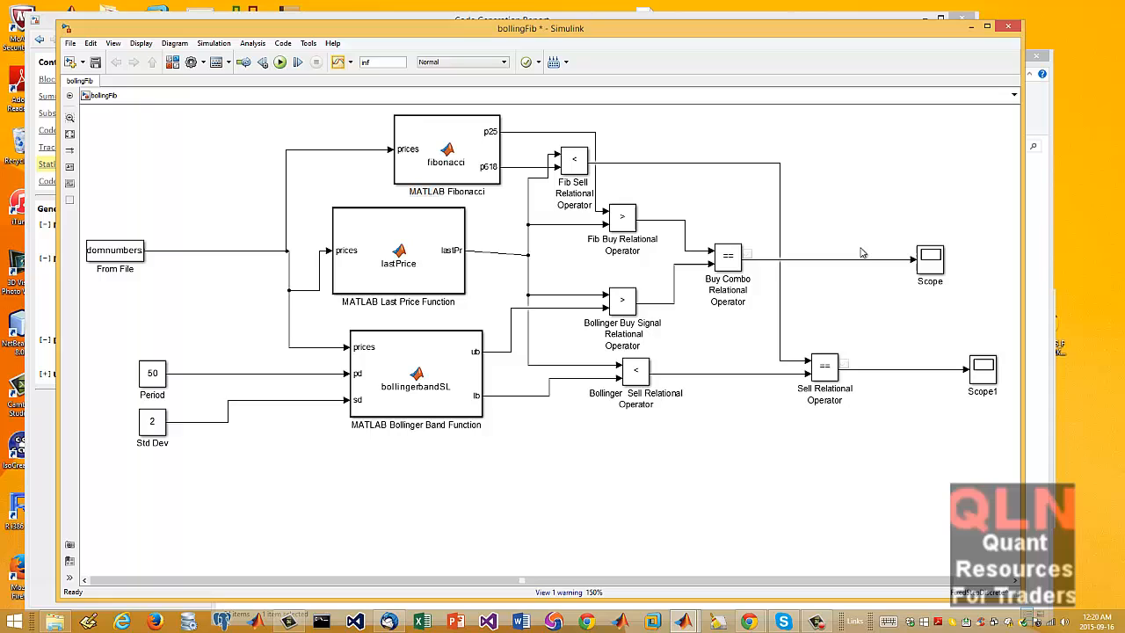
pyautogui.click(114, 250)
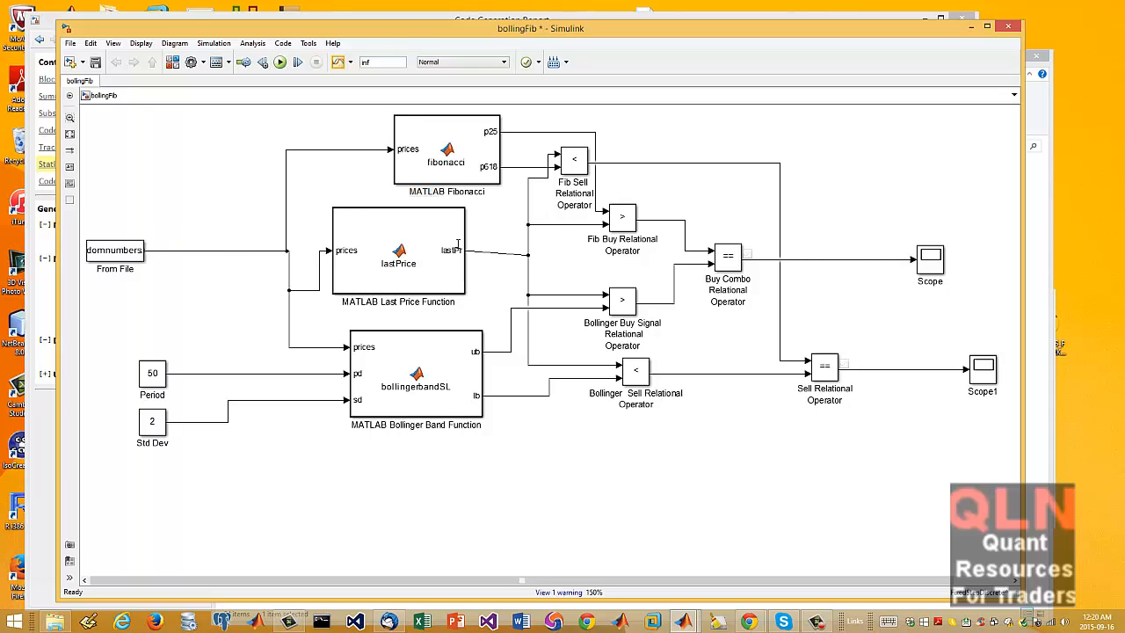
pyautogui.click(114, 250)
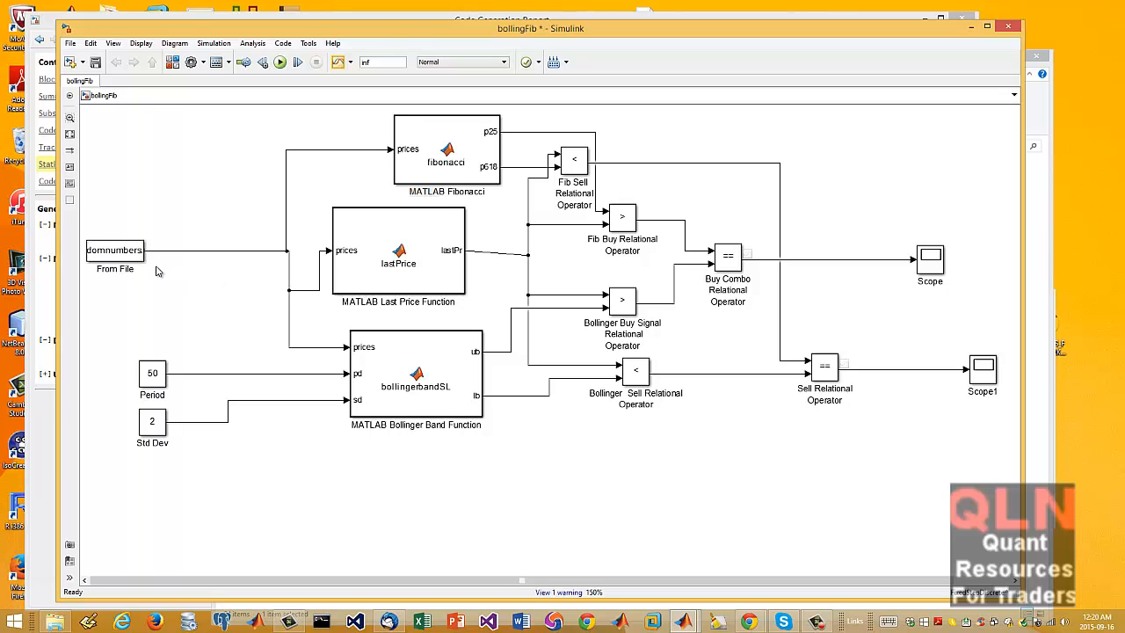
pyautogui.click(115, 250)
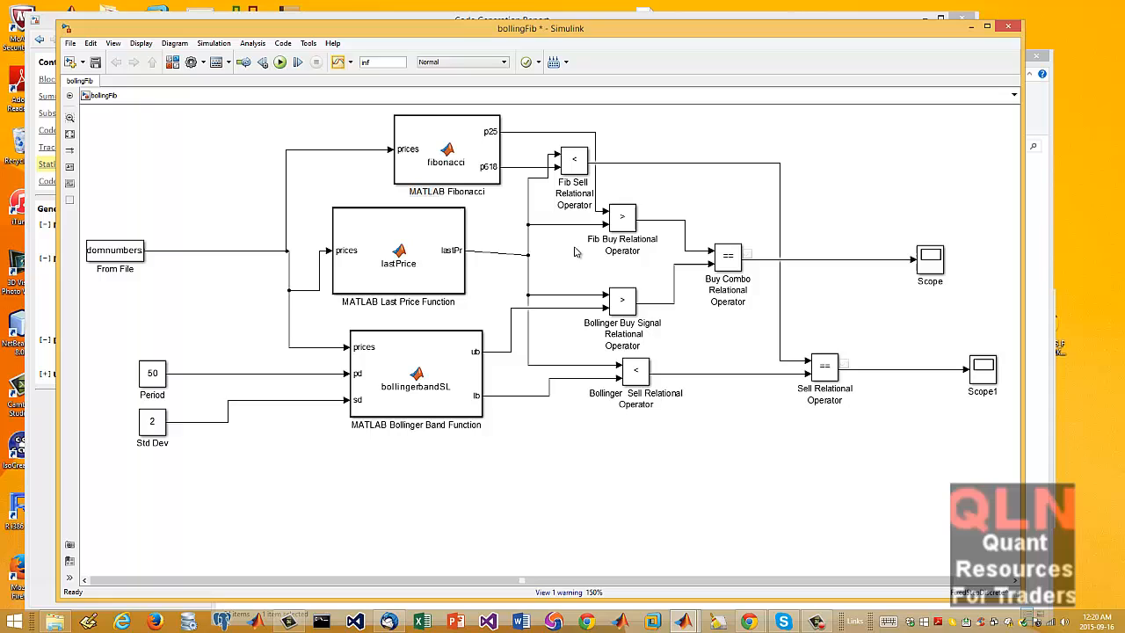
pyautogui.moveTo(659, 305)
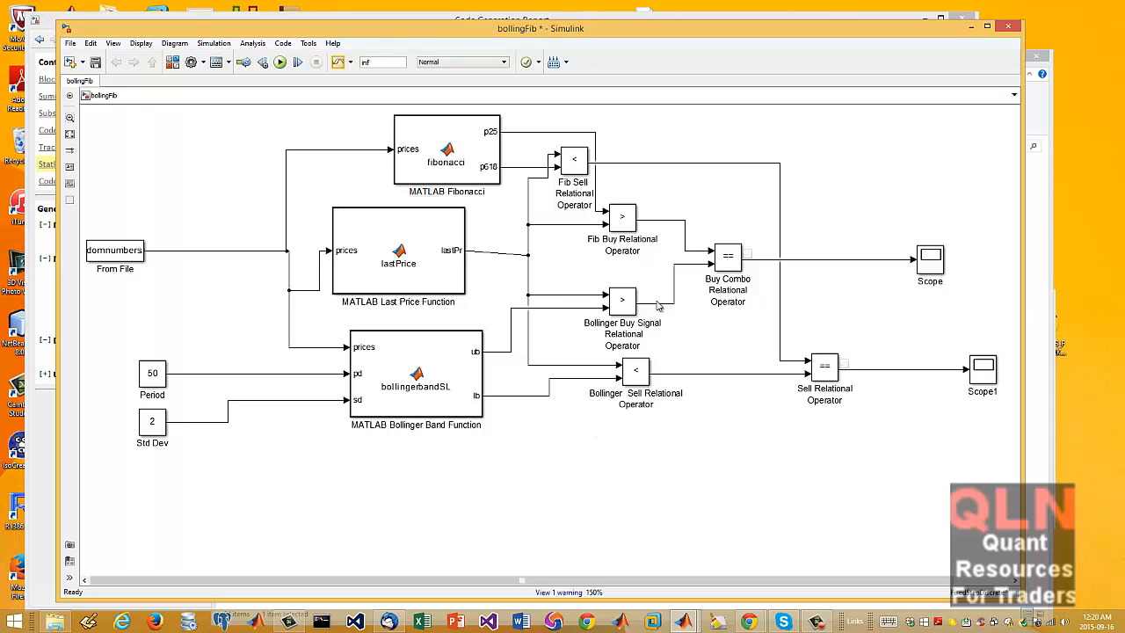
pyautogui.moveTo(980, 280)
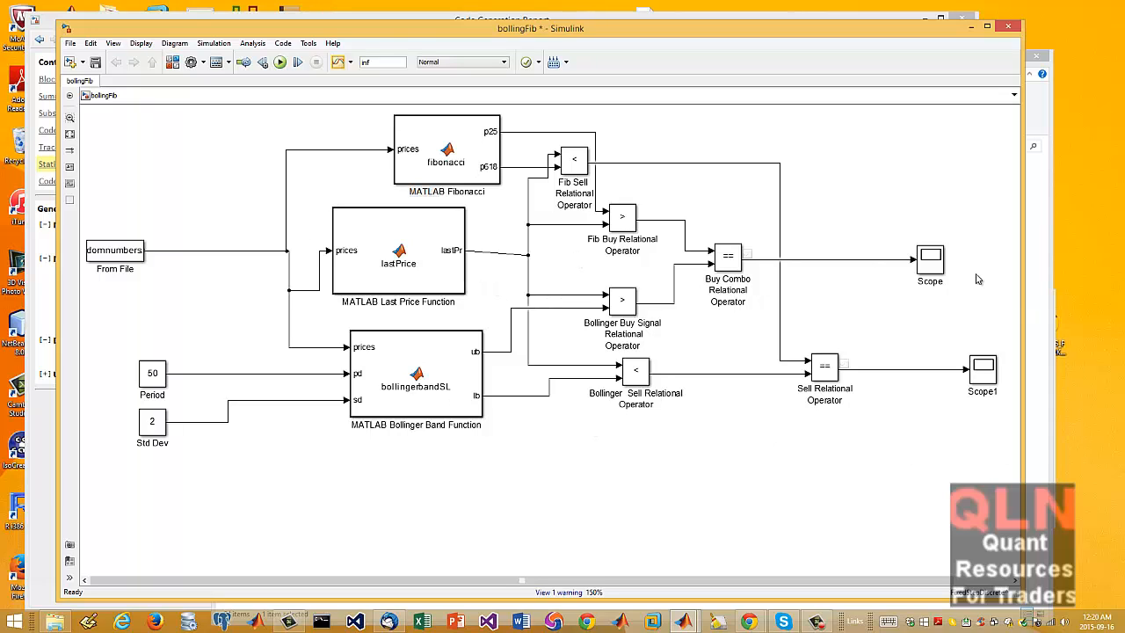
pyautogui.moveTo(998, 279)
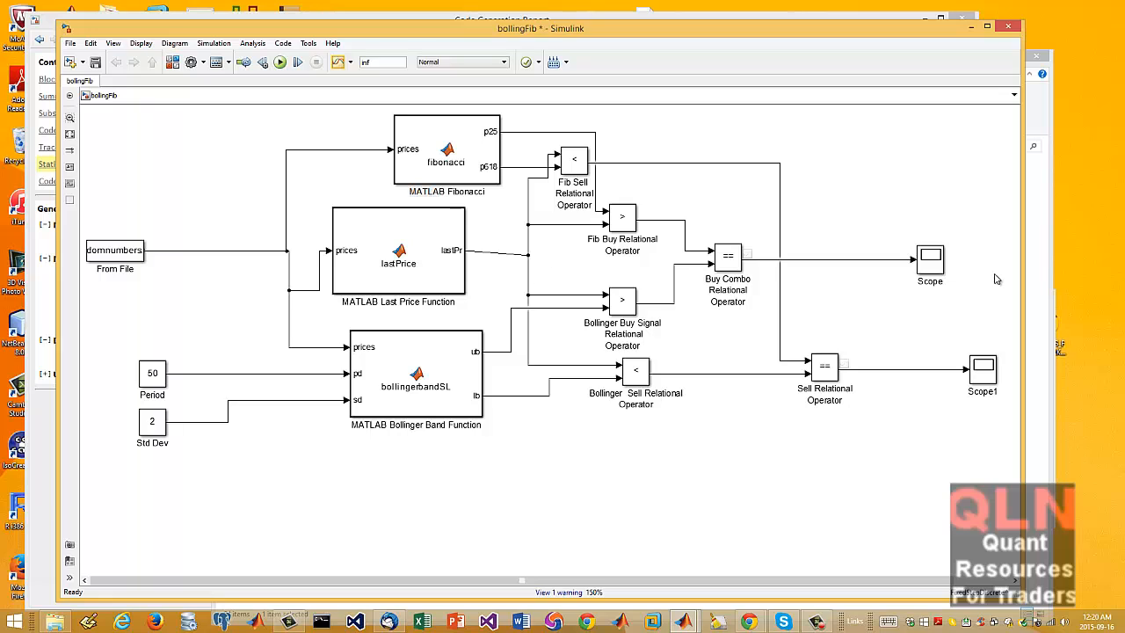
pyautogui.moveTo(1016, 351)
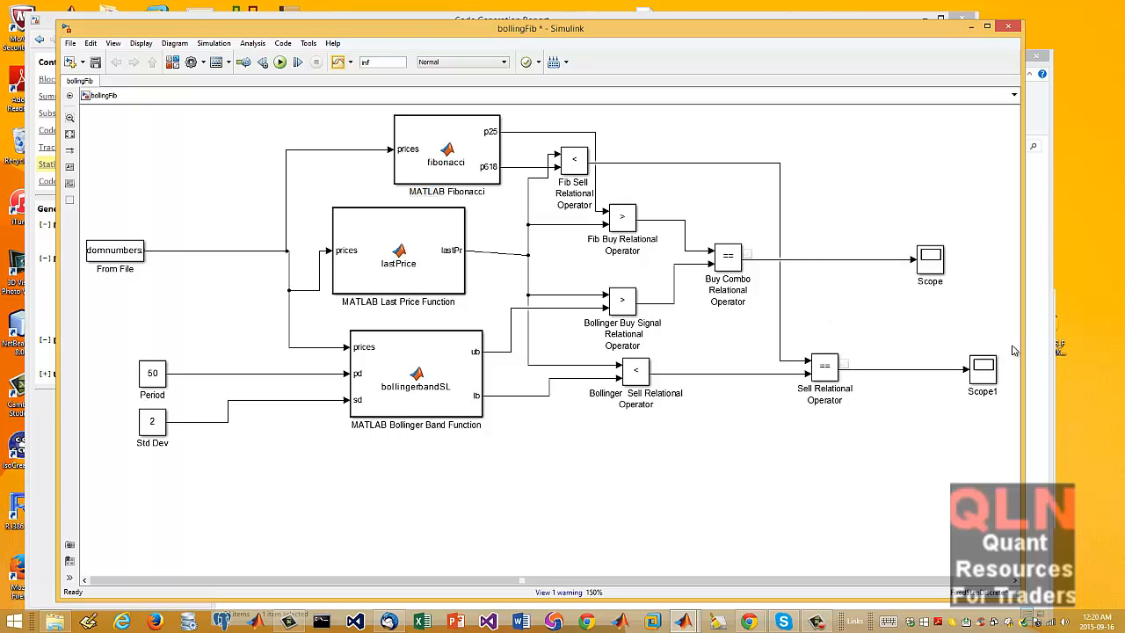
pyautogui.moveTo(752, 341)
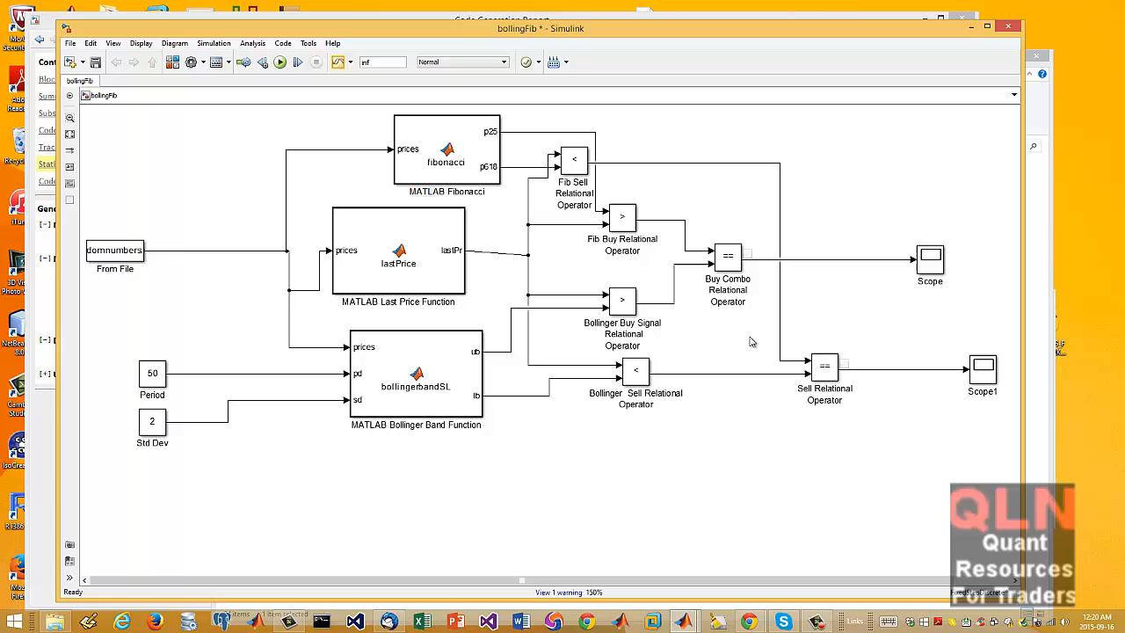
pyautogui.moveTo(906, 261)
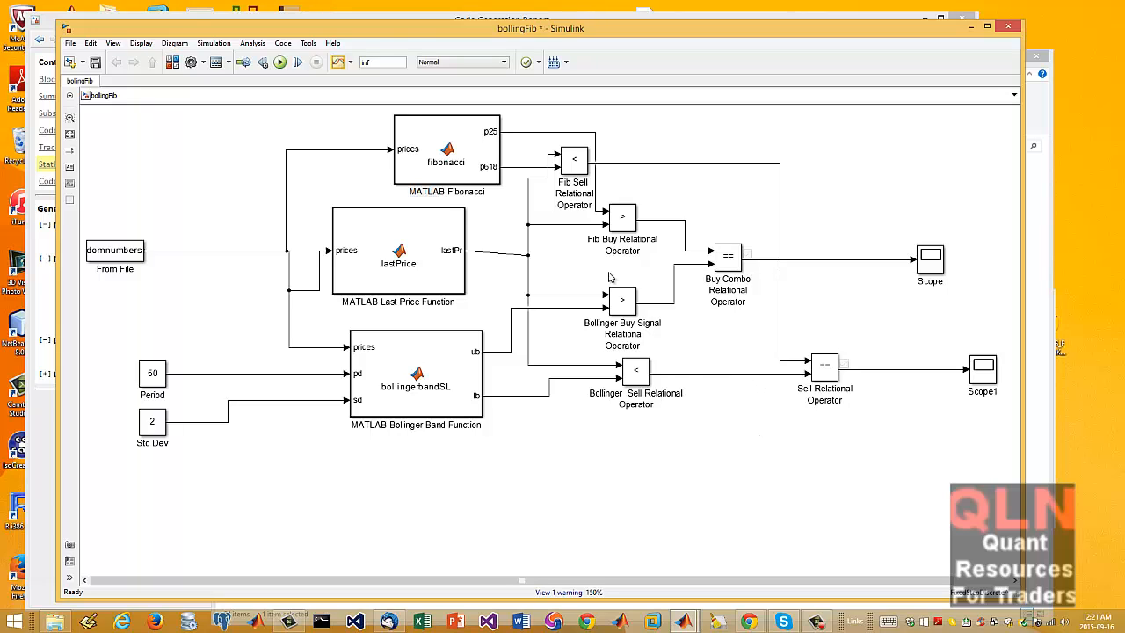
pyautogui.click(983, 369)
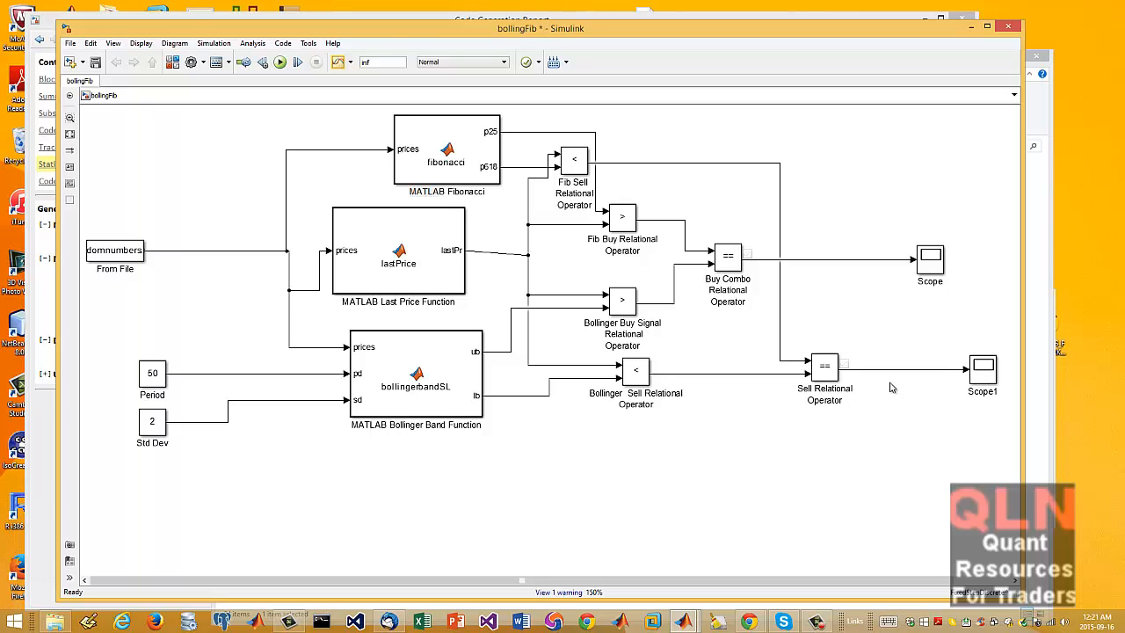
pyautogui.moveTo(948, 503)
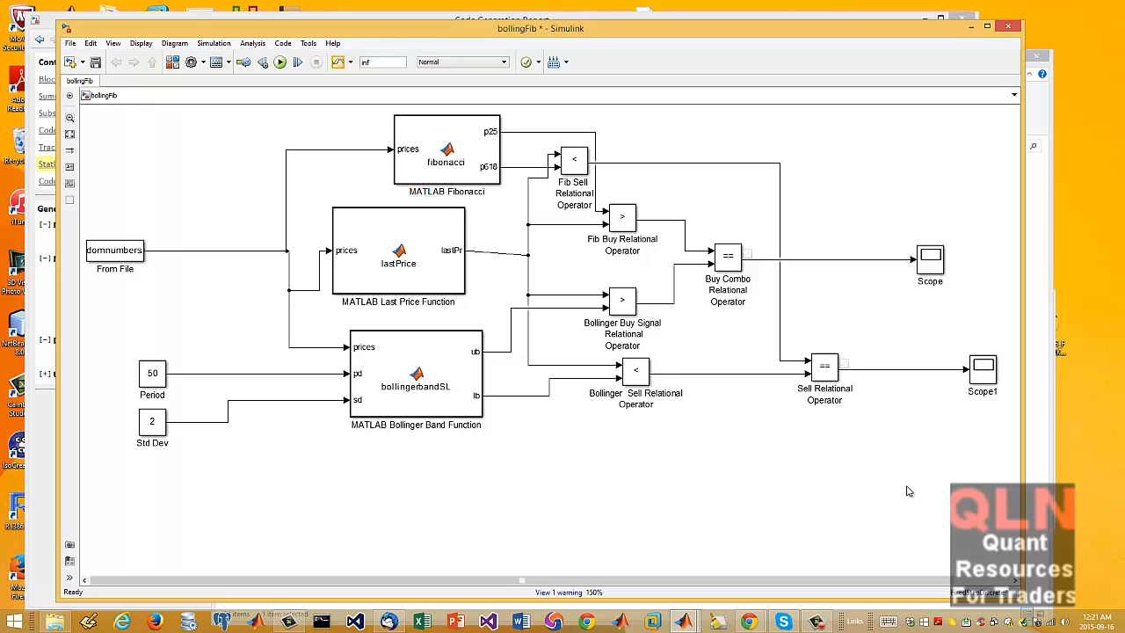
pyautogui.moveTo(1076, 550)
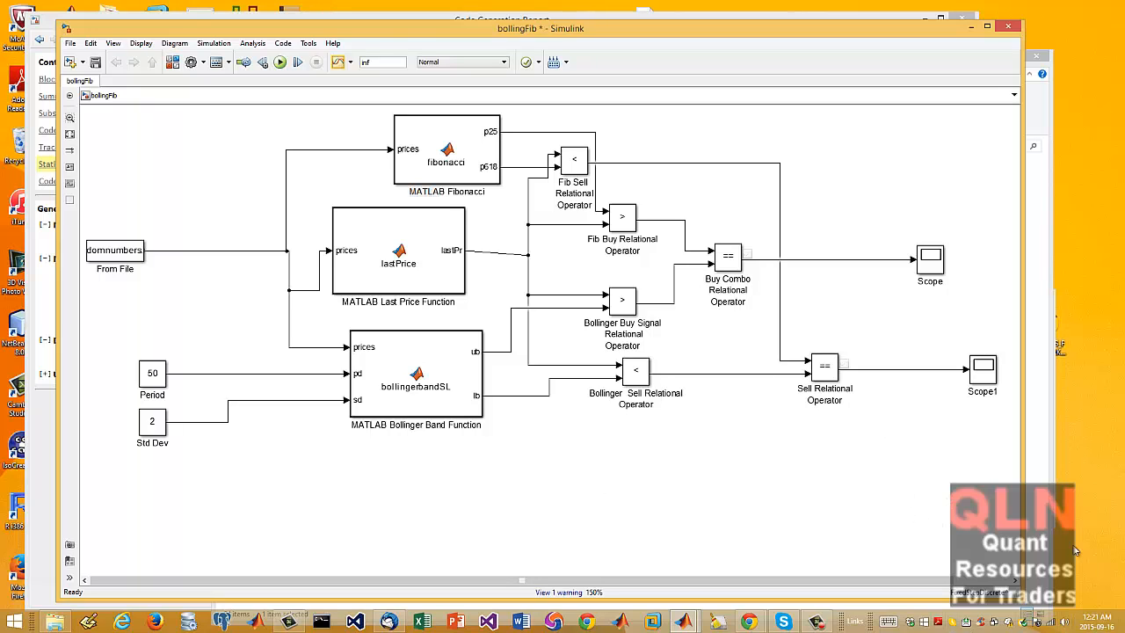
pyautogui.moveTo(976, 500)
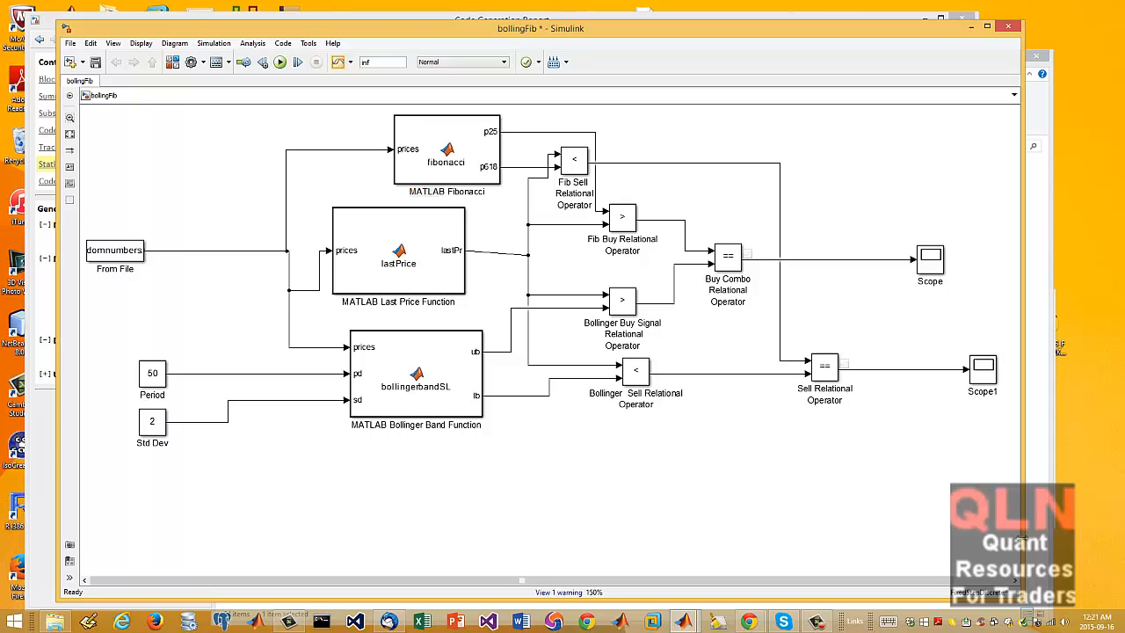
pyautogui.moveTo(624, 424)
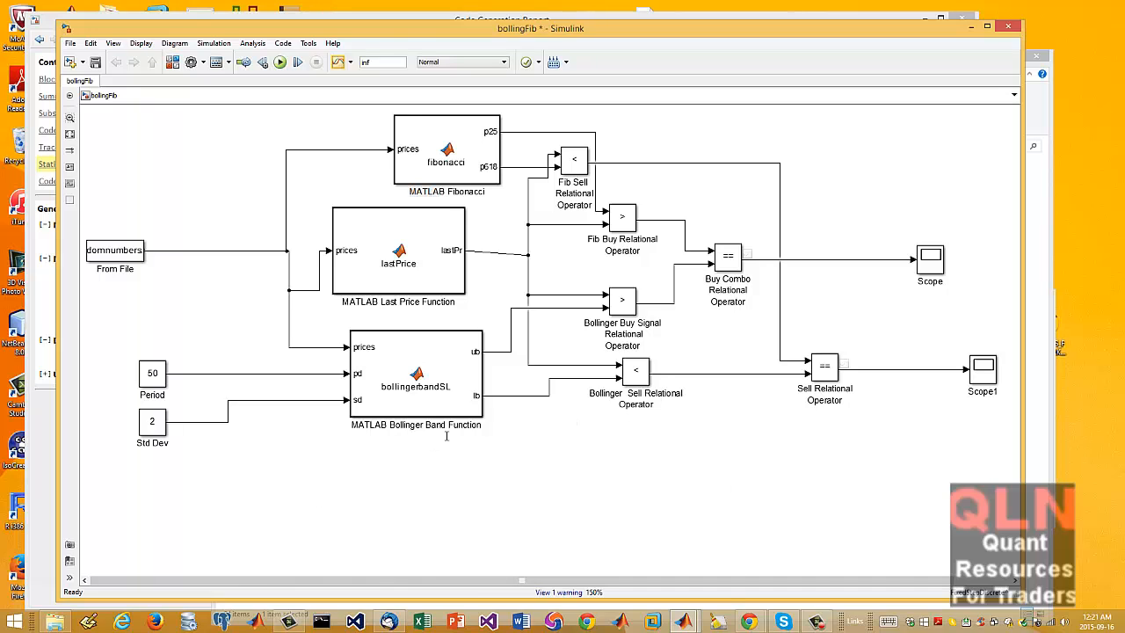
pyautogui.moveTo(717, 475)
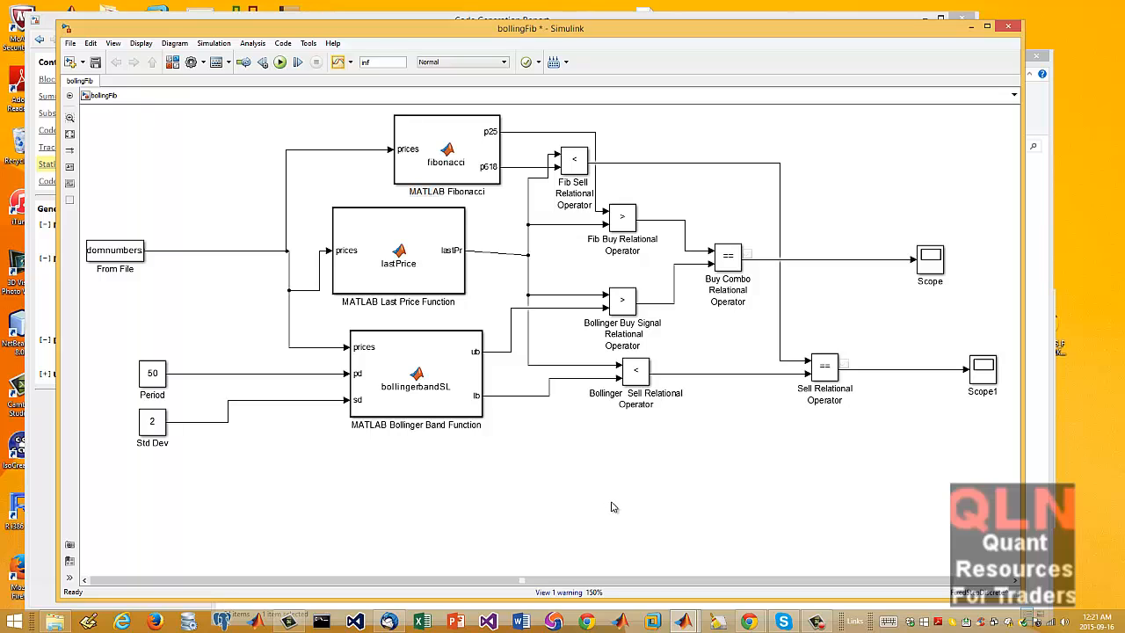
pyautogui.moveTo(605, 516)
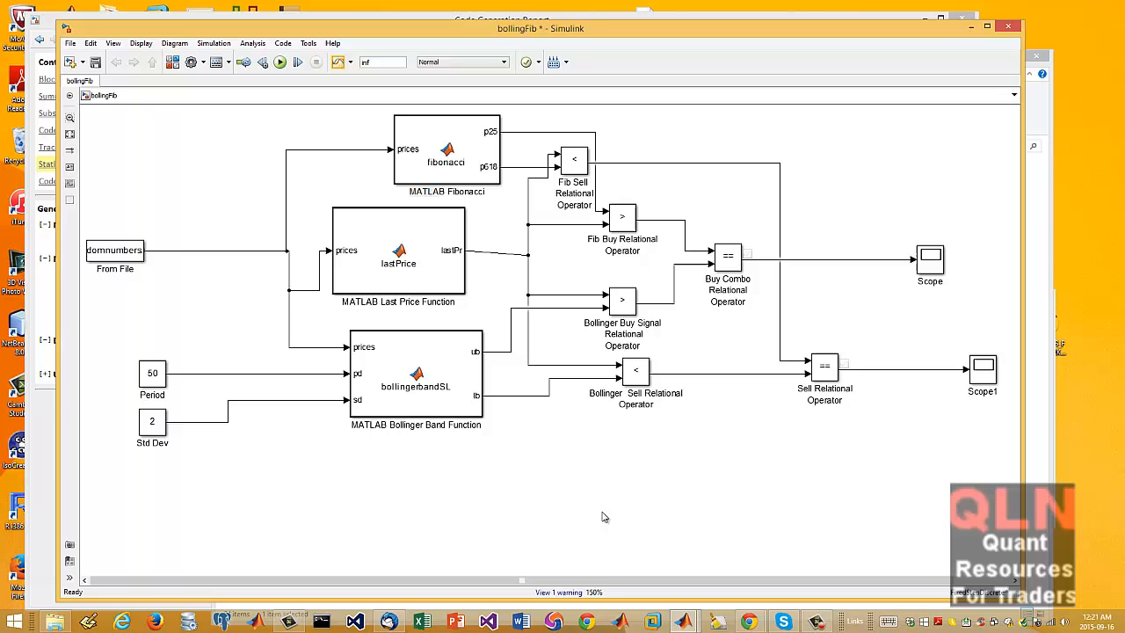
pyautogui.moveTo(684, 570)
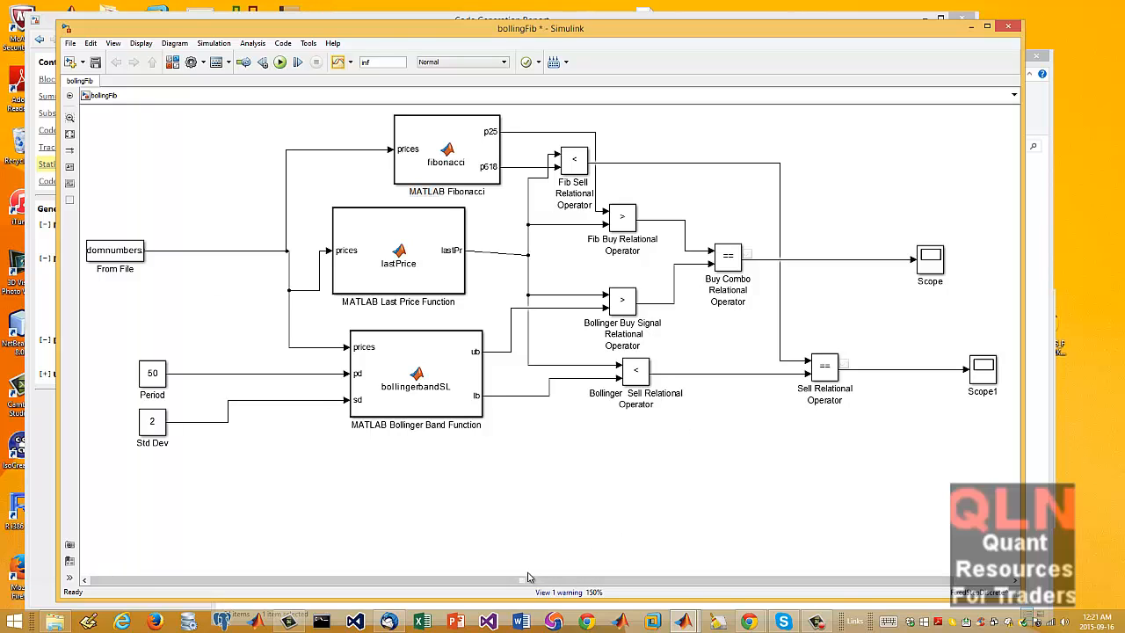
pyautogui.moveTo(302, 273)
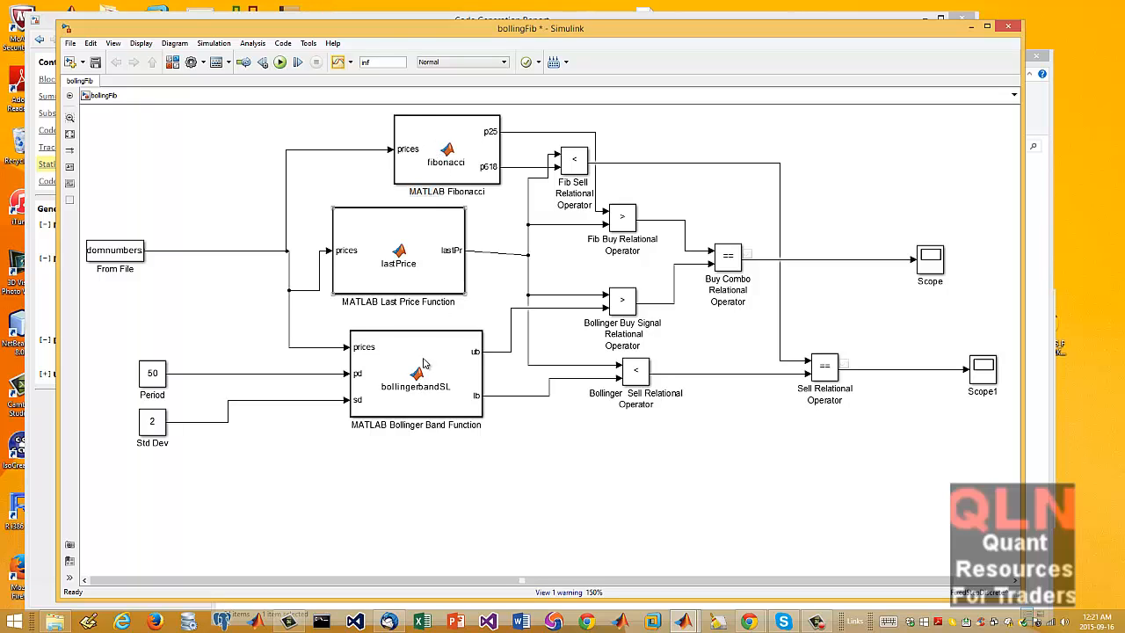
pyautogui.click(114, 249)
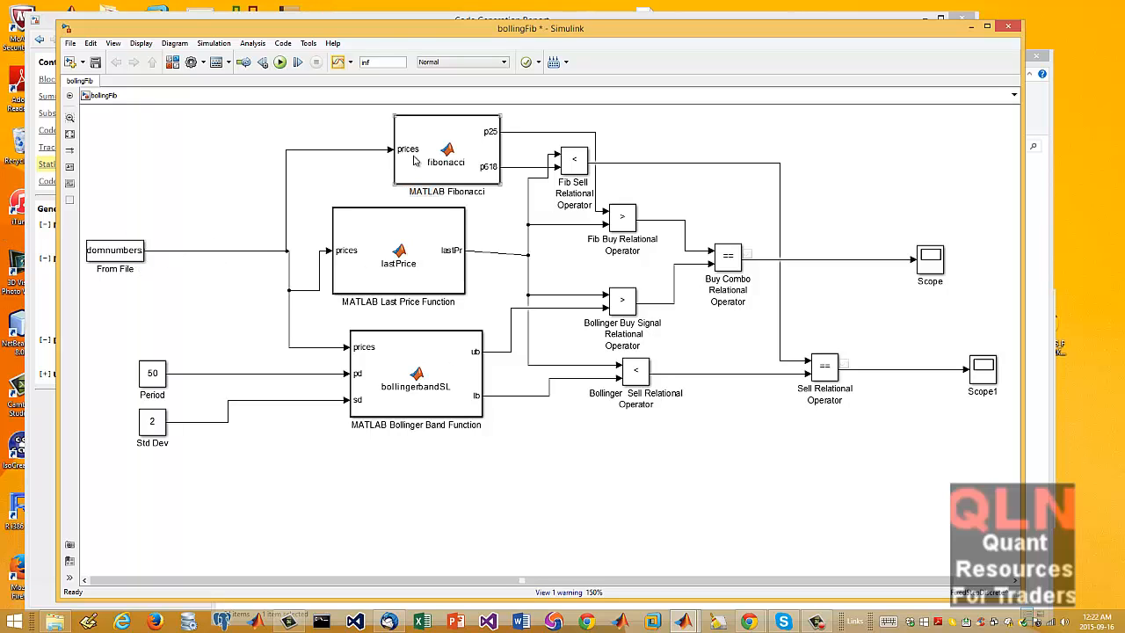
pyautogui.click(415, 378)
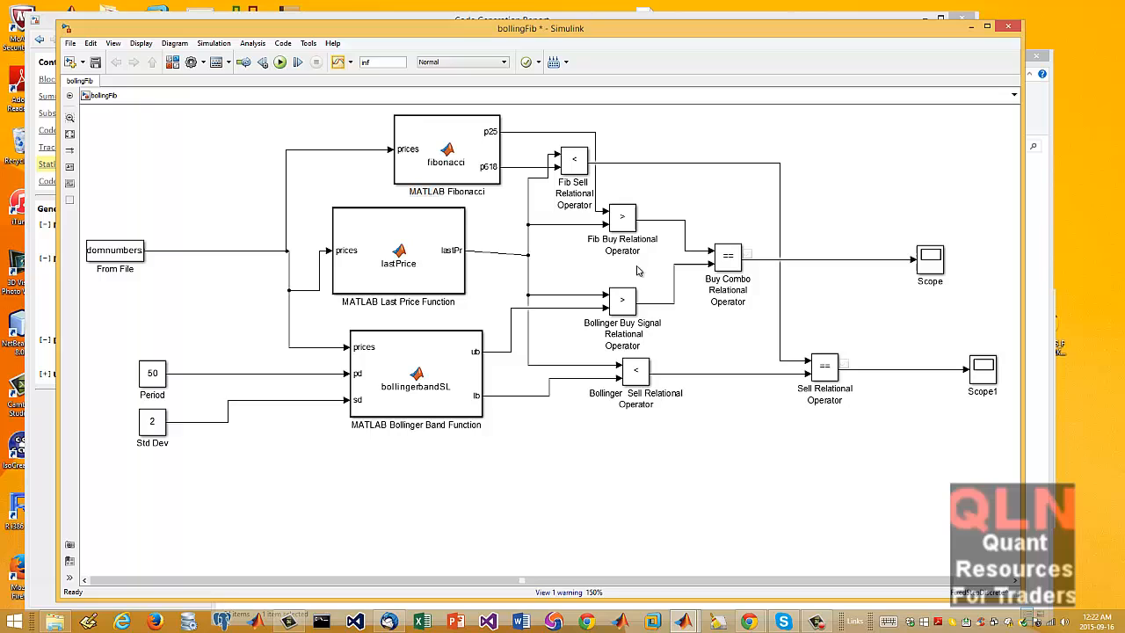
pyautogui.moveTo(1046, 302)
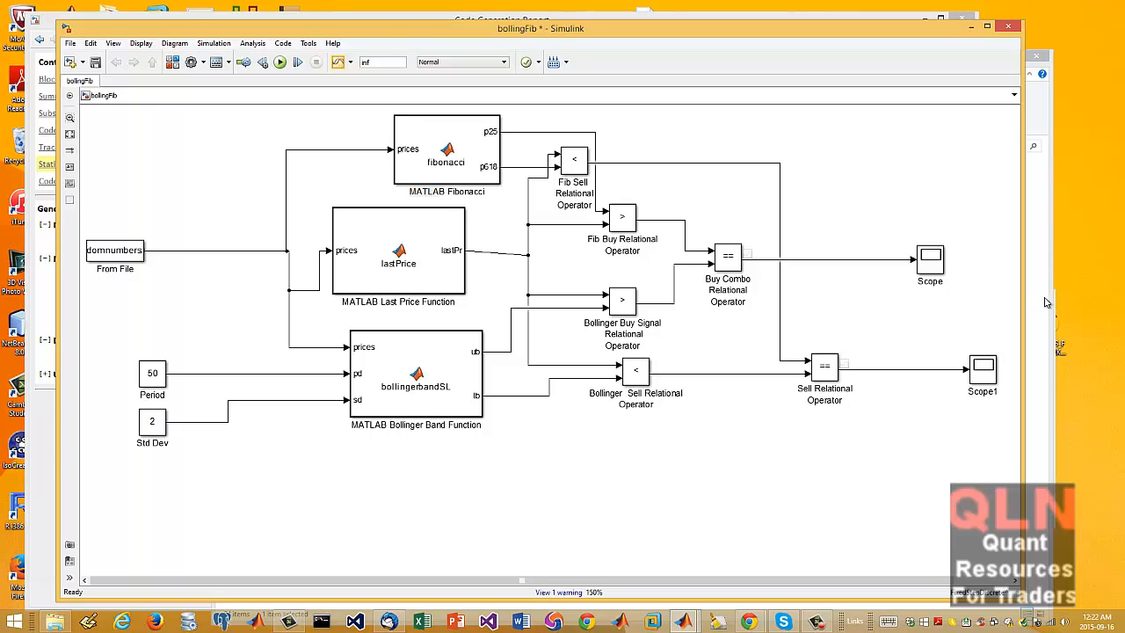
pyautogui.moveTo(1079, 292)
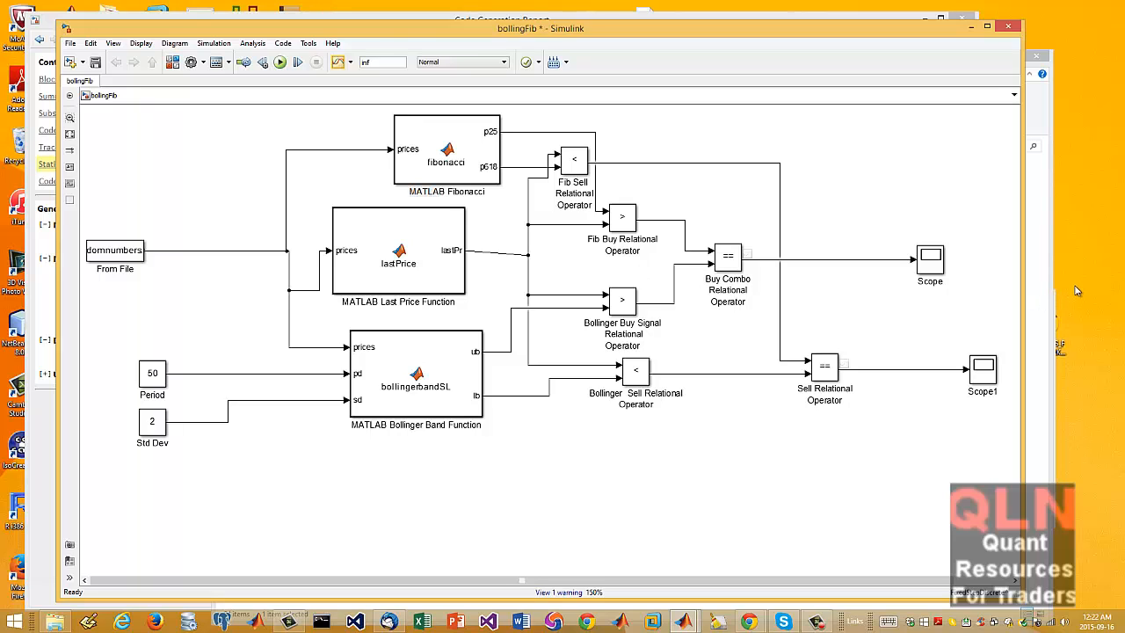
pyautogui.moveTo(867, 220)
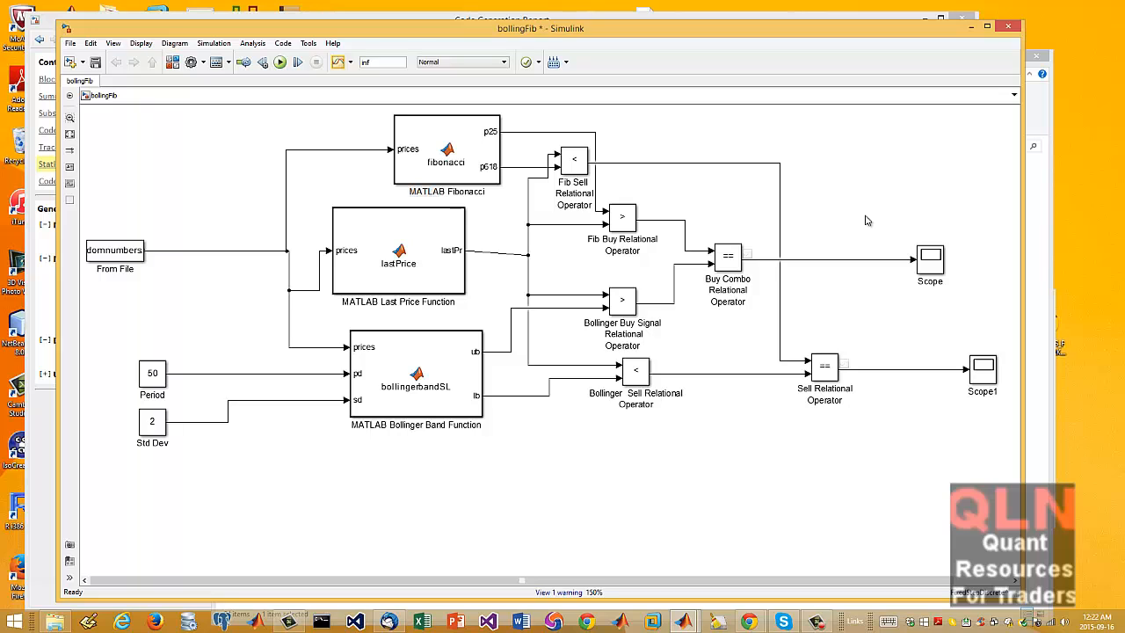
pyautogui.moveTo(577, 158)
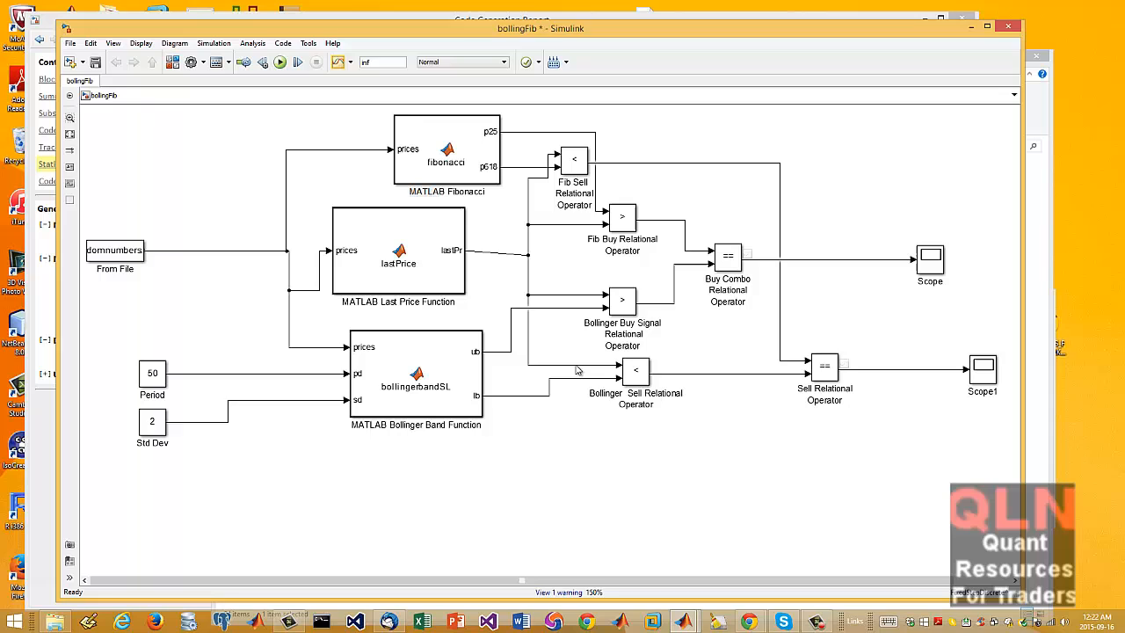
pyautogui.moveTo(763, 408)
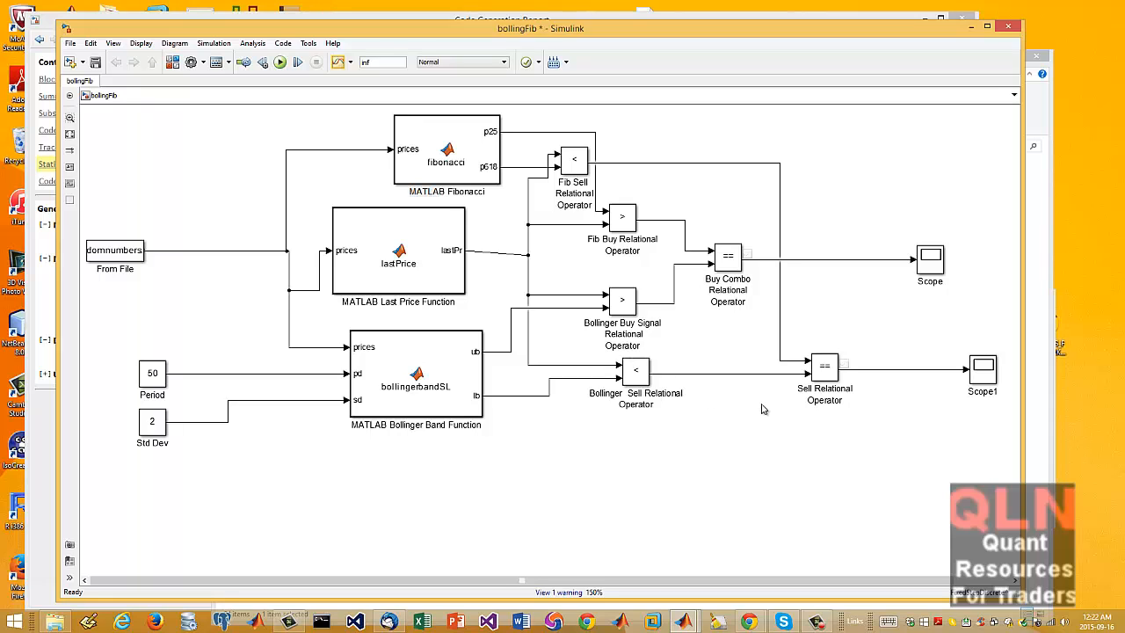
pyautogui.moveTo(754, 406)
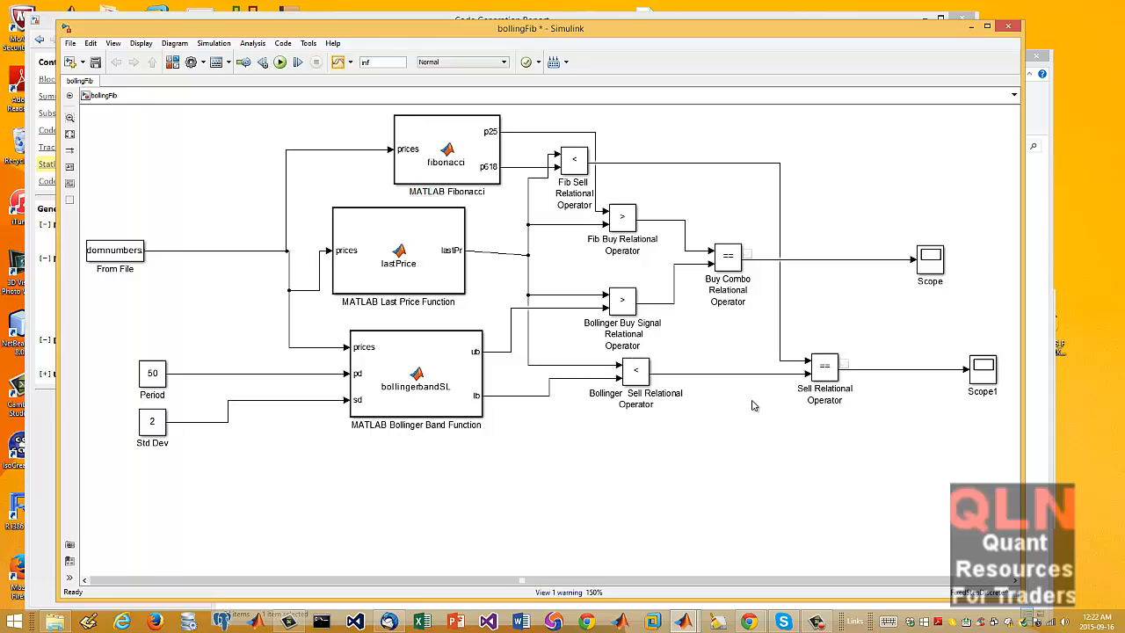
pyautogui.moveTo(760, 402)
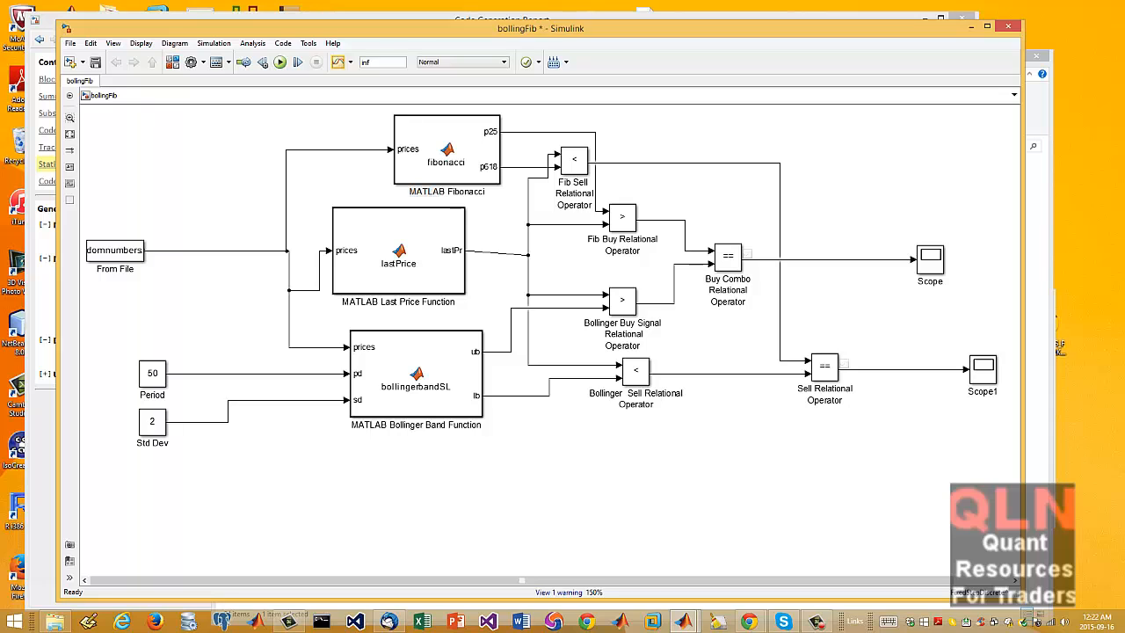
pyautogui.moveTo(158, 142)
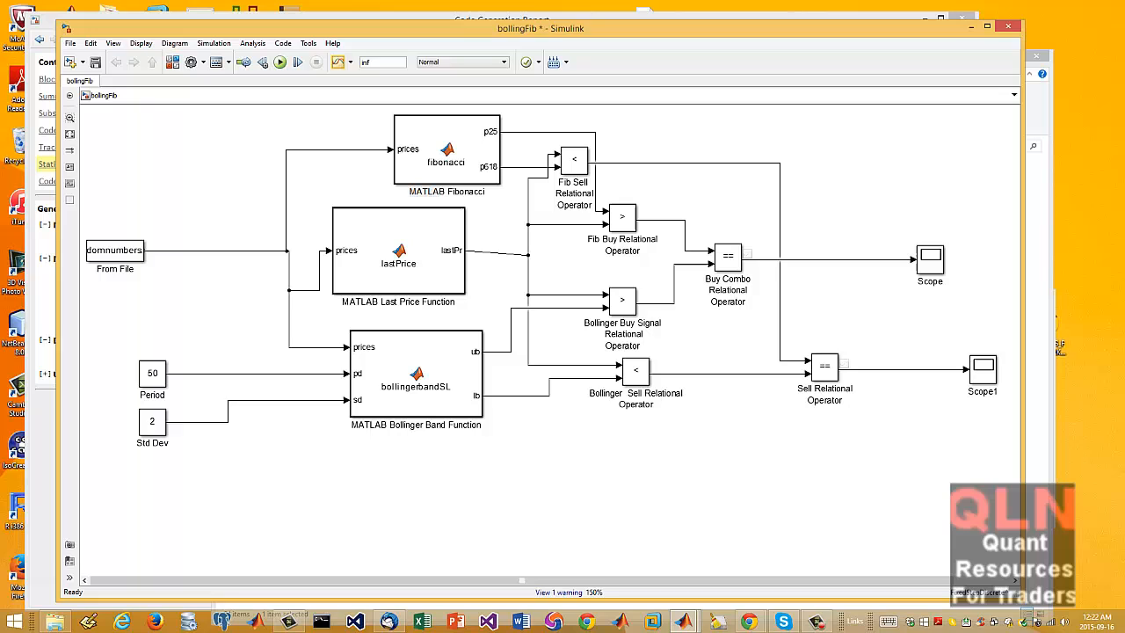
pyautogui.moveTo(1029, 443)
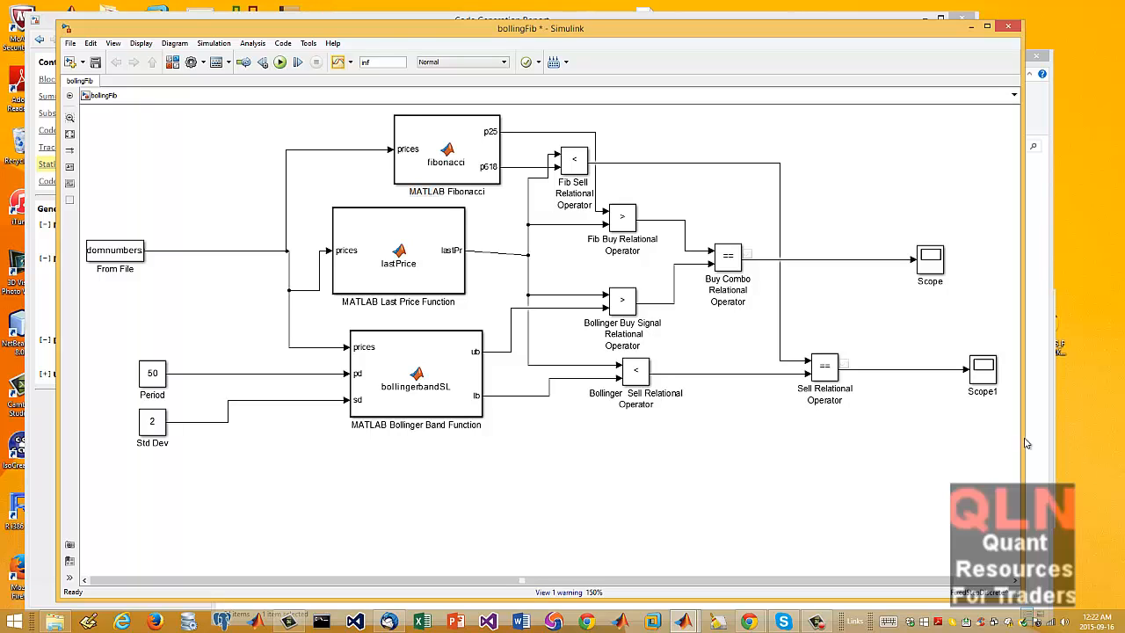